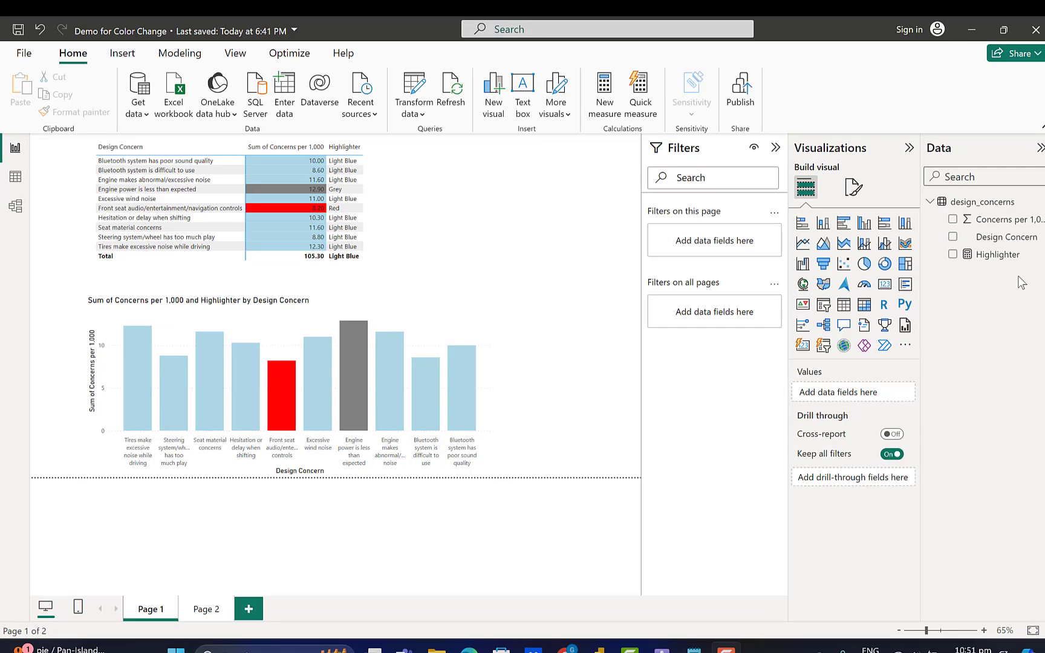
- Switch to the starting report with a blank Page 1 and the design_concerns table
{"action": "left_click", "coordinate": [998, 254]}
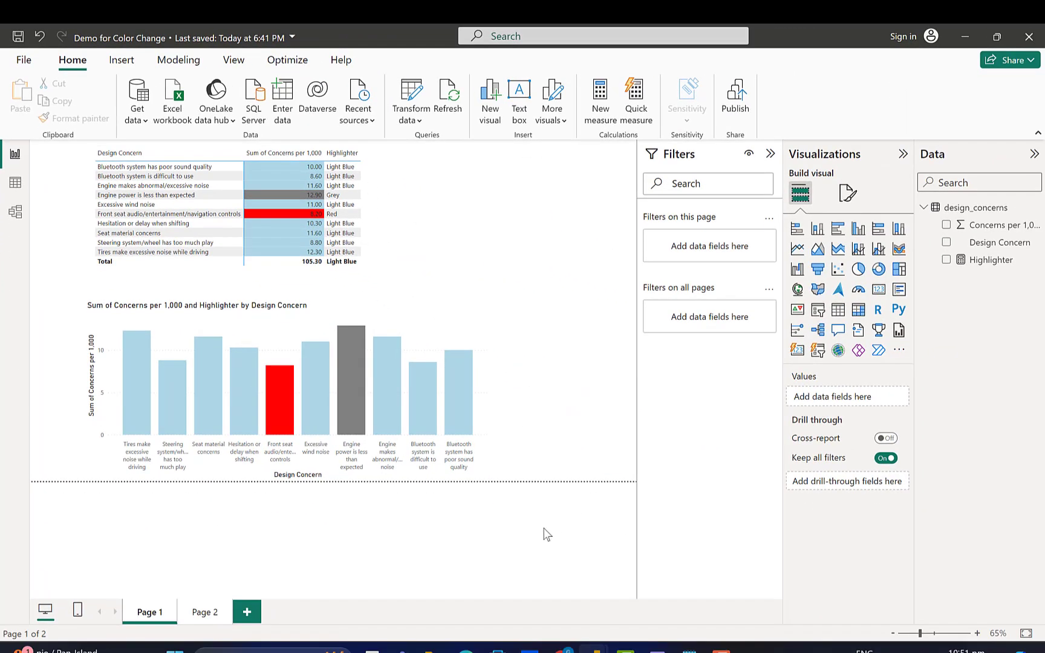
{"action": "mouse_move", "coordinate": [540, 534]}
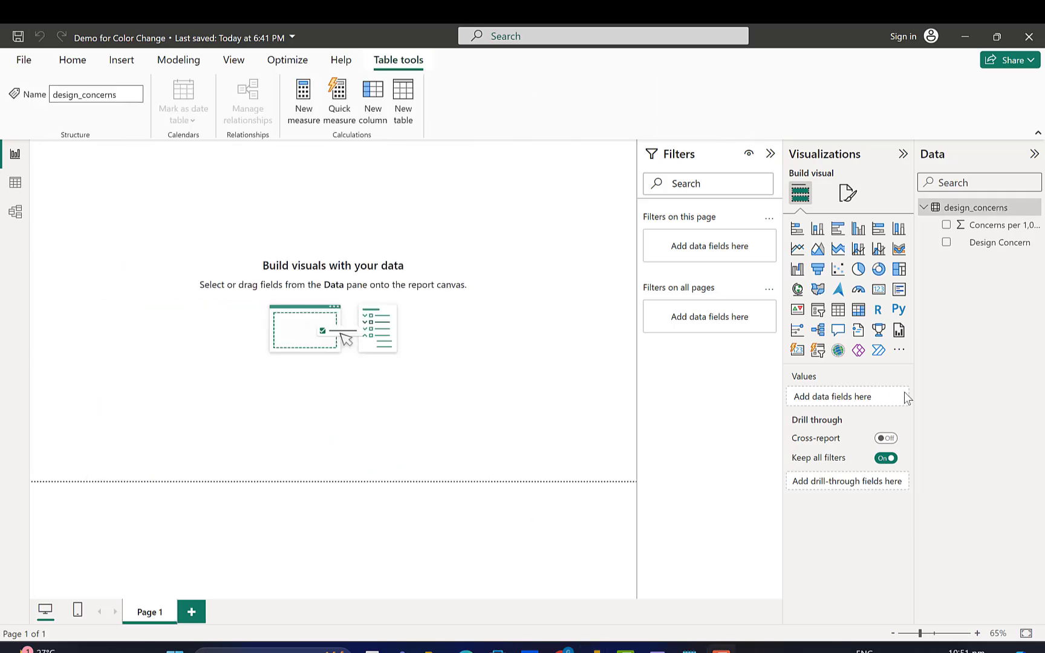
{"action": "mouse_move", "coordinate": [1001, 242]}
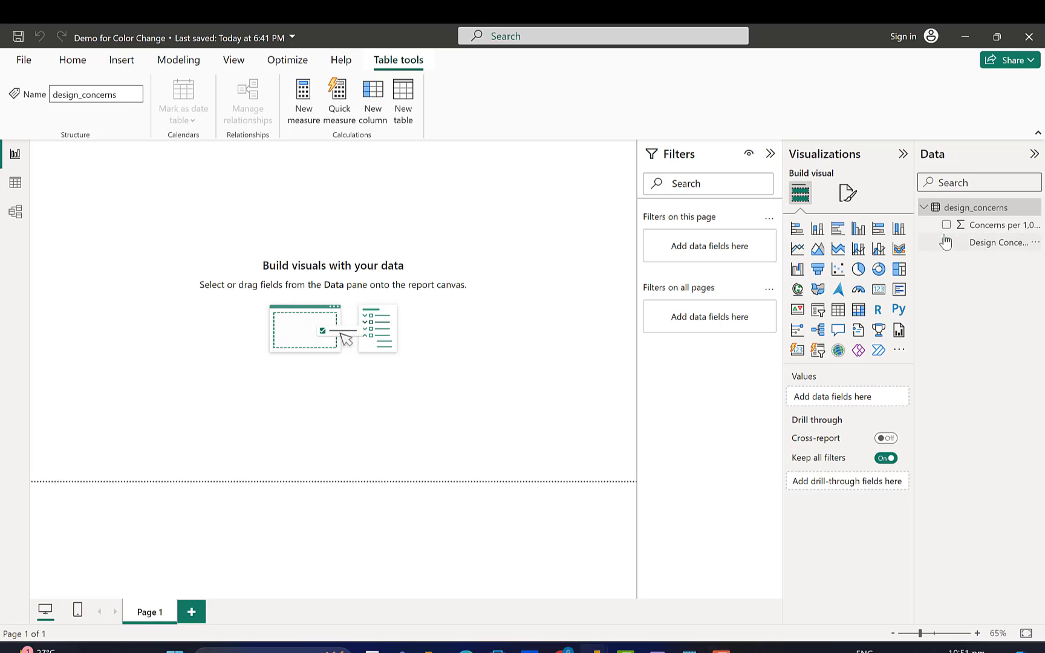
- Add Design Concern and Concerns per 1,000 to a new table visual totalling 105.30
{"action": "left_click", "coordinate": [946, 242]}
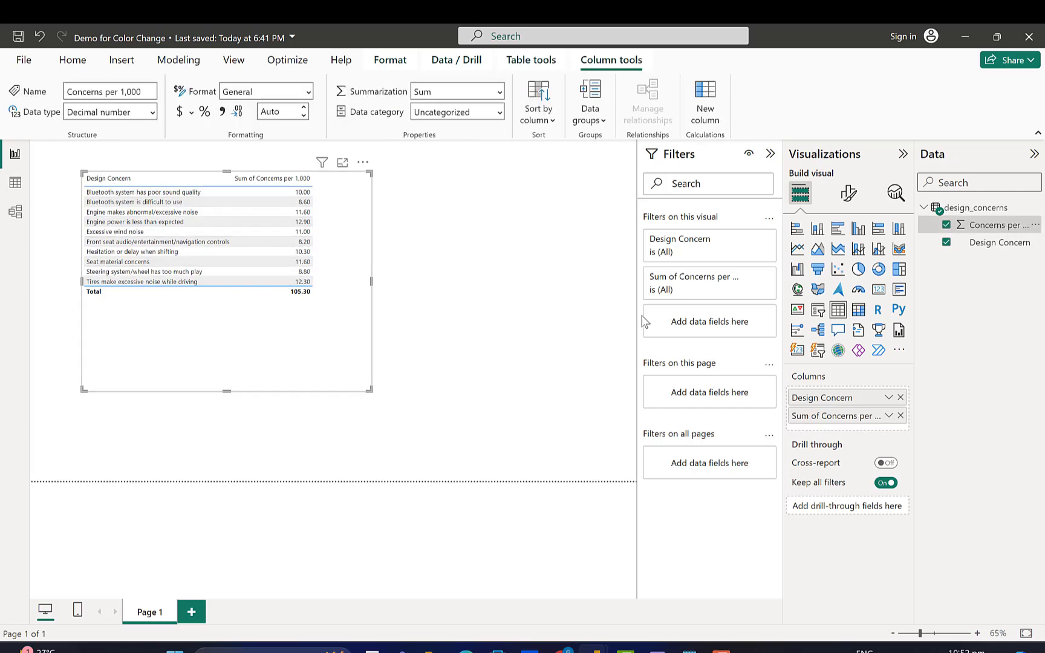
{"action": "mouse_move", "coordinate": [987, 258]}
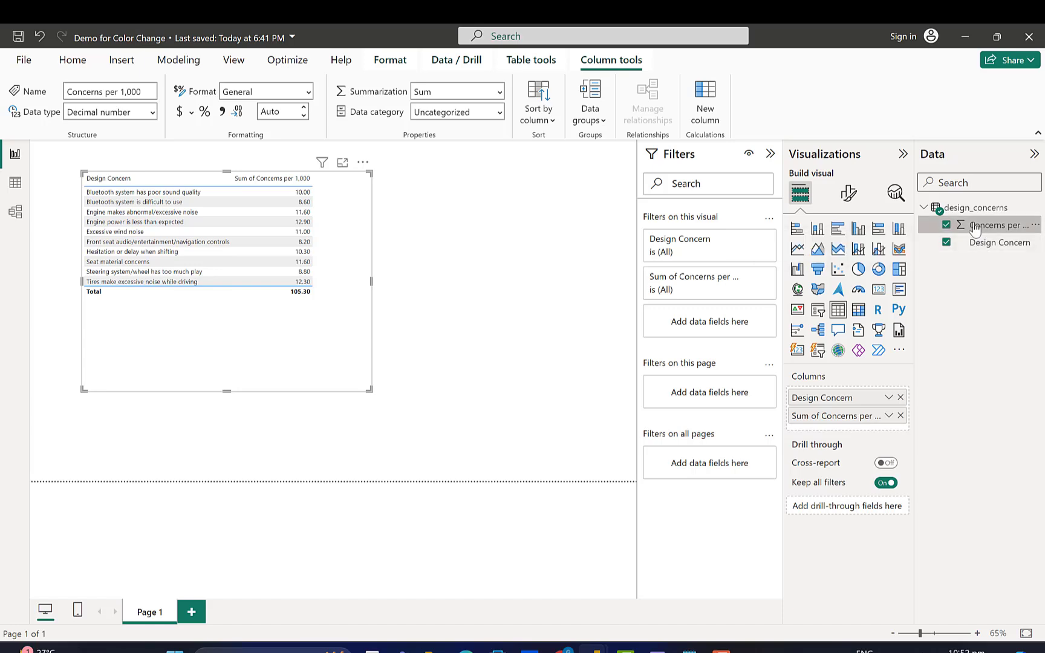
- Create measure Total Concerns = SUM(design_concerns[Concerns per 1,000]) in design_concerns
{"action": "right_click", "coordinate": [1000, 225]}
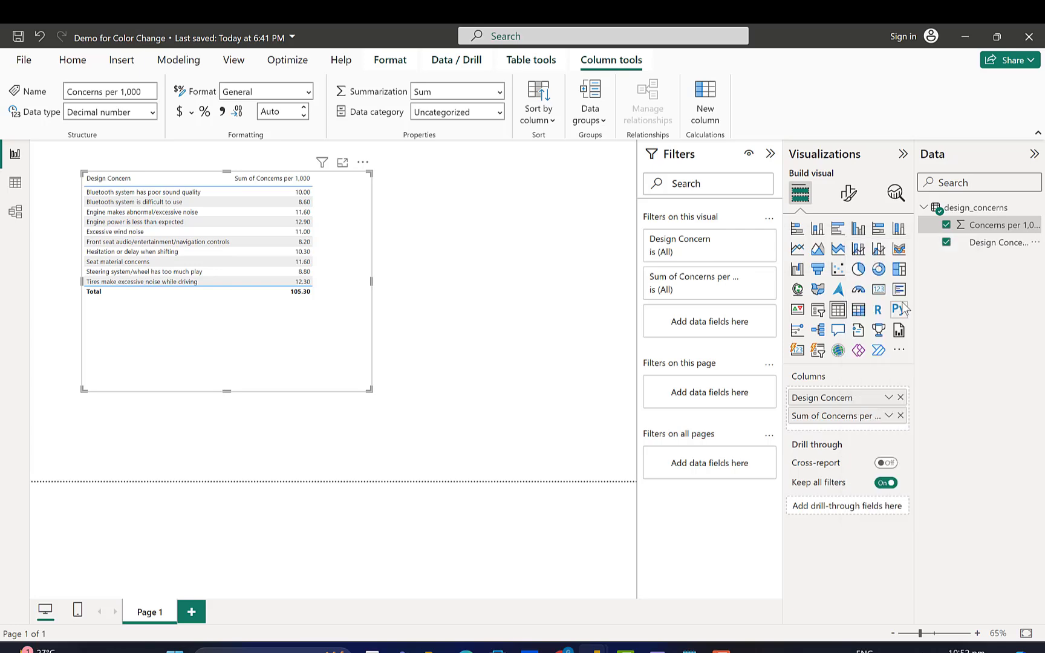
{"action": "mouse_move", "coordinate": [900, 309]}
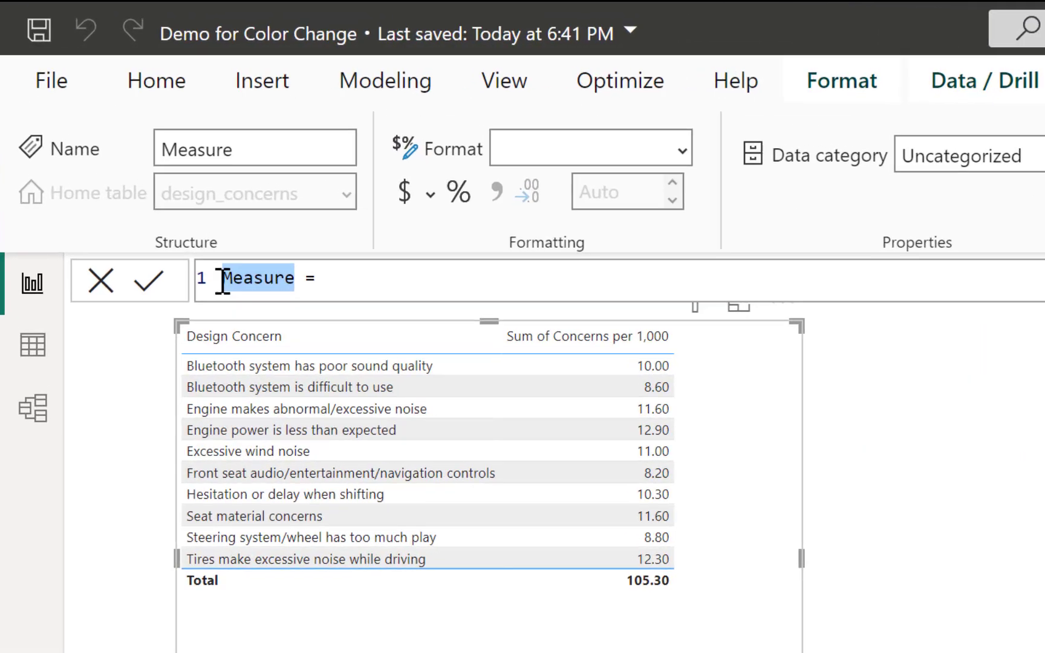
{"action": "type", "text": "Totoal Concerns = SUM("}
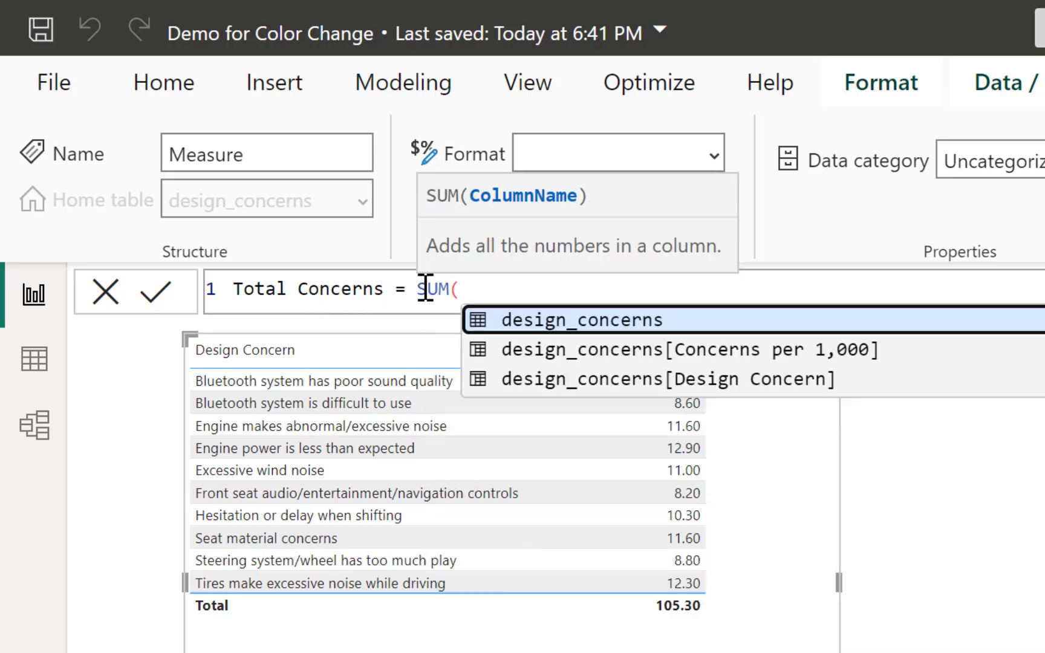
{"action": "mouse_move", "coordinate": [547, 361]}
{"action": "type", "text": "design_concerns[Concerns per 1,000"}
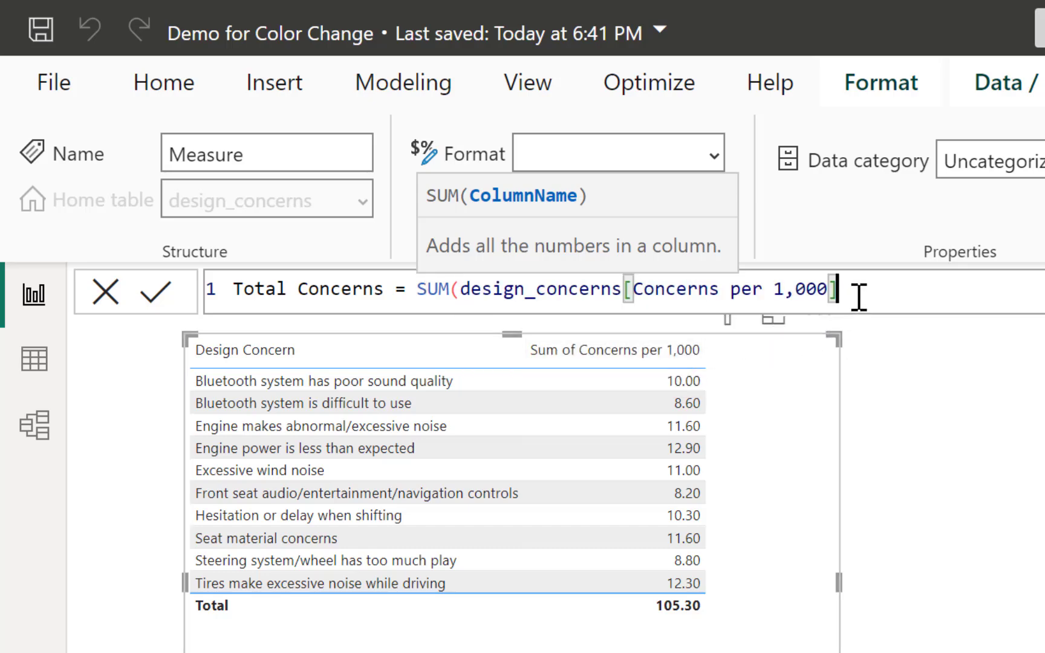
{"action": "type", "text": ")"}
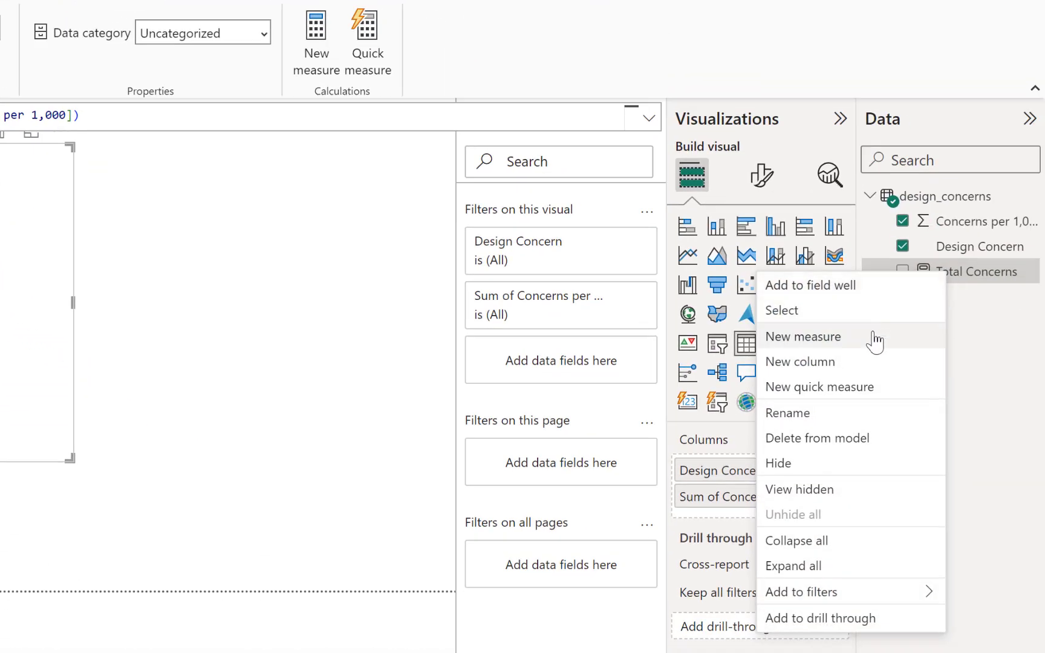
- Start a new measure in design_concerns named Hightlight
{"action": "left_click", "coordinate": [804, 337]}
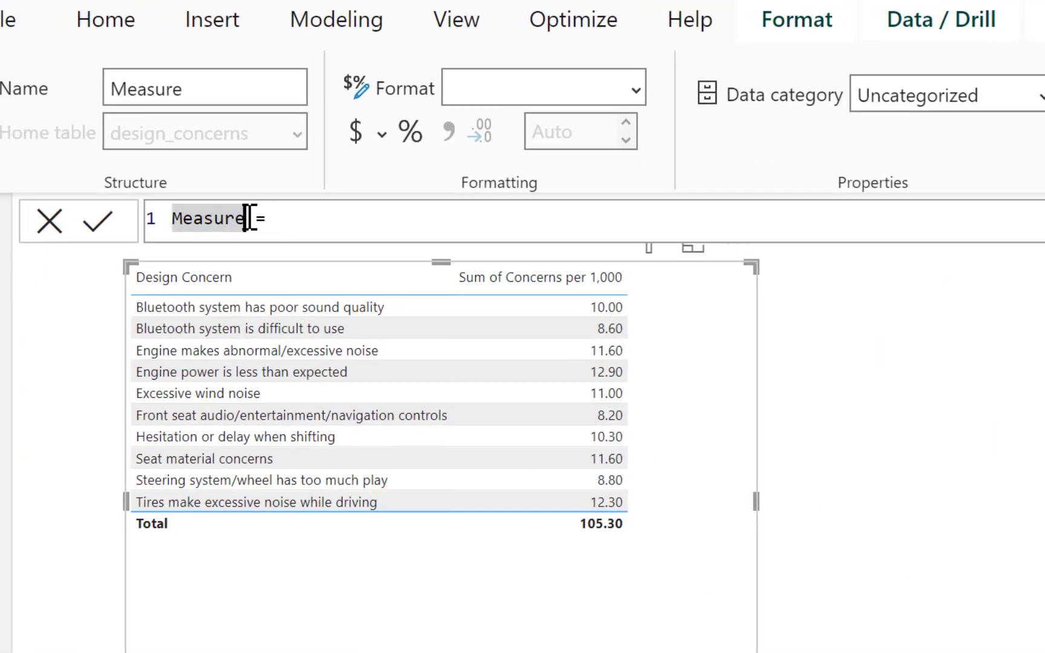
{"action": "type", "text": "Hightlight ="}
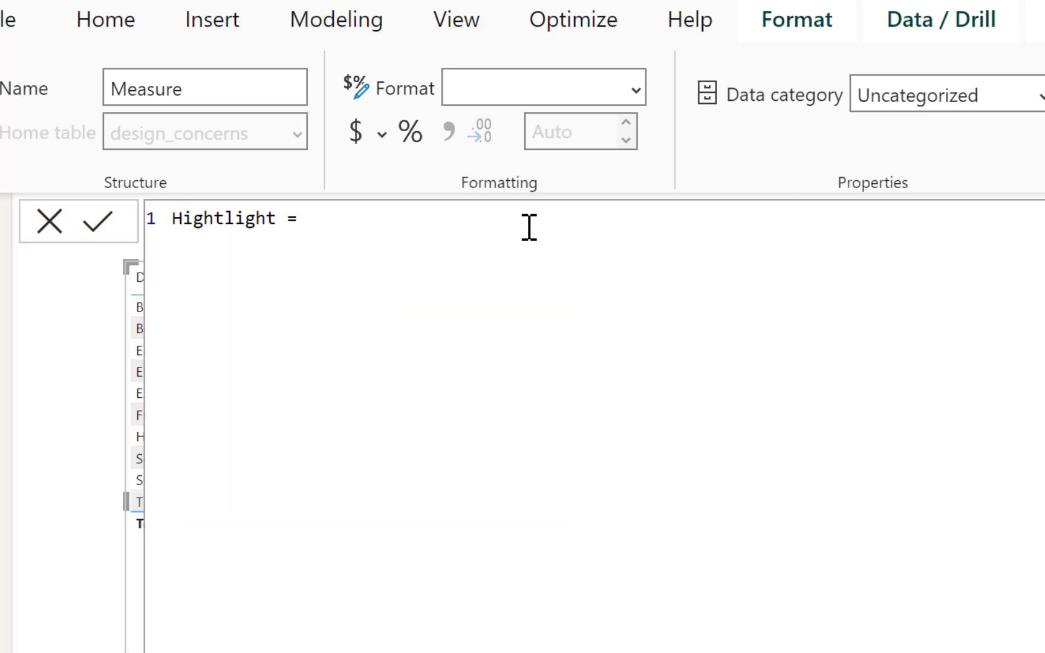
{"action": "left_click", "coordinate": [307, 219]}
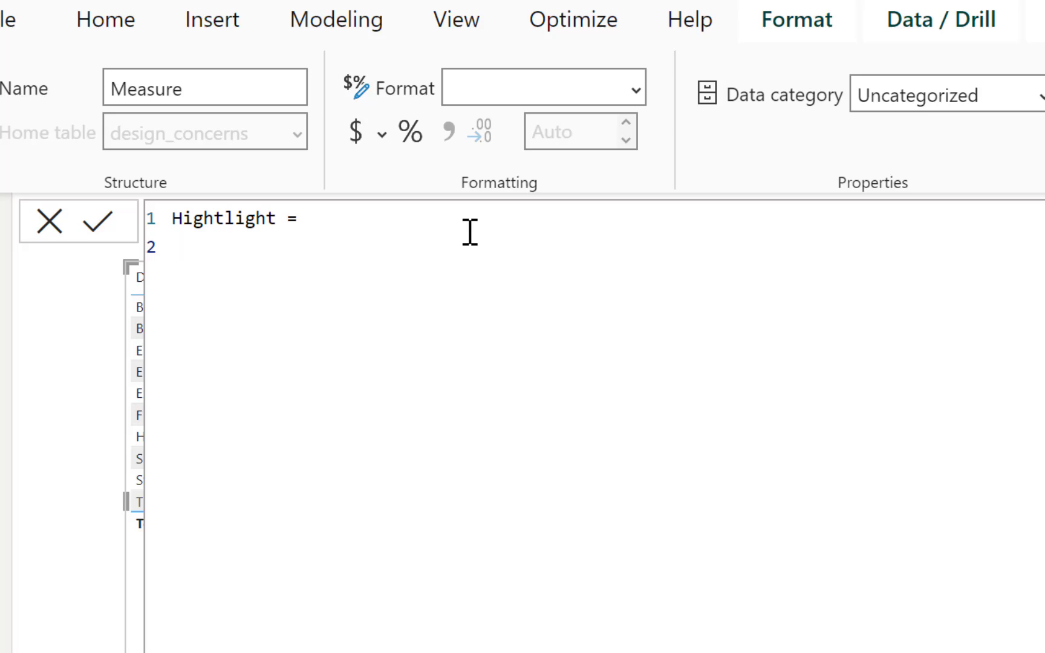
- Begin the formula with the declaration VAR Min_Highlight =
{"action": "type", "text": "VAR"}
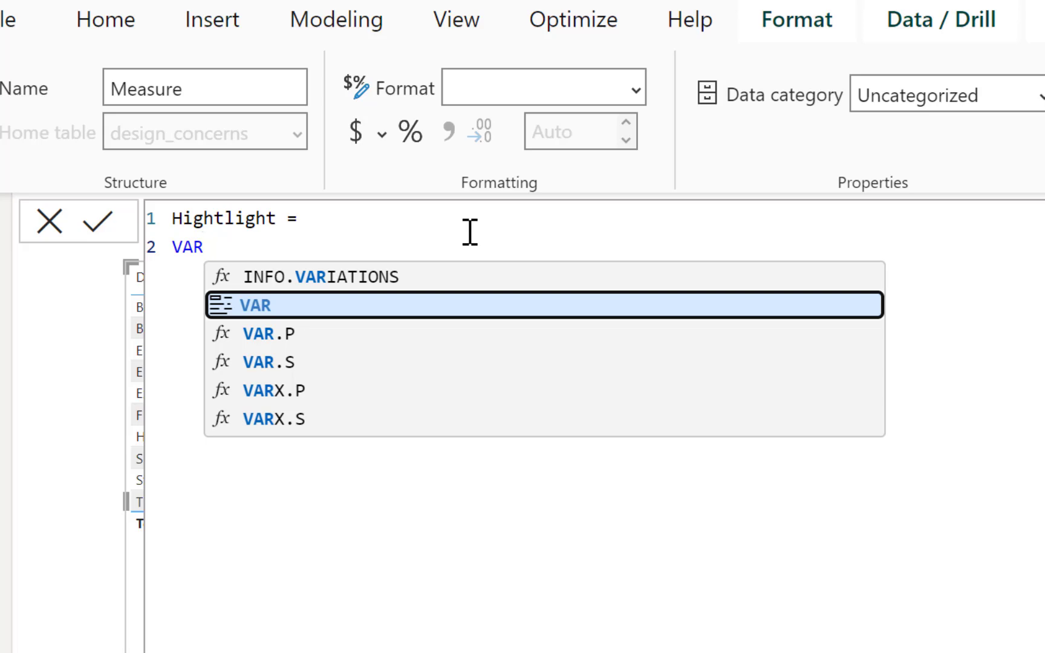
{"action": "type", "text": "Mi"}
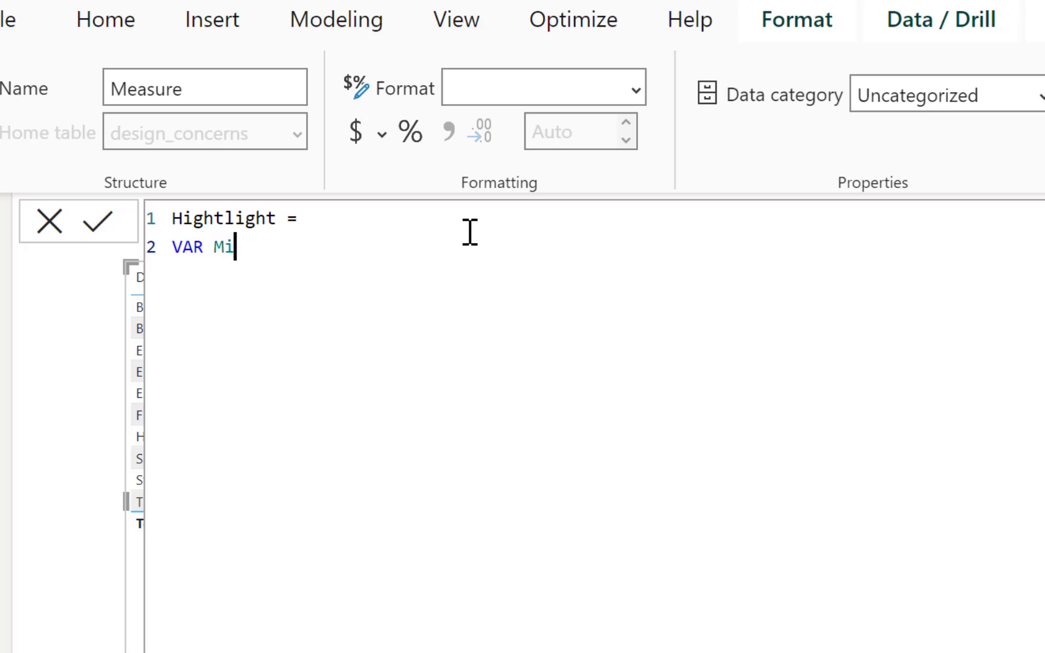
{"action": "type", "text": "n_"}
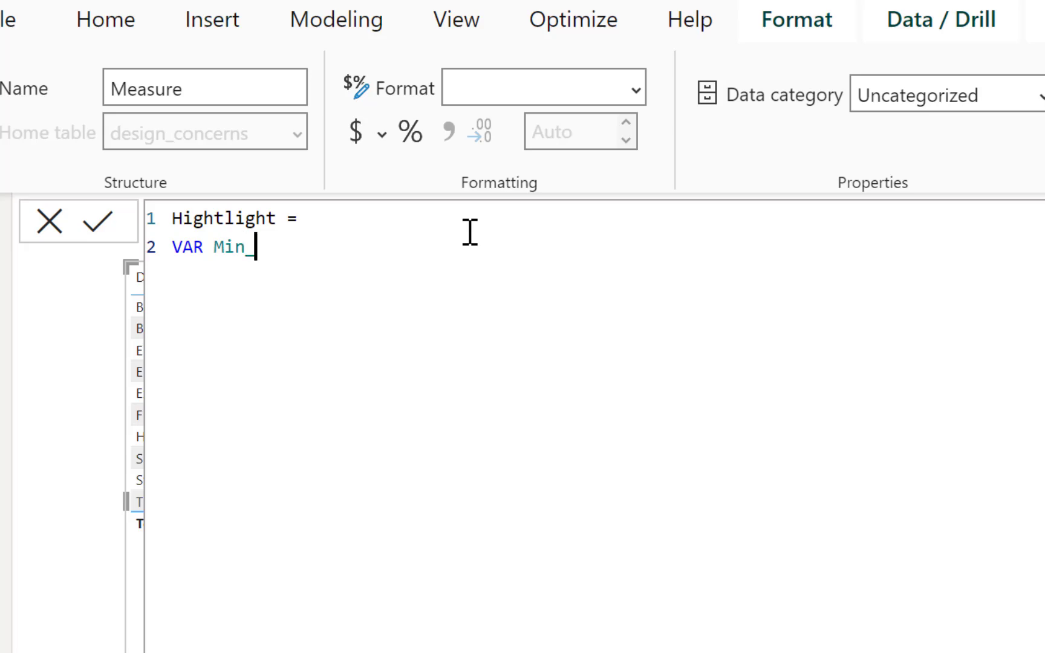
{"action": "type", "text": "Highl"}
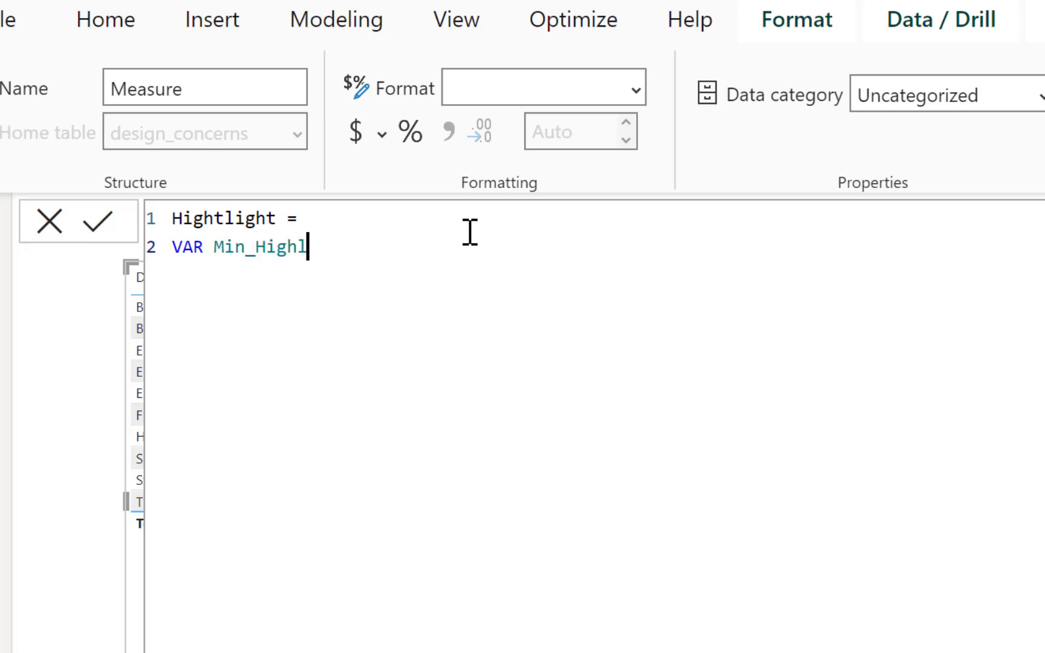
{"action": "type", "text": "ight"}
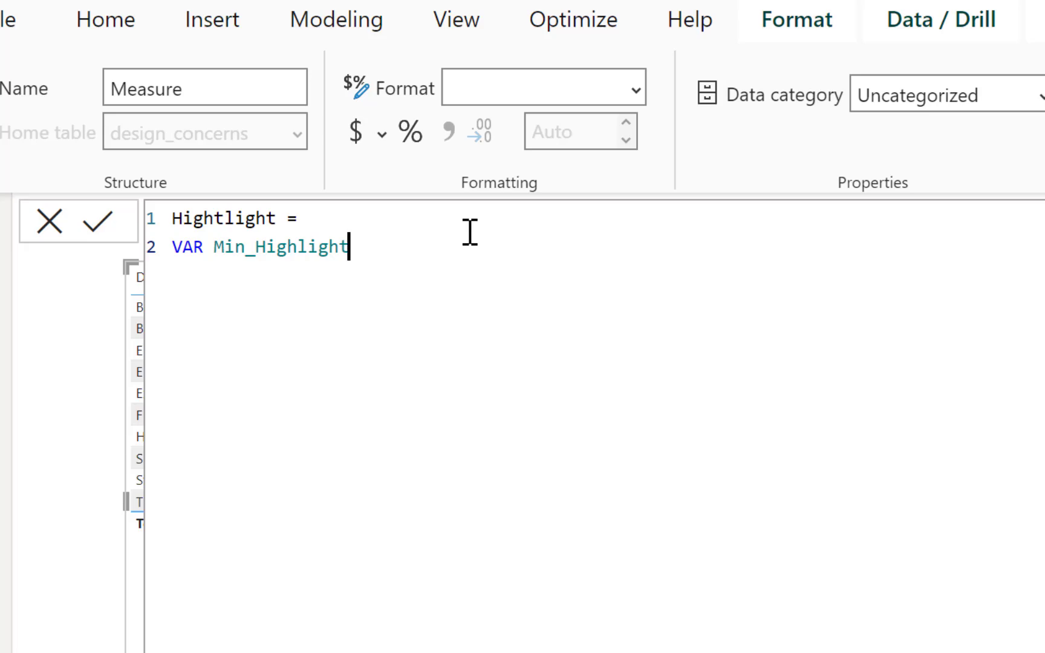
{"action": "type", "text": "="}
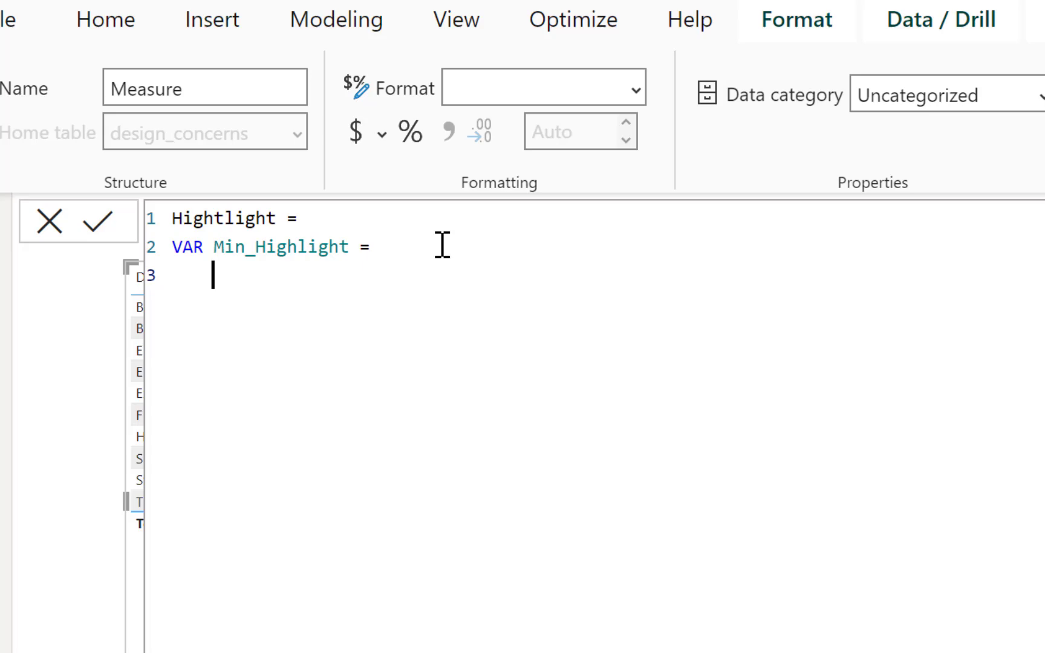
- Define Min_Highlight as MIN(design_concerns[Concerns per 1,000]) and return it, totalling 8.20 in the table
{"action": "type", "text": "M"}
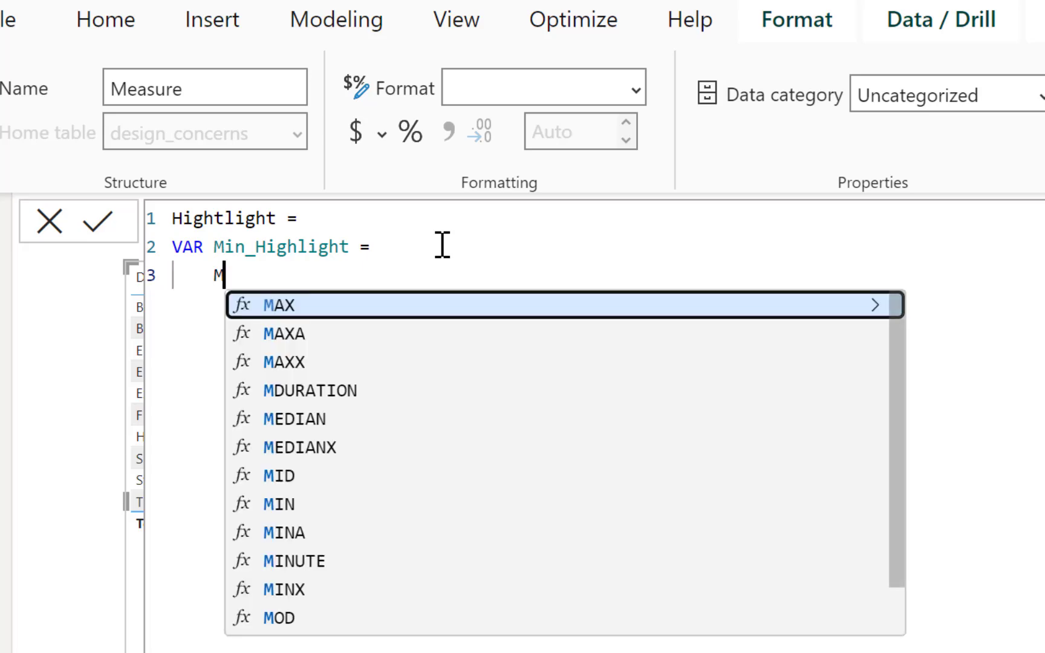
{"action": "type", "text": "IN("}
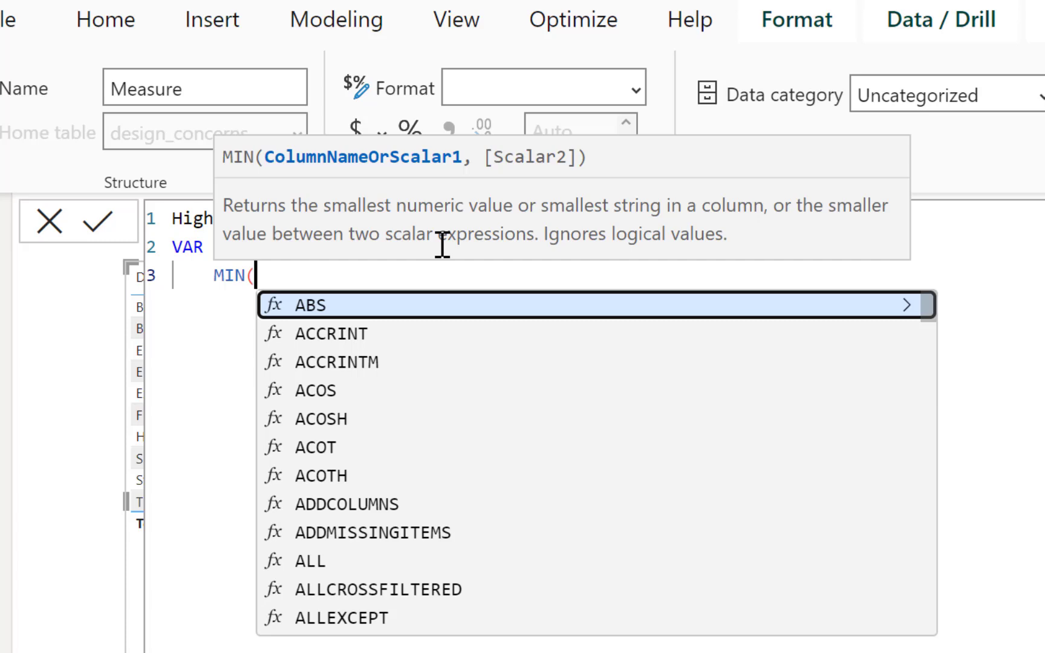
{"action": "type", "text": "concerns[Concerns per 1,000])"}
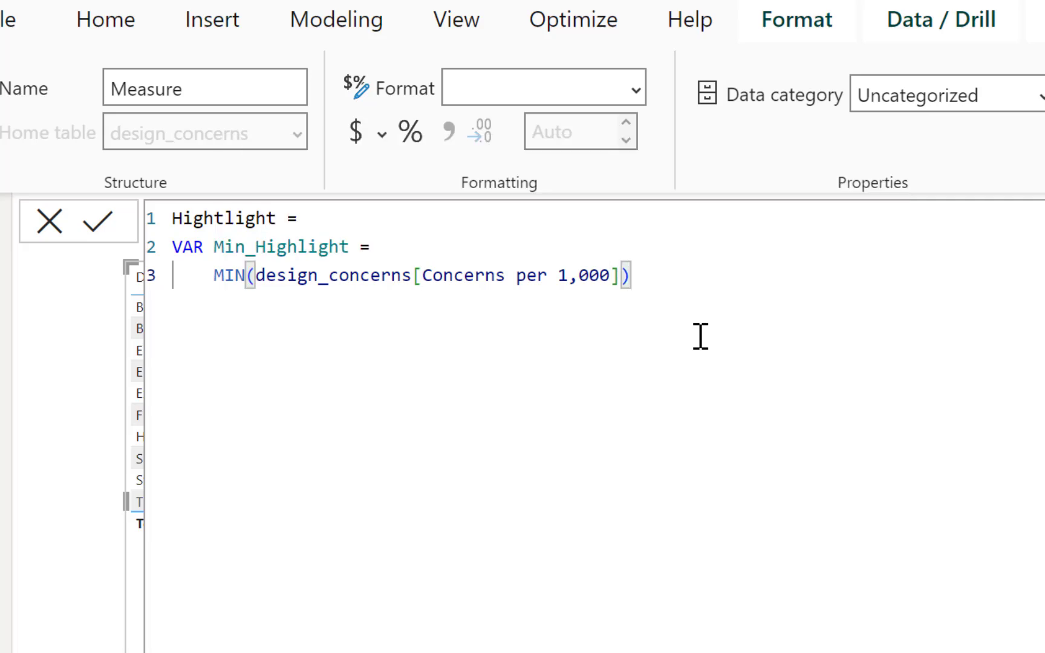
{"action": "mouse_move", "coordinate": [653, 278]}
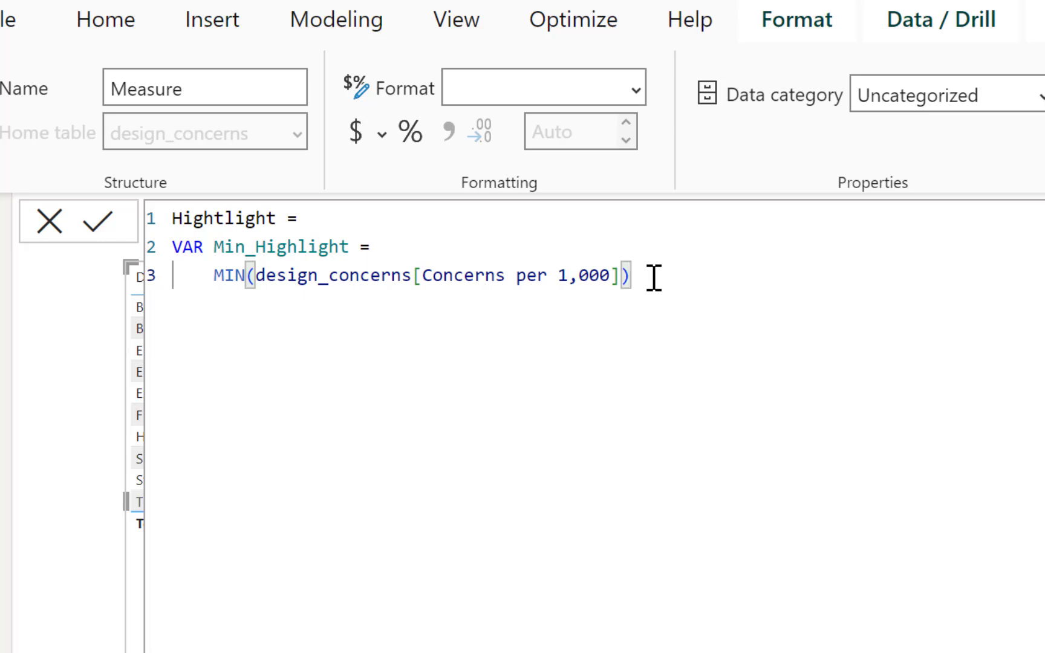
{"action": "type", "text": "Return"}
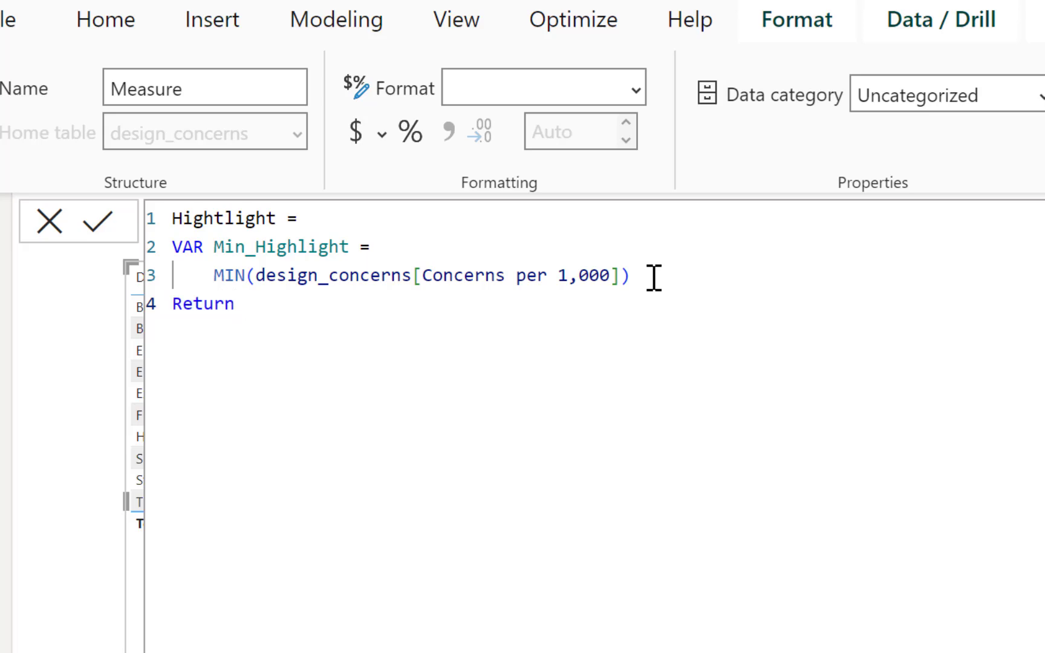
{"action": "type", "text": "Min"}
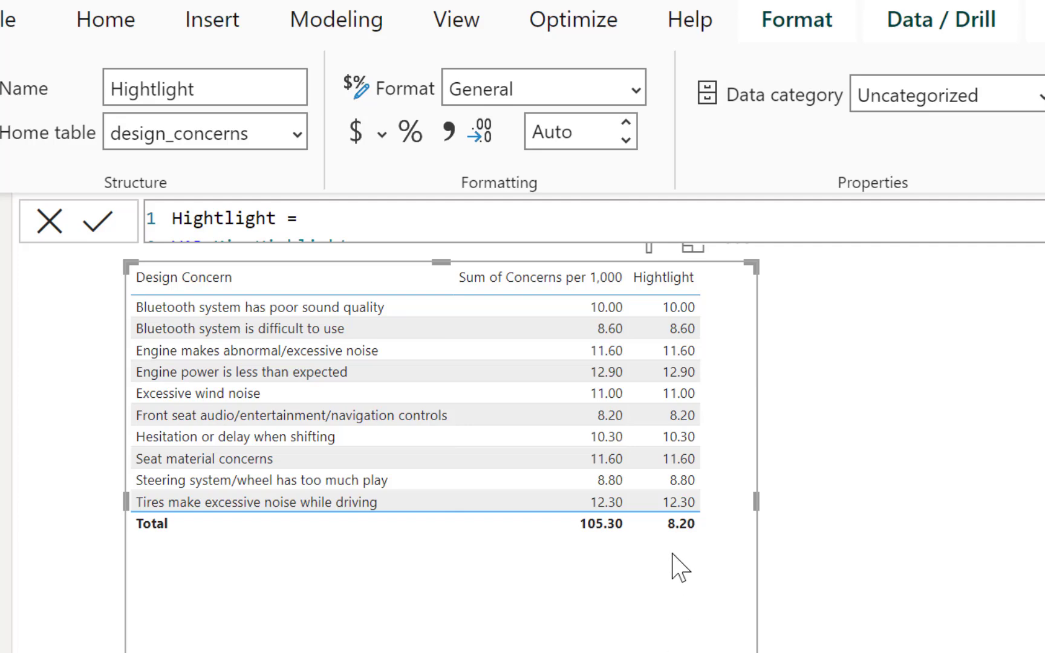
{"action": "mouse_move", "coordinate": [433, 373]}
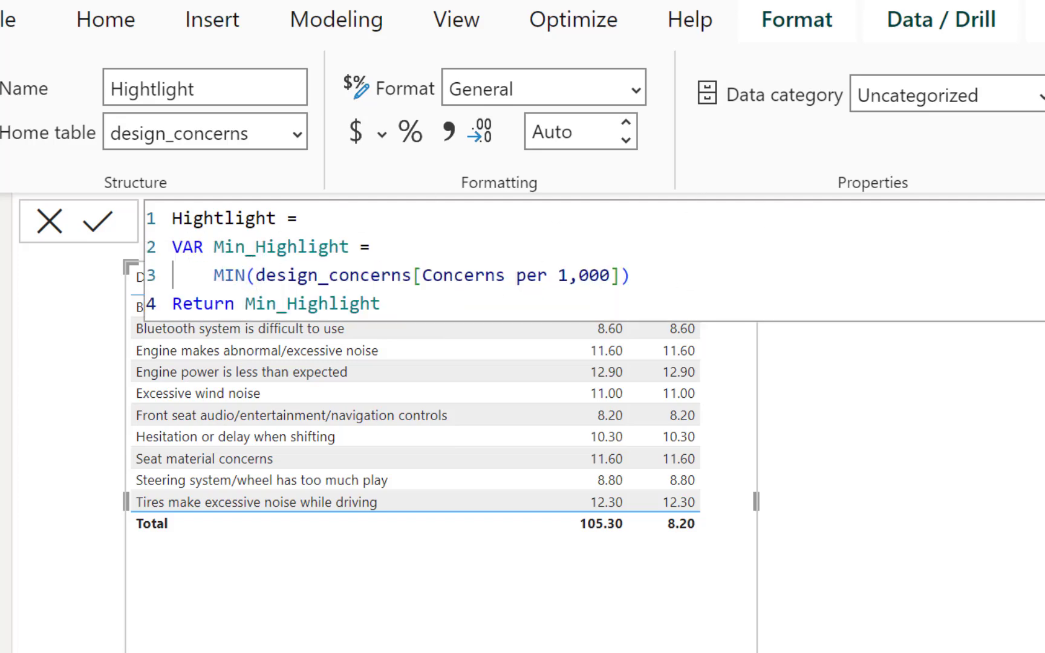
- Rework Min_Highlight to MINX(design_concerns,[Total Concerns])
{"action": "double_click", "coordinate": [230, 276]}
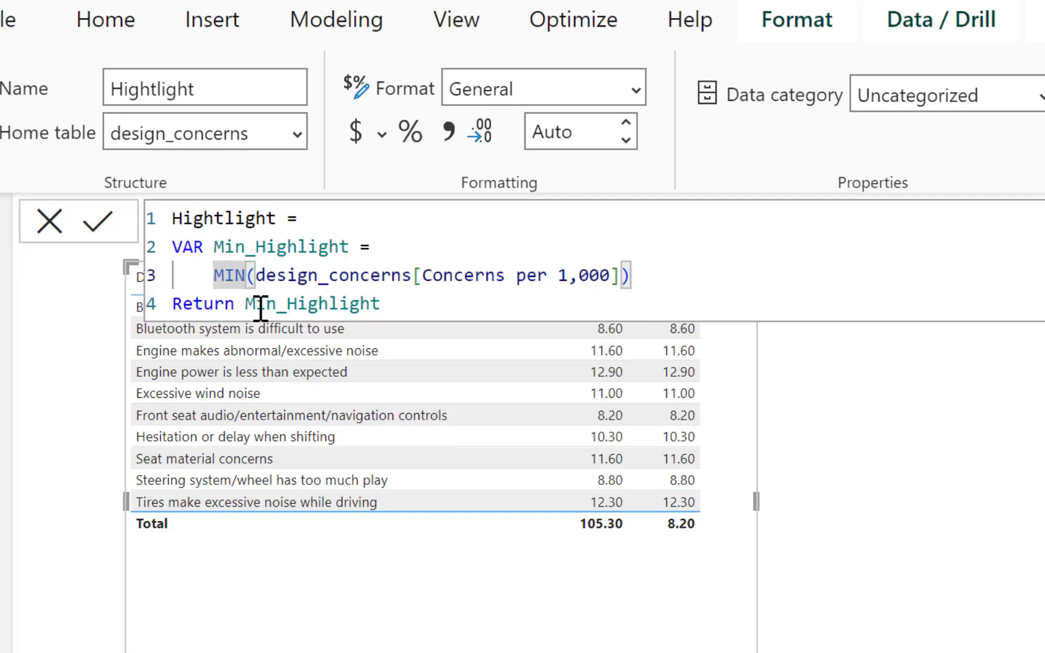
{"action": "type", "text": "X"}
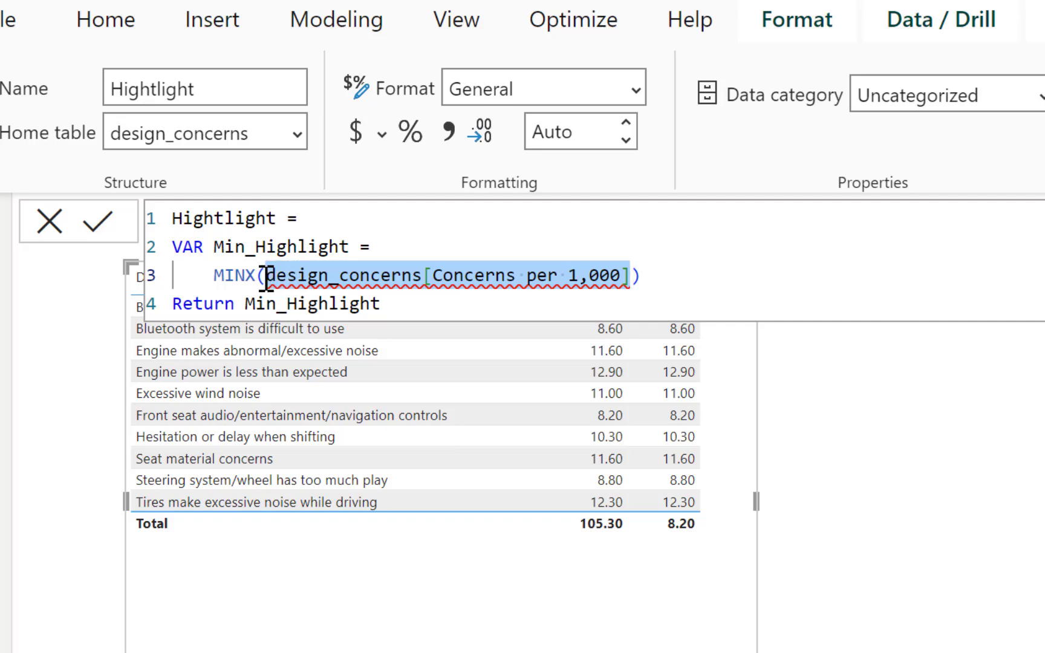
{"action": "key", "text": "Delete"}
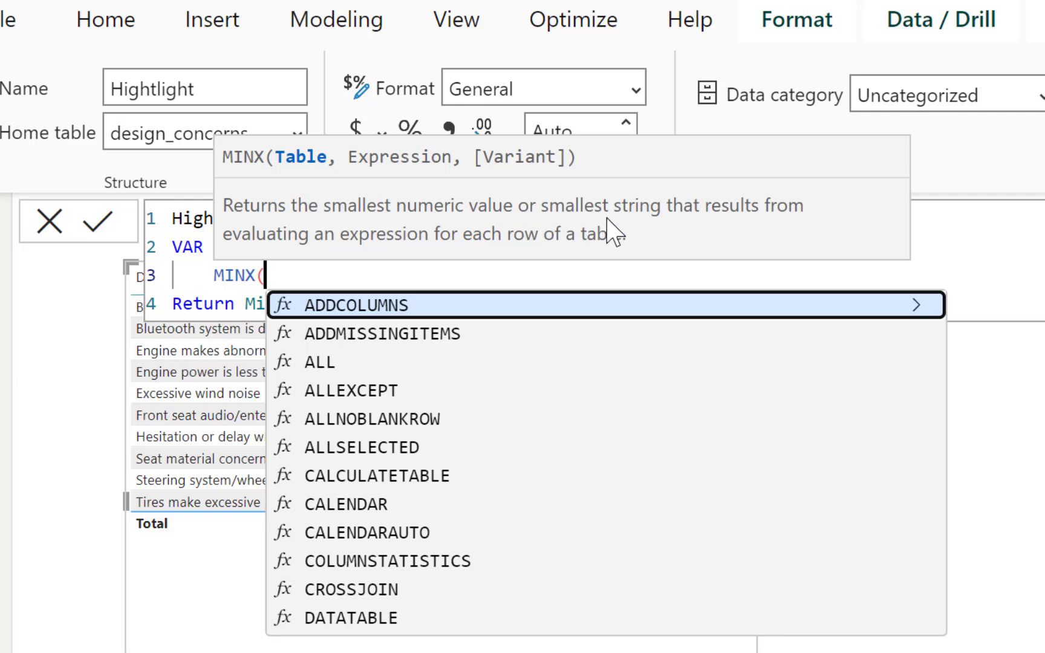
{"action": "mouse_move", "coordinate": [593, 221]}
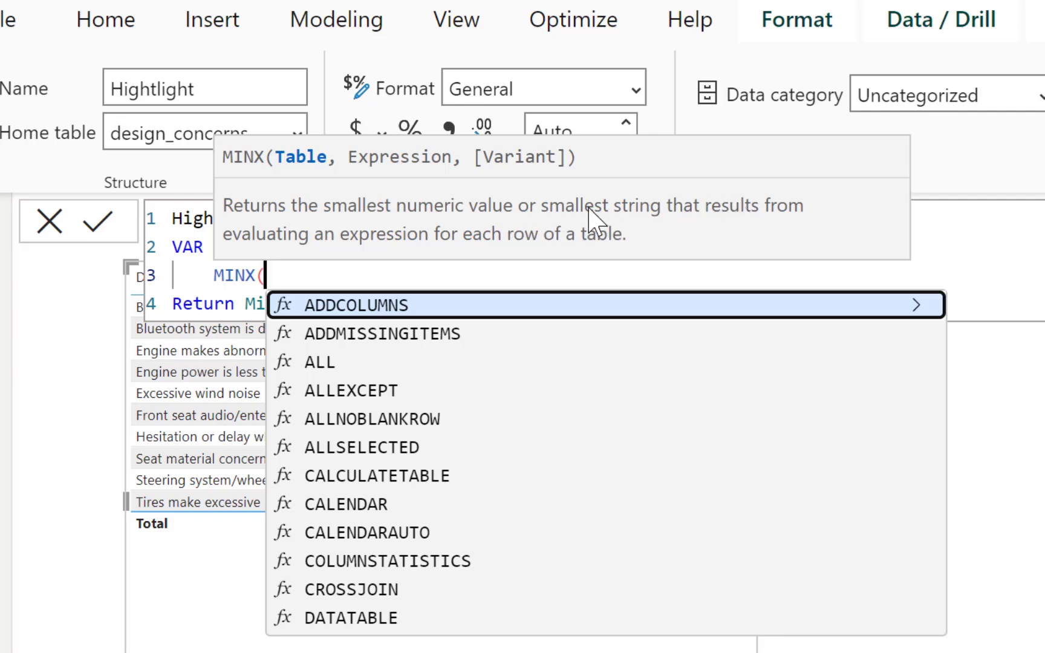
{"action": "mouse_move", "coordinate": [427, 244]}
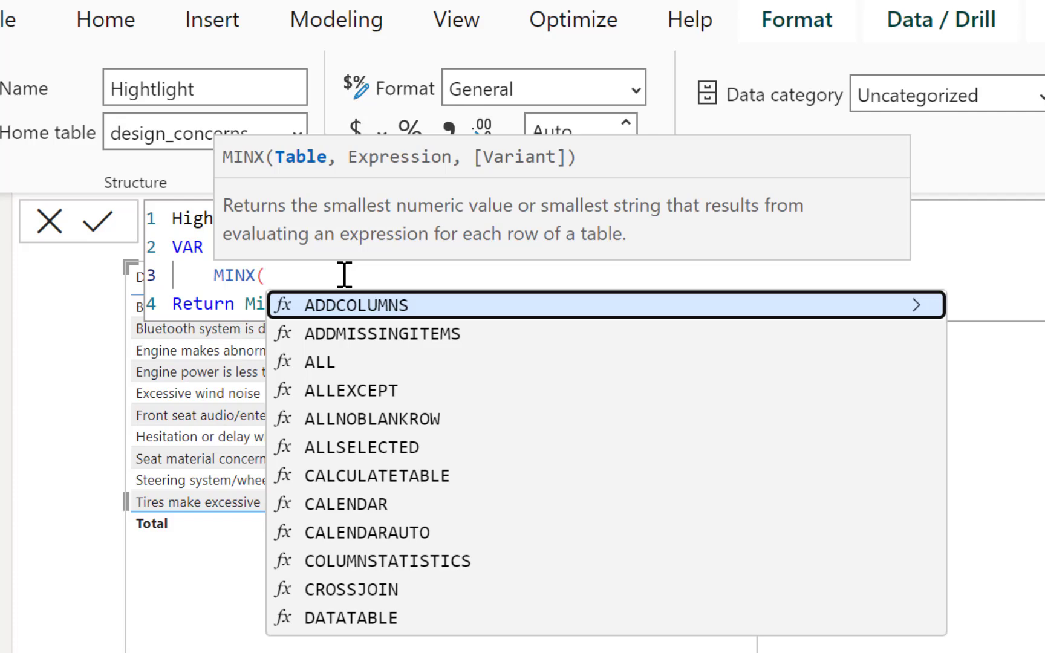
{"action": "type", "text": "design_concerns"}
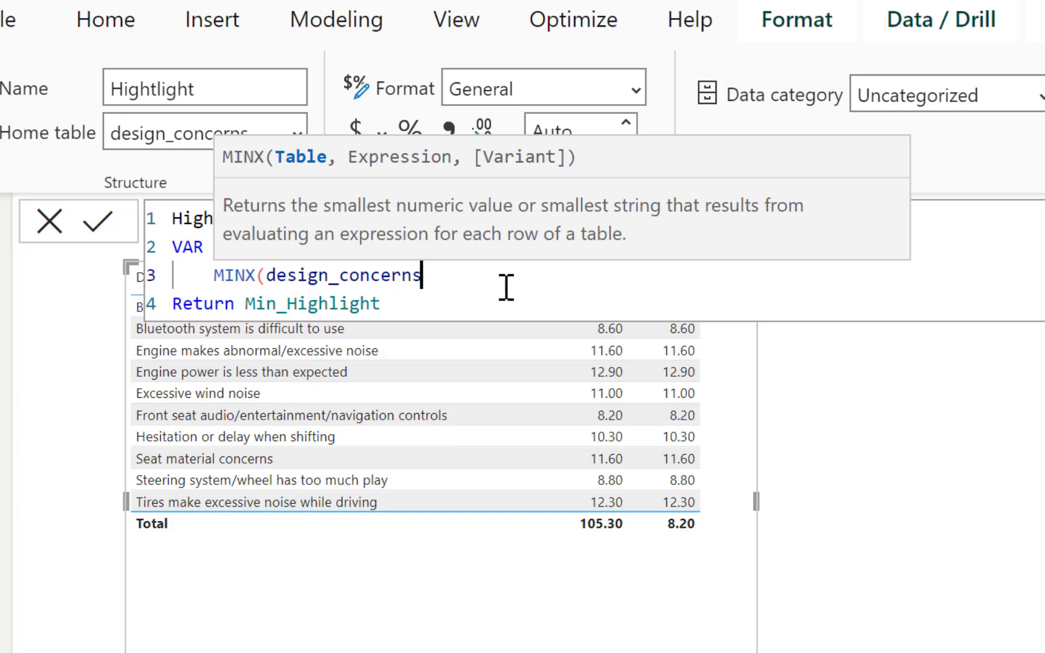
{"action": "type", "text": ",[tota"}
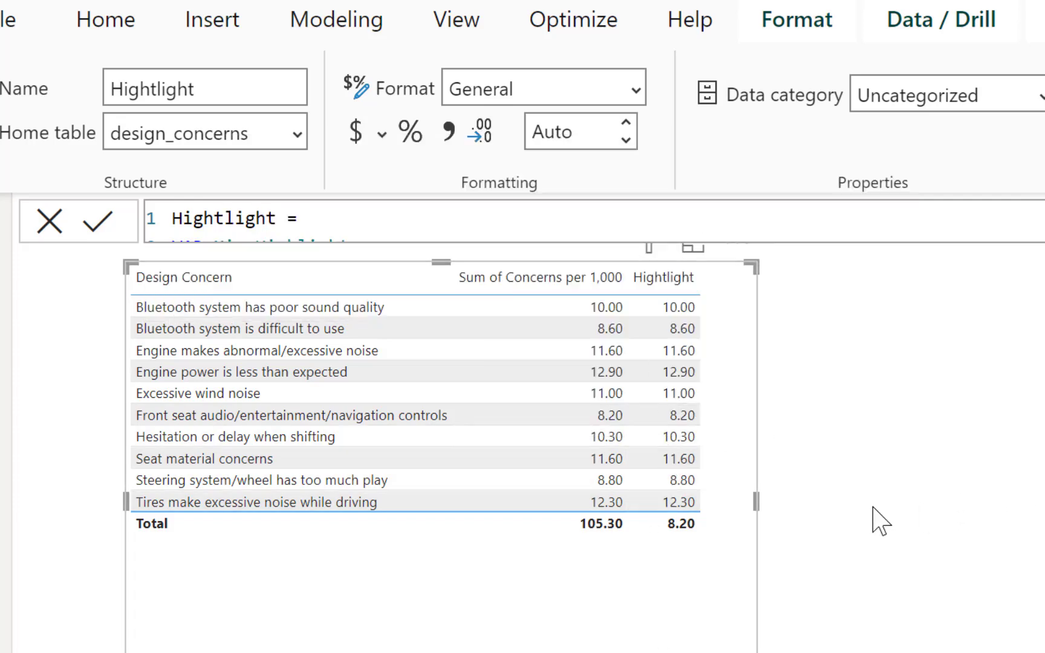
{"action": "mouse_move", "coordinate": [998, 480]}
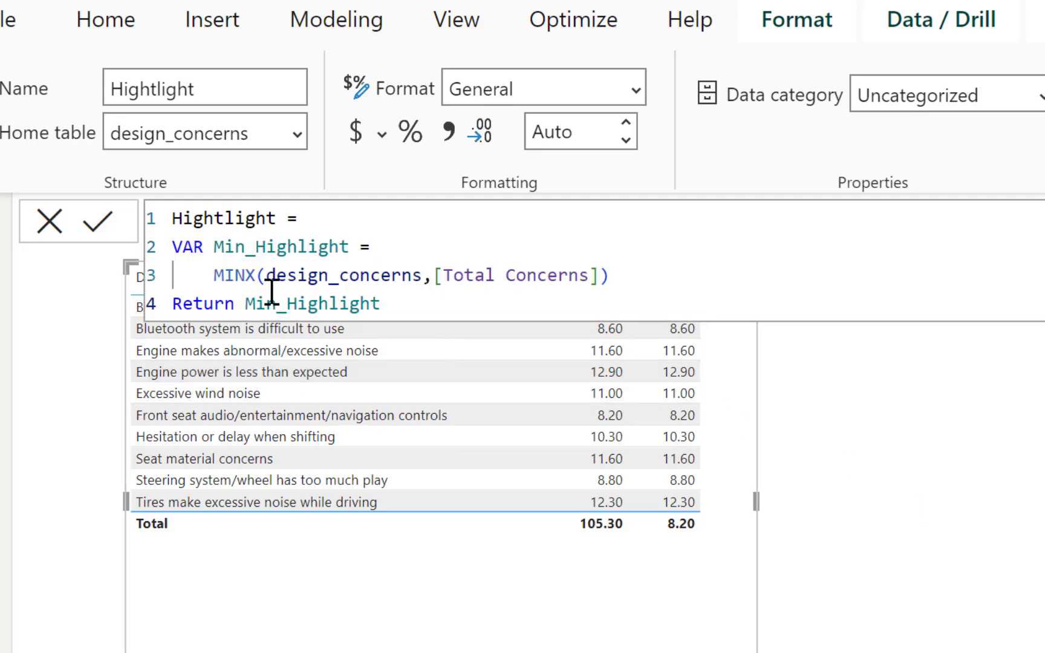
- Wrap the table in ALL(design_concerns) so every row shows 8.20, then select the variable lines to duplicate
{"action": "double_click", "coordinate": [343, 276]}
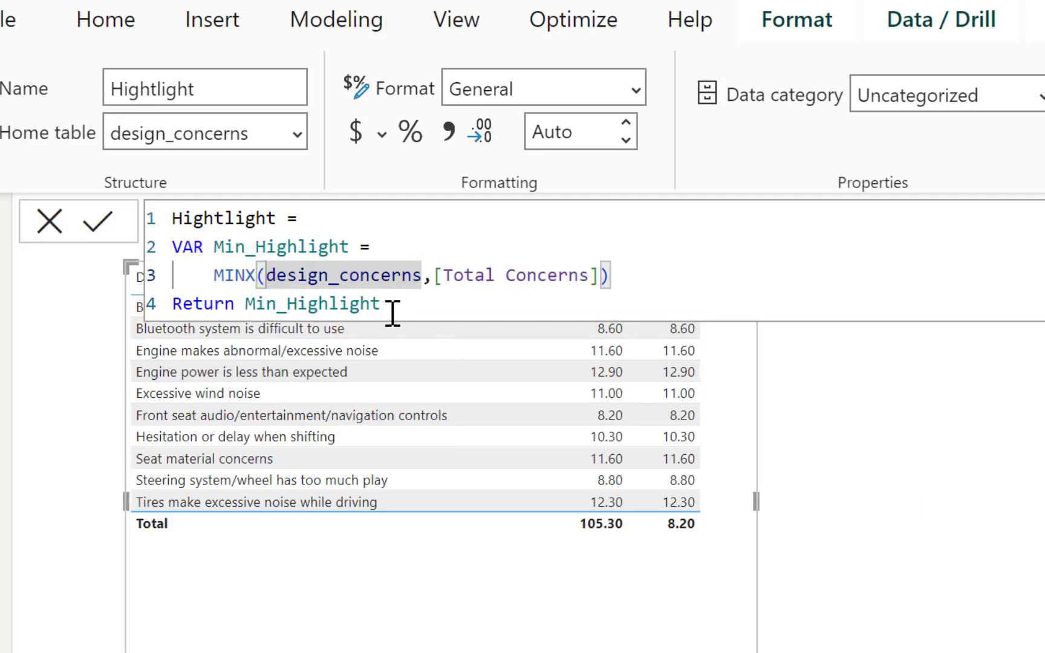
{"action": "type", "text": "ALL("}
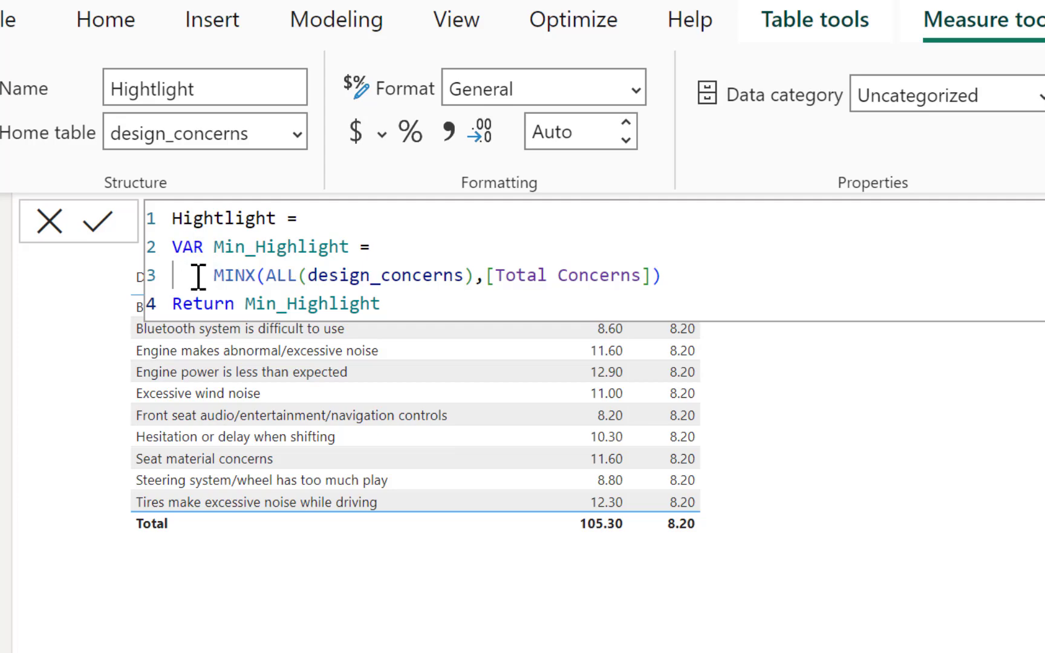
{"action": "left_click_drag", "start_coordinate": [172, 247], "coordinate": [662, 276]}
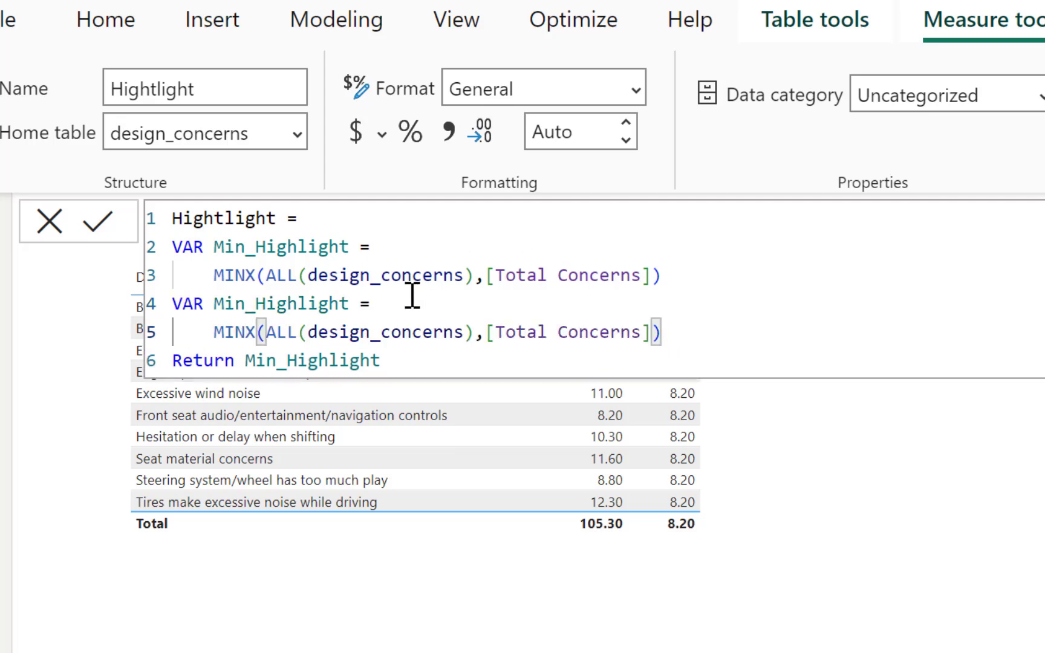
- Rename the copied variable to Max_Highlight using MAXX
{"action": "left_click", "coordinate": [231, 336]}
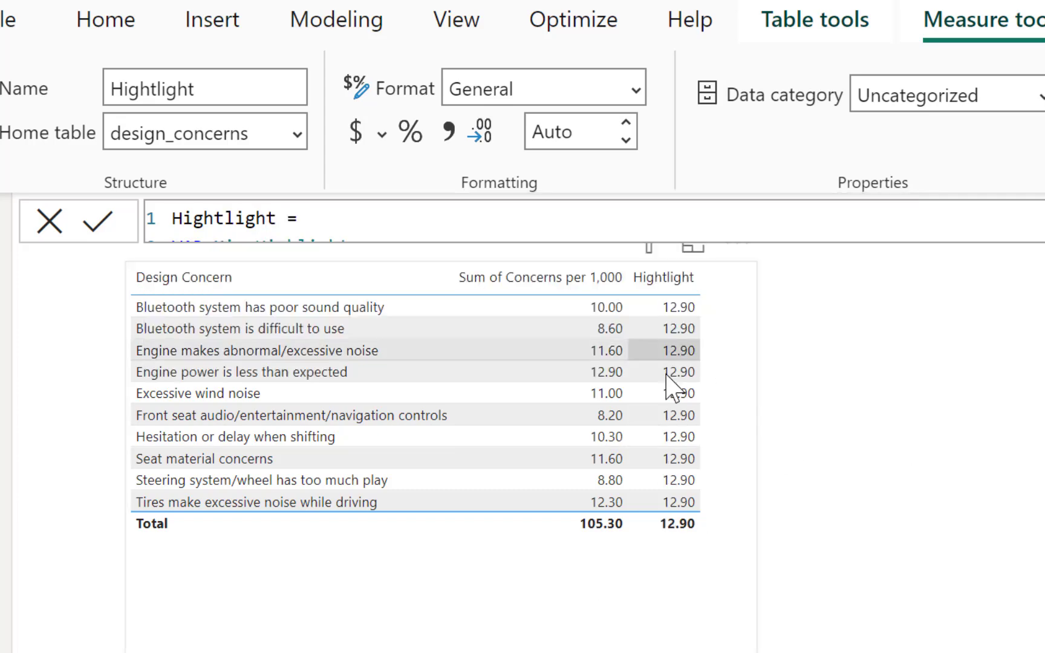
{"action": "mouse_move", "coordinate": [674, 415]}
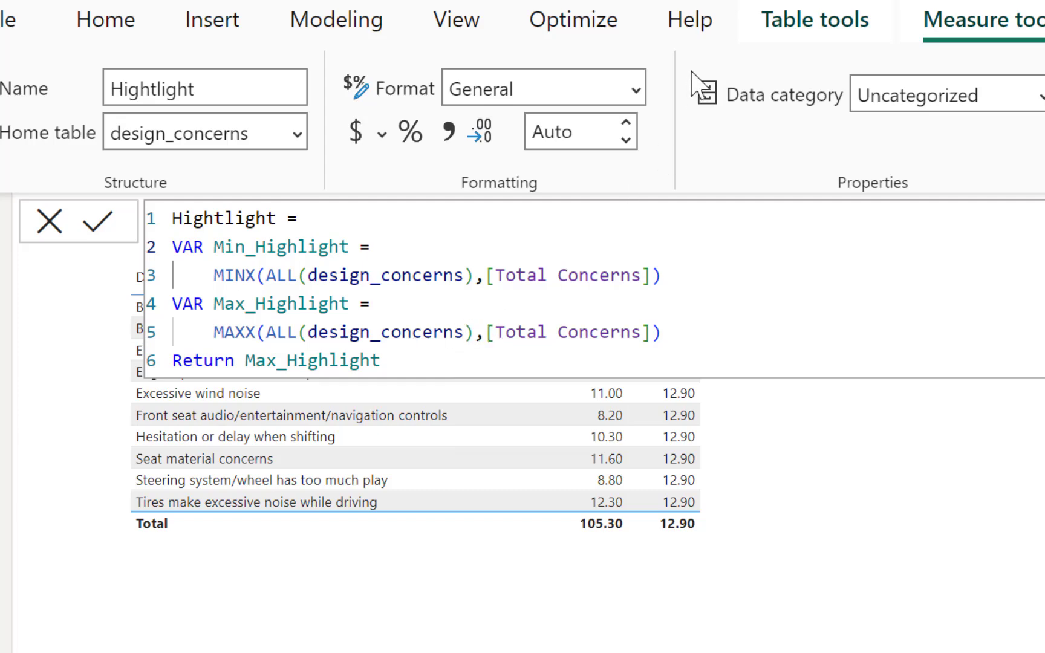
{"action": "double_click", "coordinate": [312, 361]}
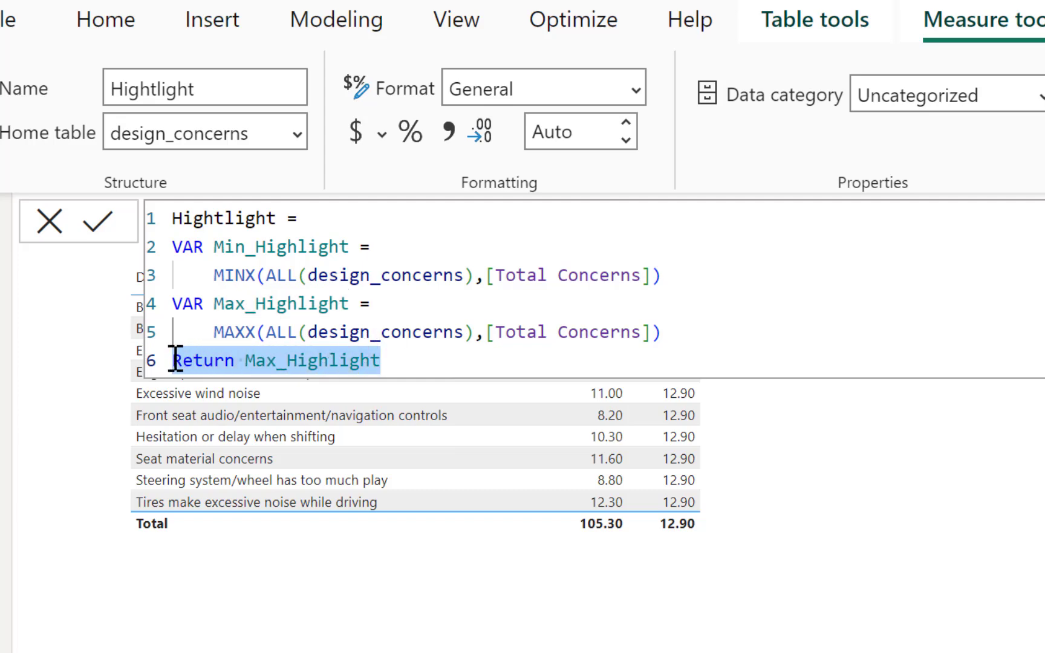
- Replace the Return line with VAR color_change = SWITCH(
{"action": "type", "text": "VAR"}
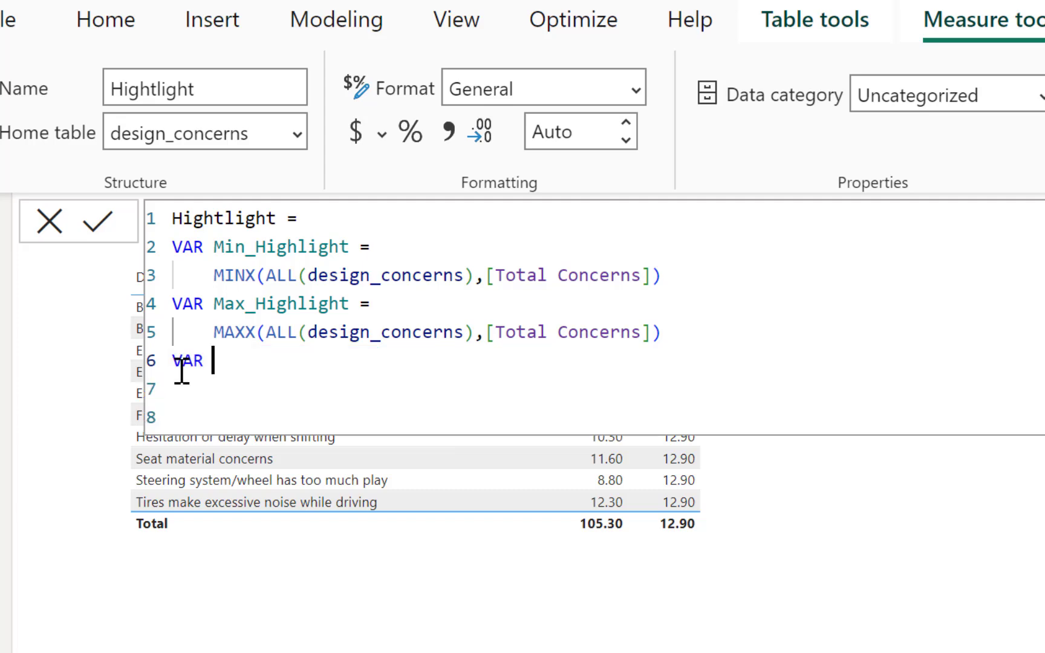
{"action": "type", "text": "color"}
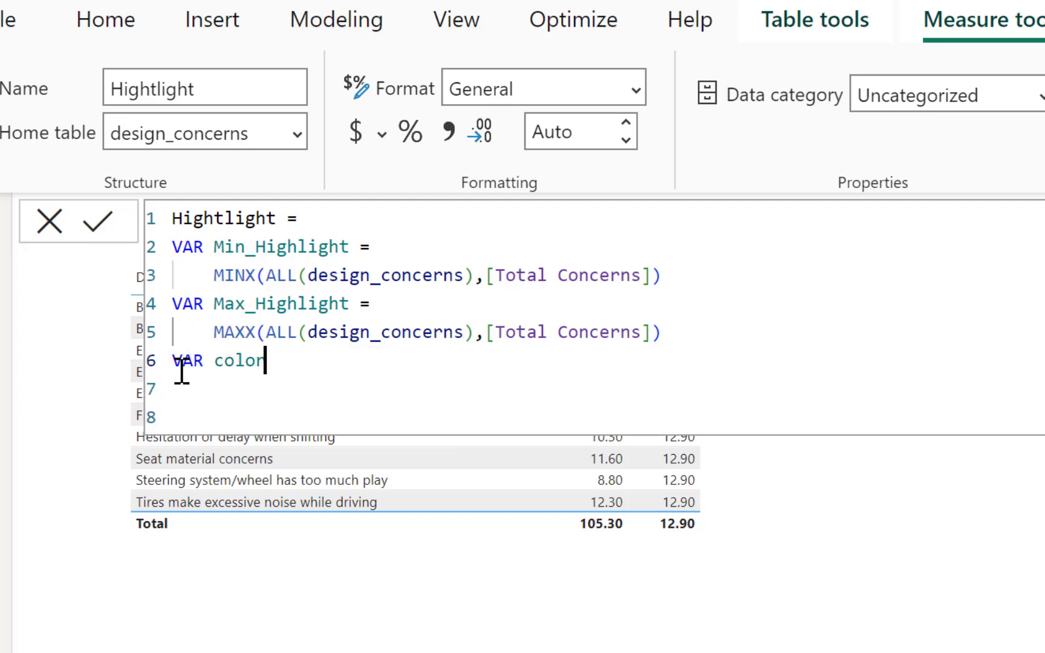
{"action": "type", "text": "_change"}
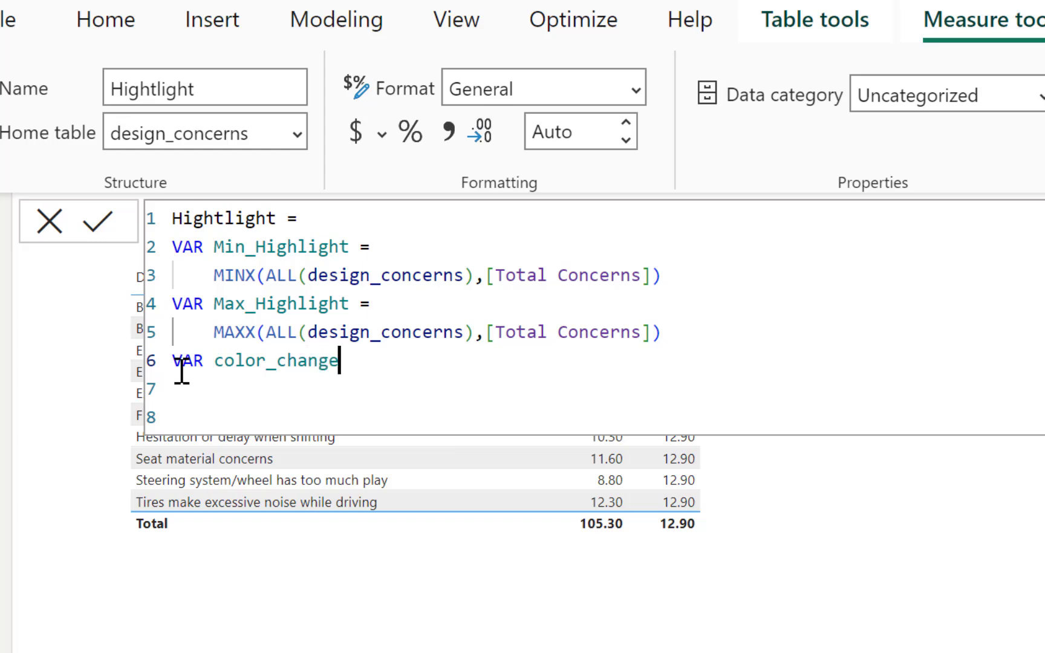
{"action": "type", "text": "="}
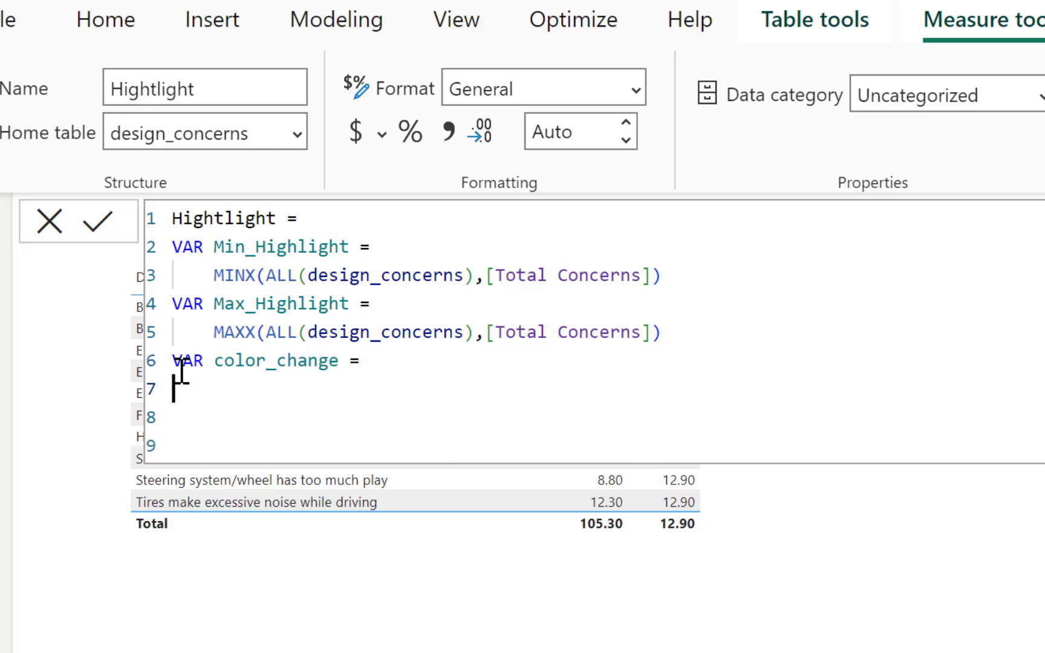
{"action": "type", "text": "SW"}
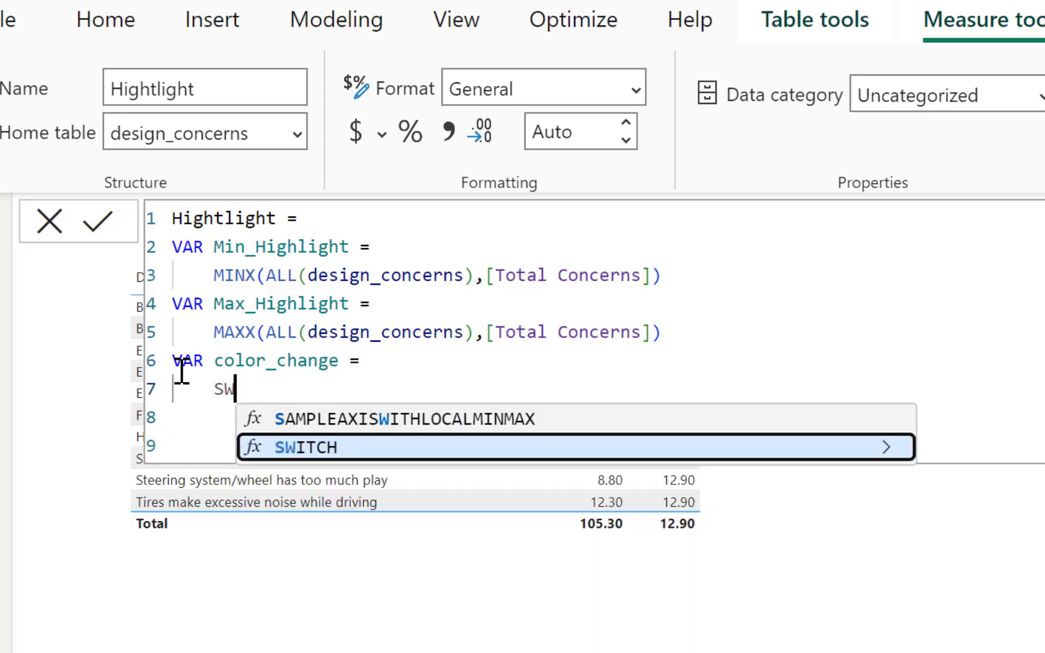
{"action": "type", "text": "ITCH("}
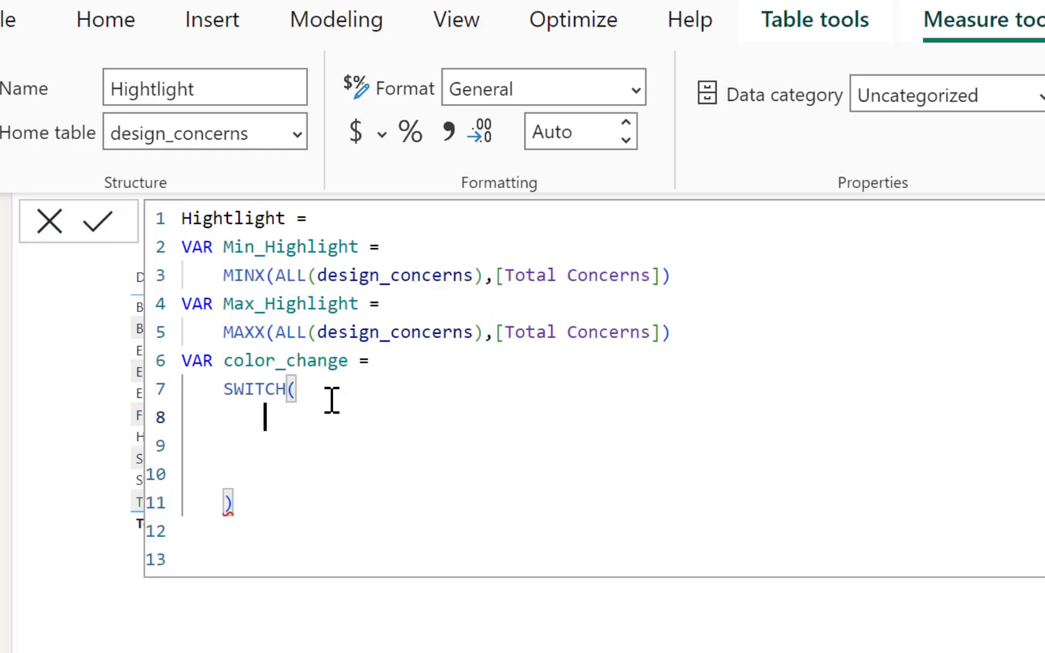
- Write SWITCH(TRUE(), [Total Concerns] = Min_Highlight, "Red" as the first condition
{"action": "type", "text": "TRUE("}
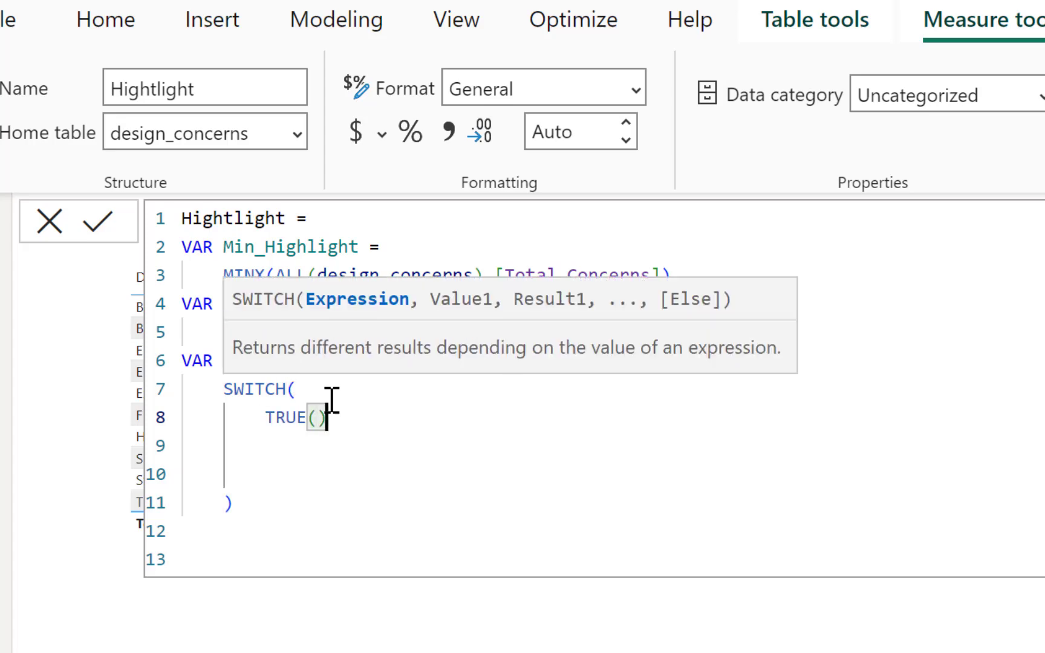
{"action": "type", "text": ","}
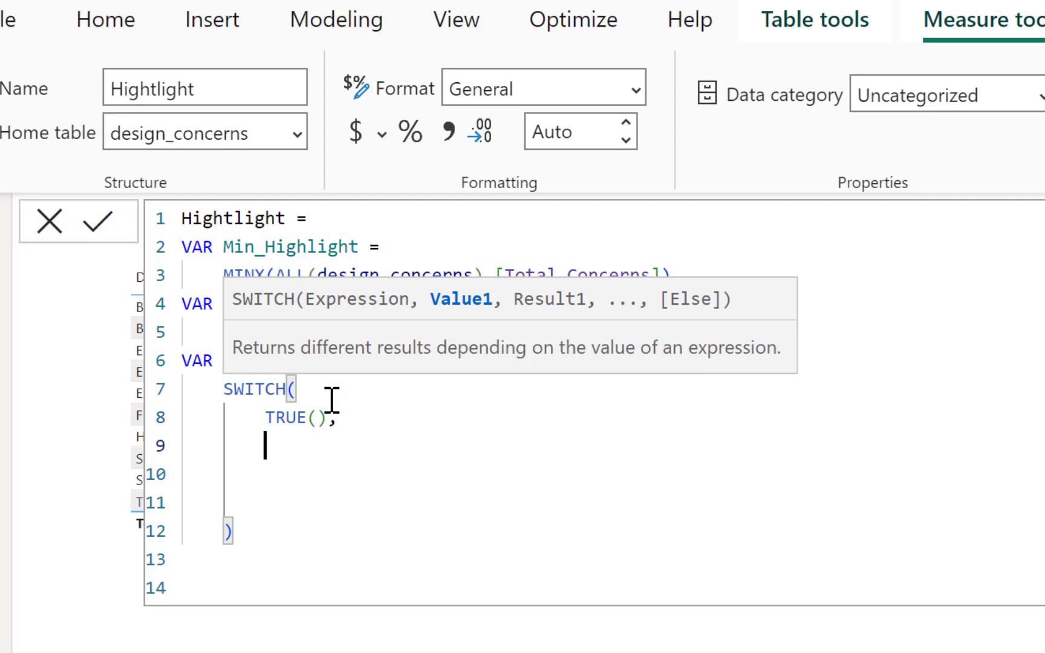
{"action": "type", "text": "tota"}
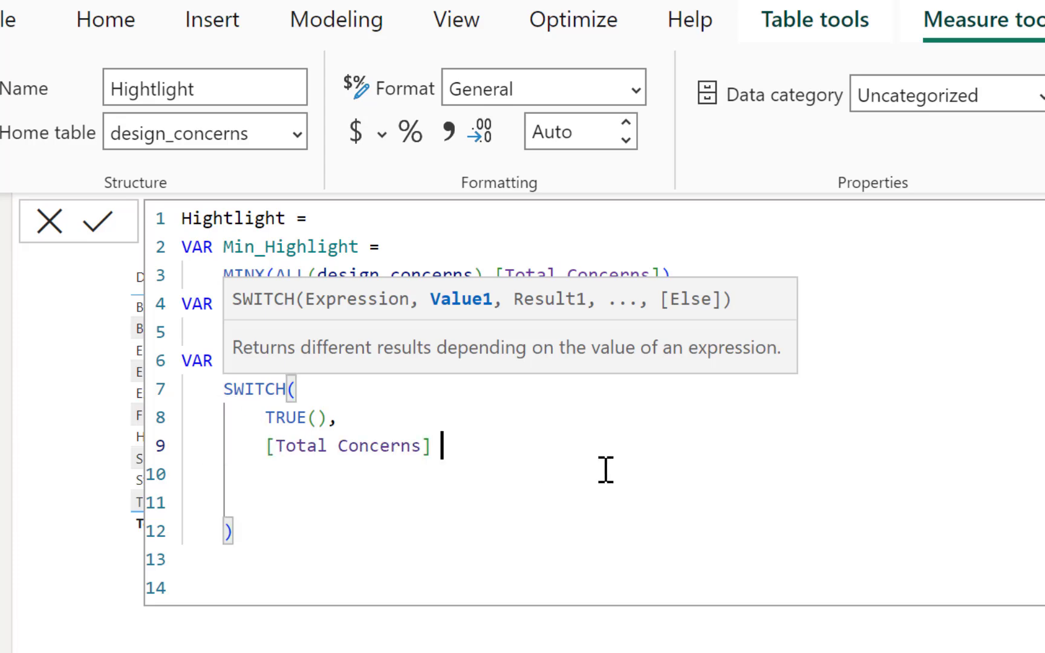
{"action": "type", "text": "="}
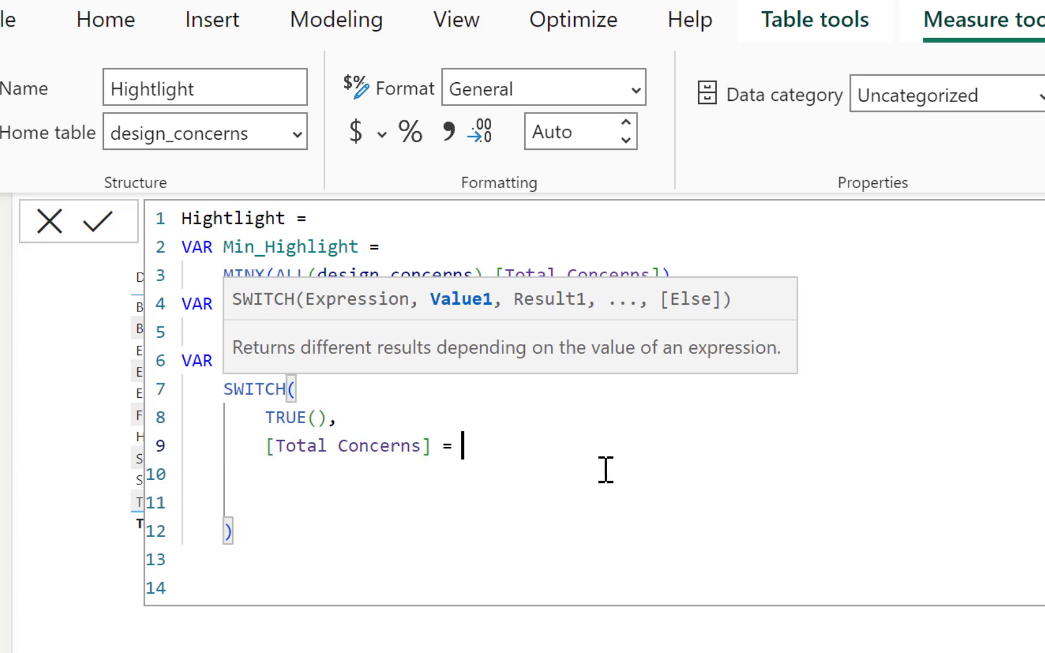
{"action": "type", "text": "Min_Highlight"}
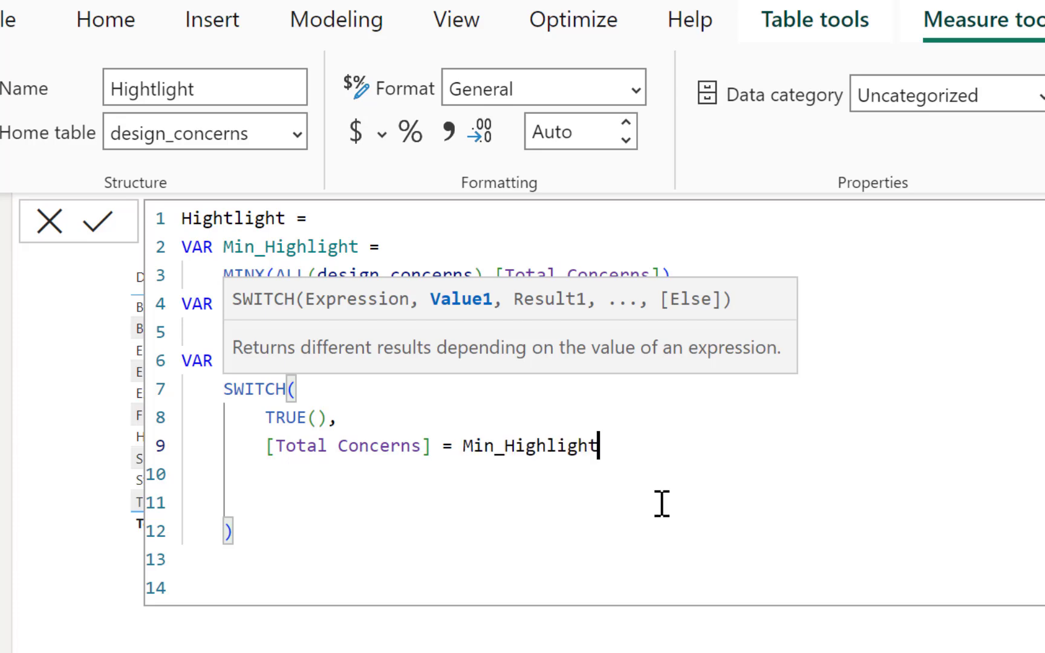
{"action": "type", "text": ", \""}
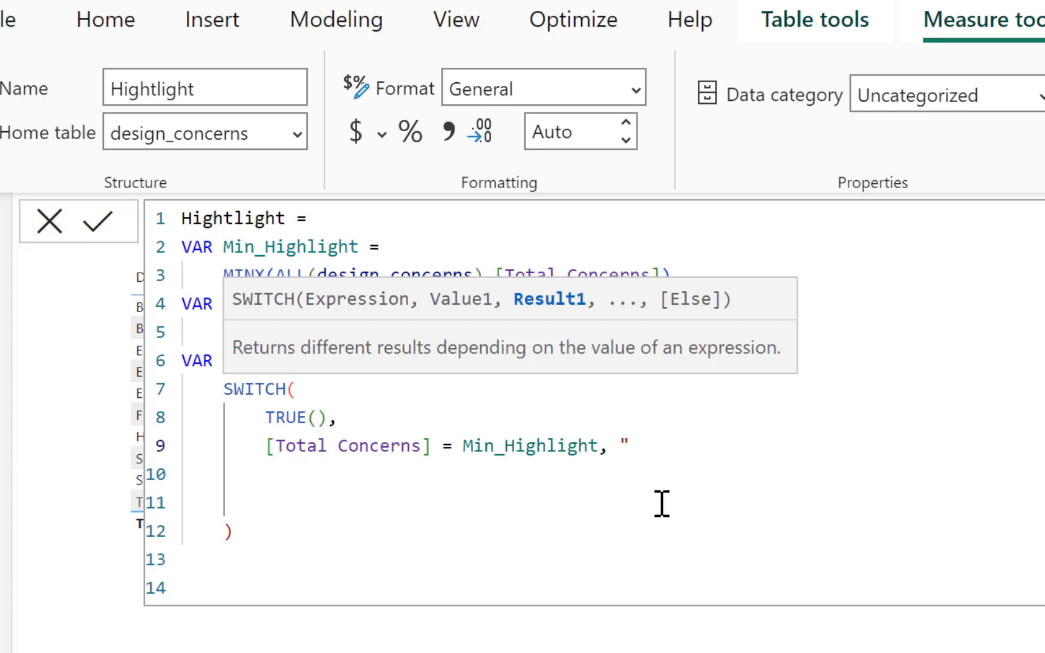
{"action": "type", "text": "Red\","}
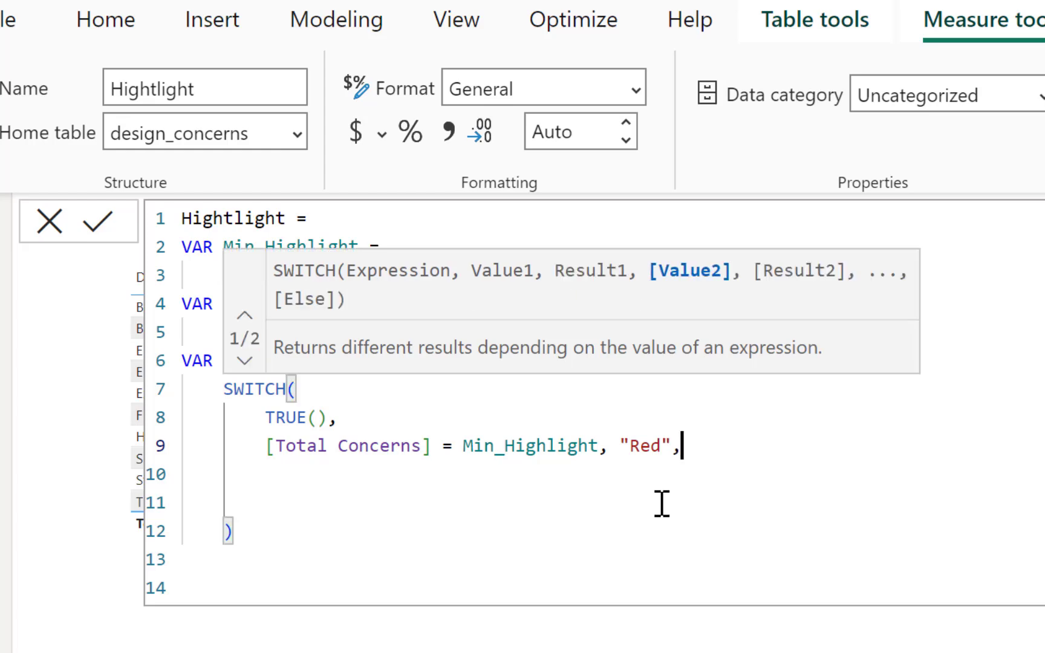
{"action": "key", "text": "enter"}
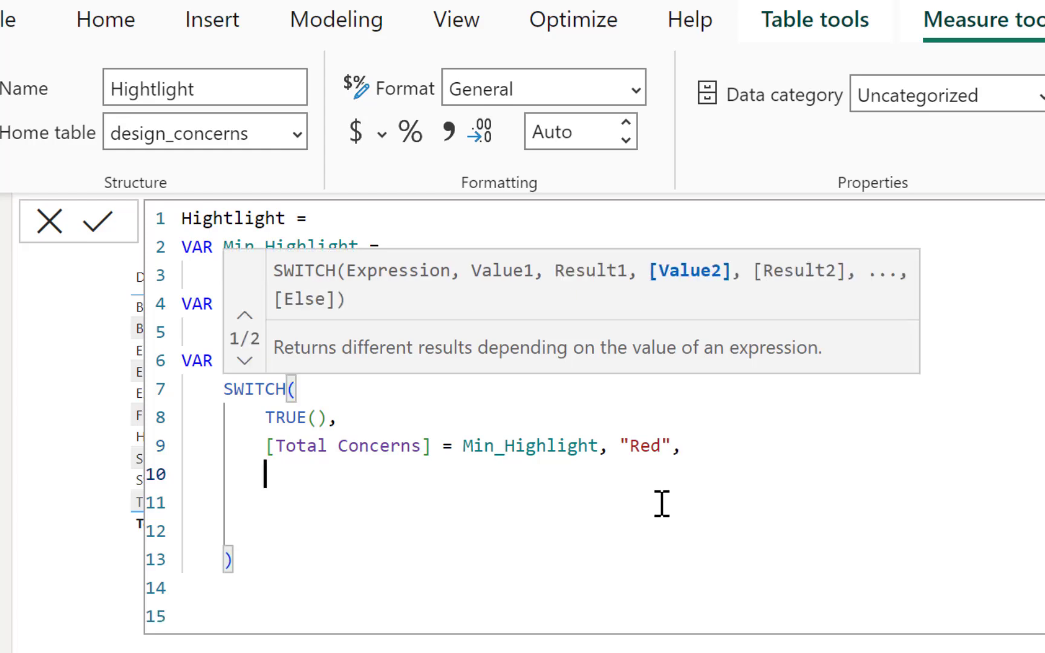
- Add [Total Concerns] = Max_Highlight, "Dark Blue" and the "Light Grey" default
{"action": "type", "text": "total Concerns] ="}
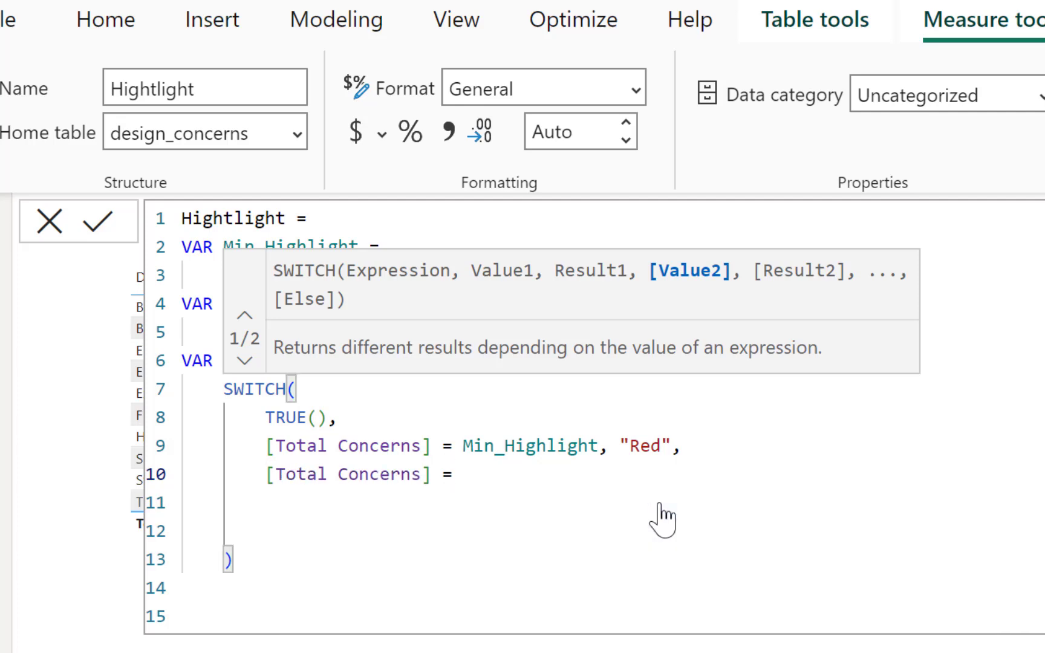
{"action": "type", "text": "Max"}
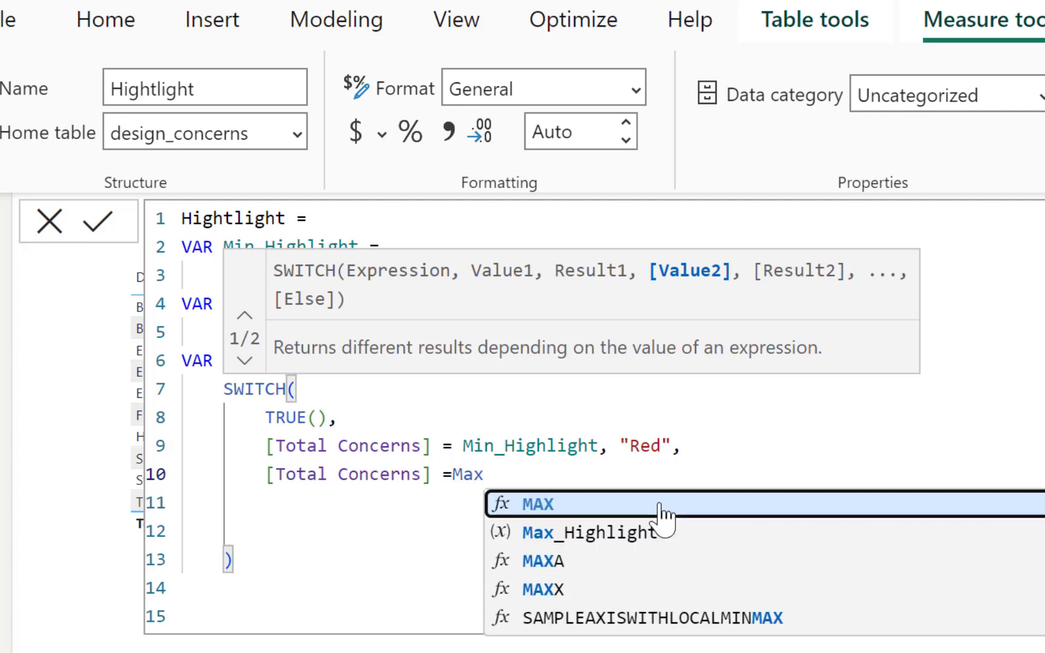
{"action": "left_click", "coordinate": [585, 531]}
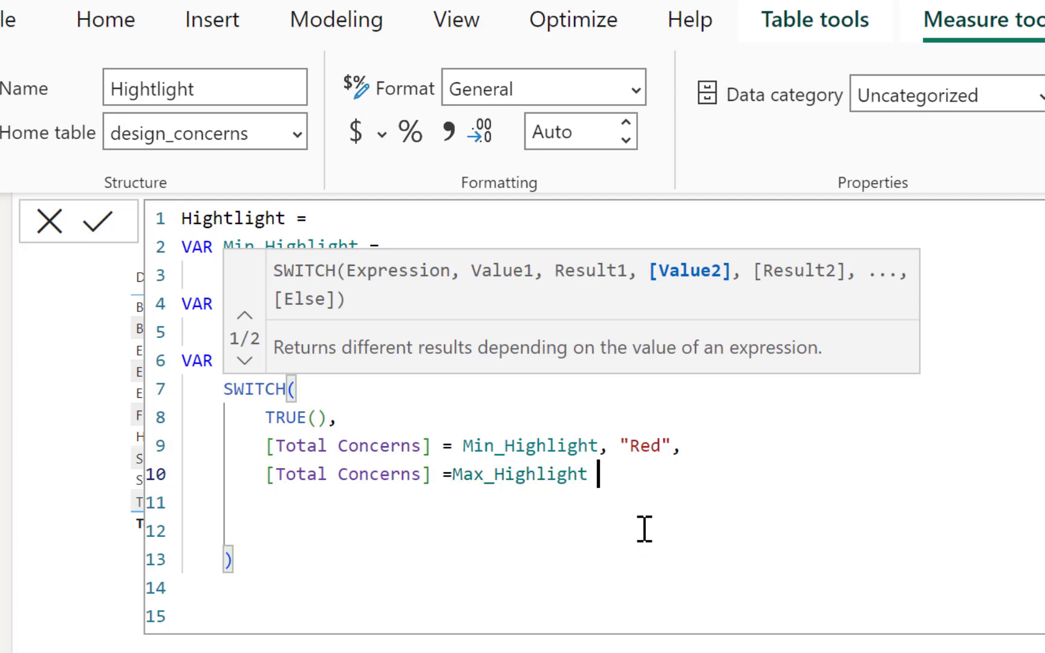
{"action": "type", "text": "="}
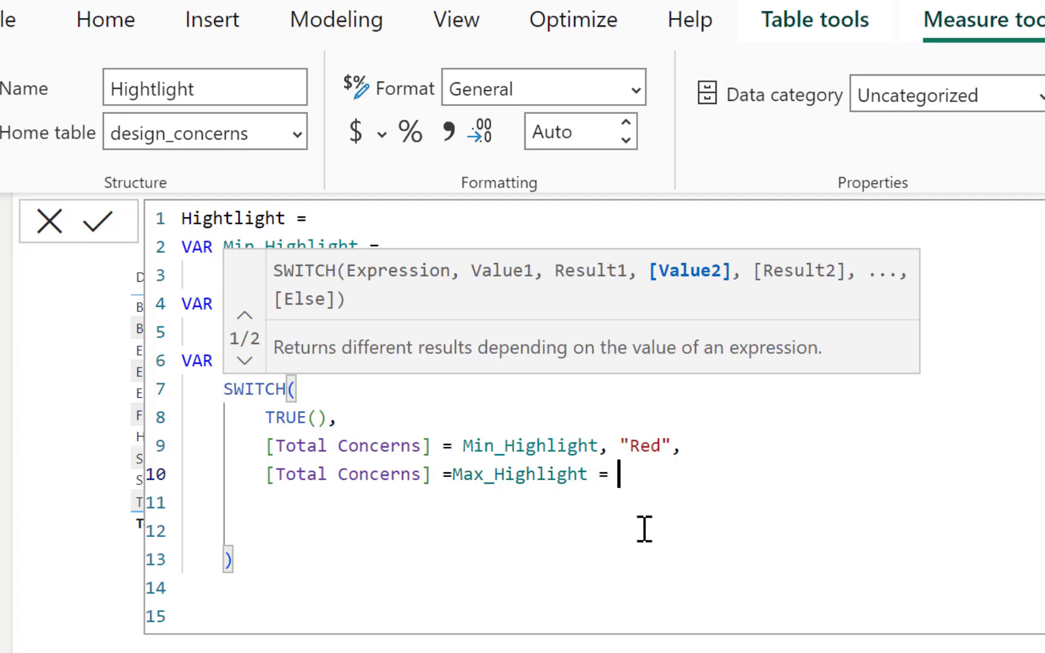
{"action": "type", "text": "\""}
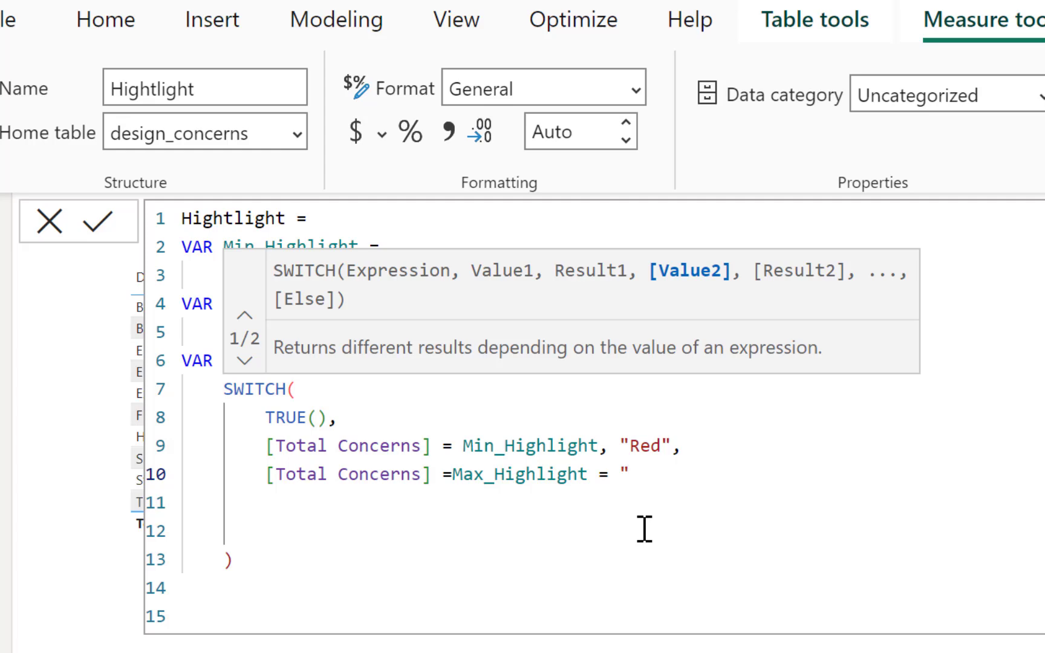
{"action": "type", "text": "Dar"}
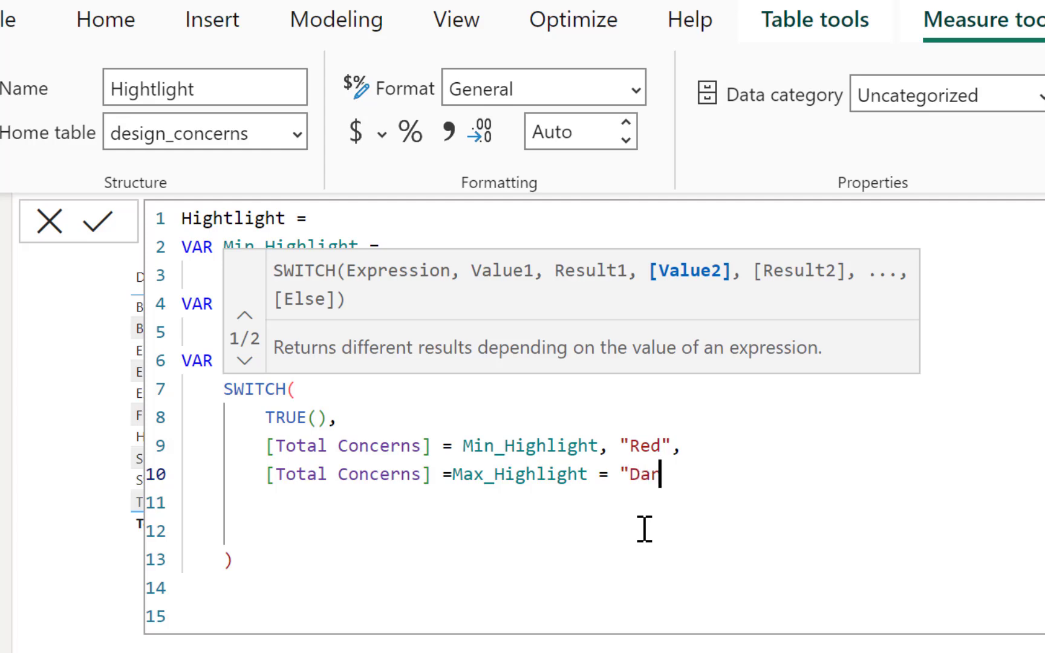
{"action": "type", "text": "k Blue"}
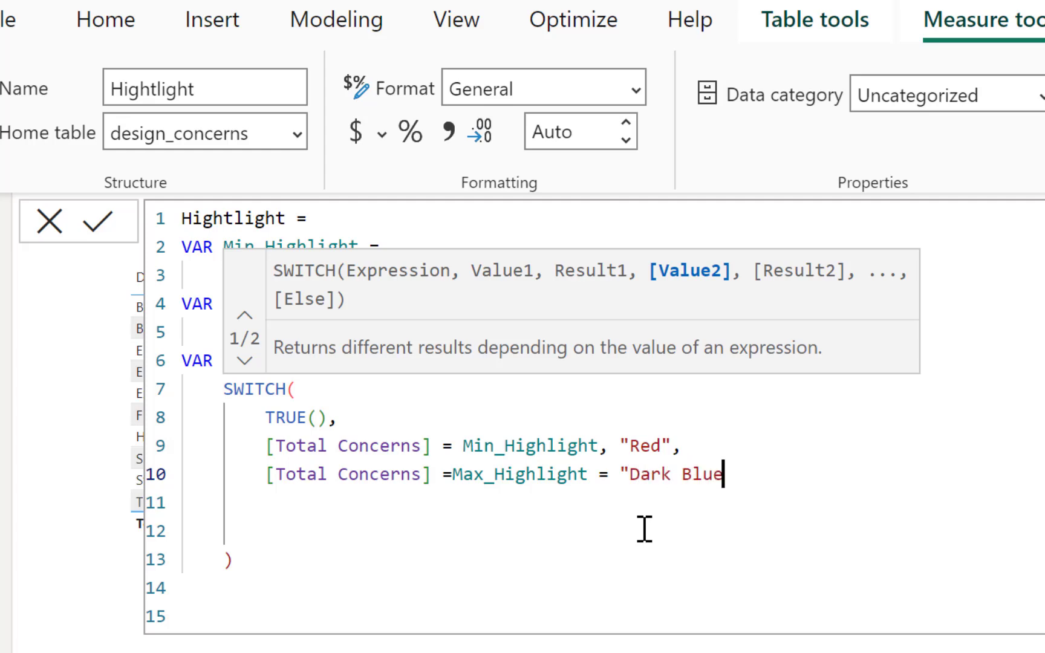
{"action": "type", "text": "\""}
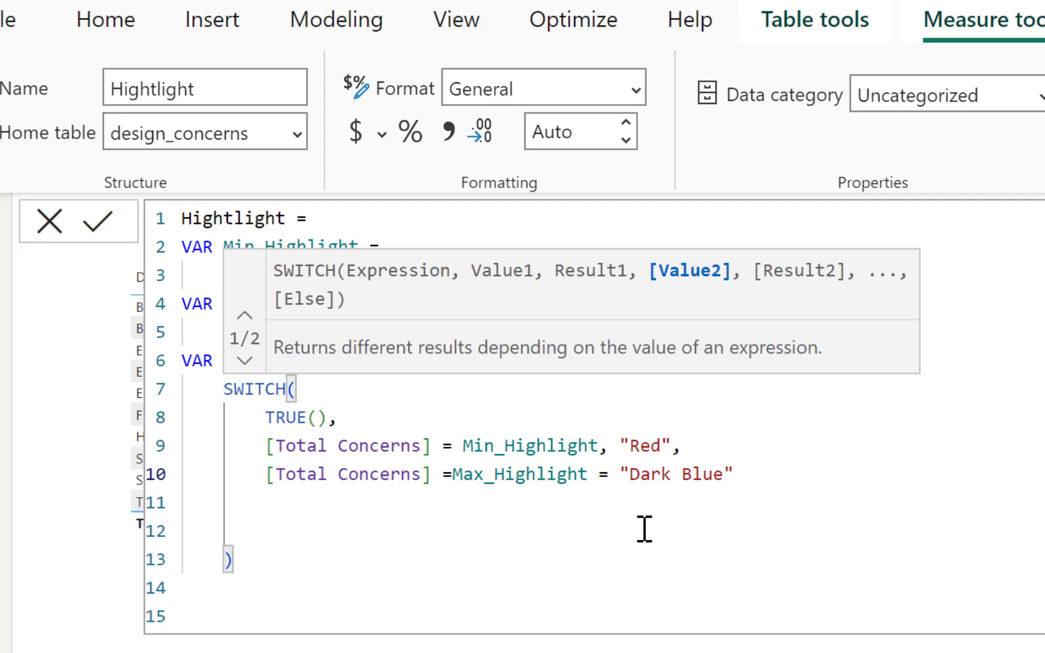
{"action": "type", "text": ","}
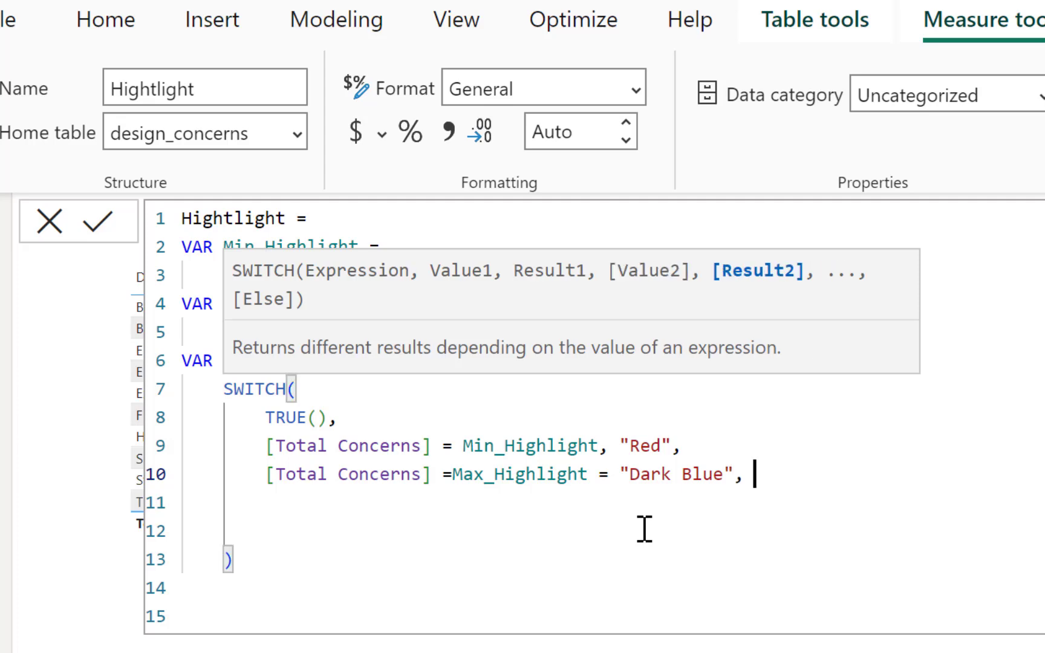
{"action": "type", "text": "\"Light Grey"}
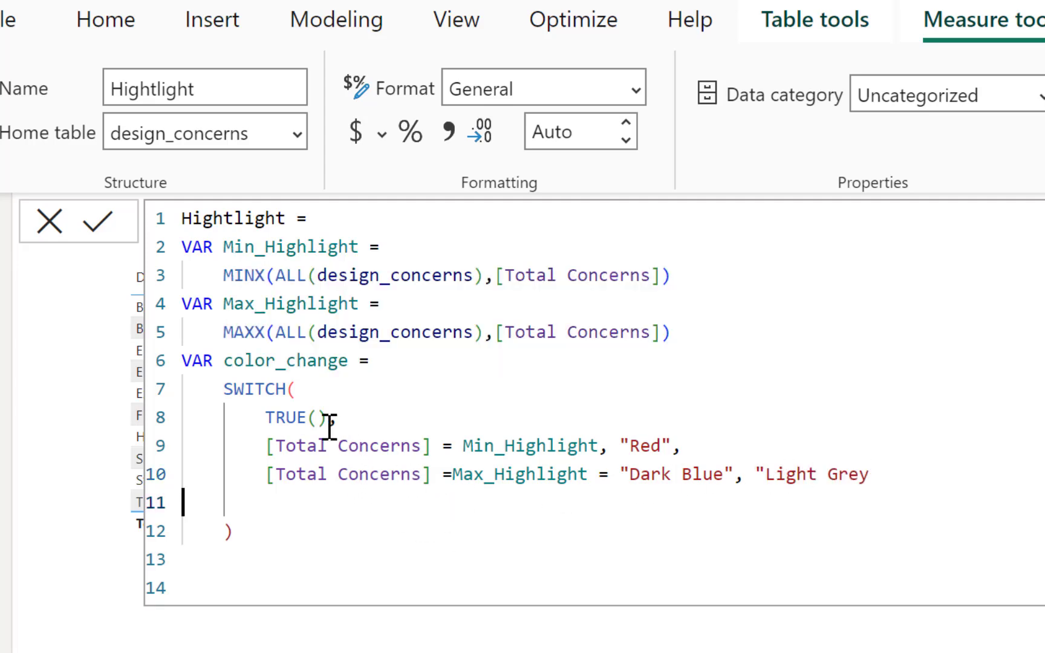
- Add Return color_change and commit Hightlight, showing Light Grey, Red or Dark Blue per row
{"action": "type", "text": "Return color"}
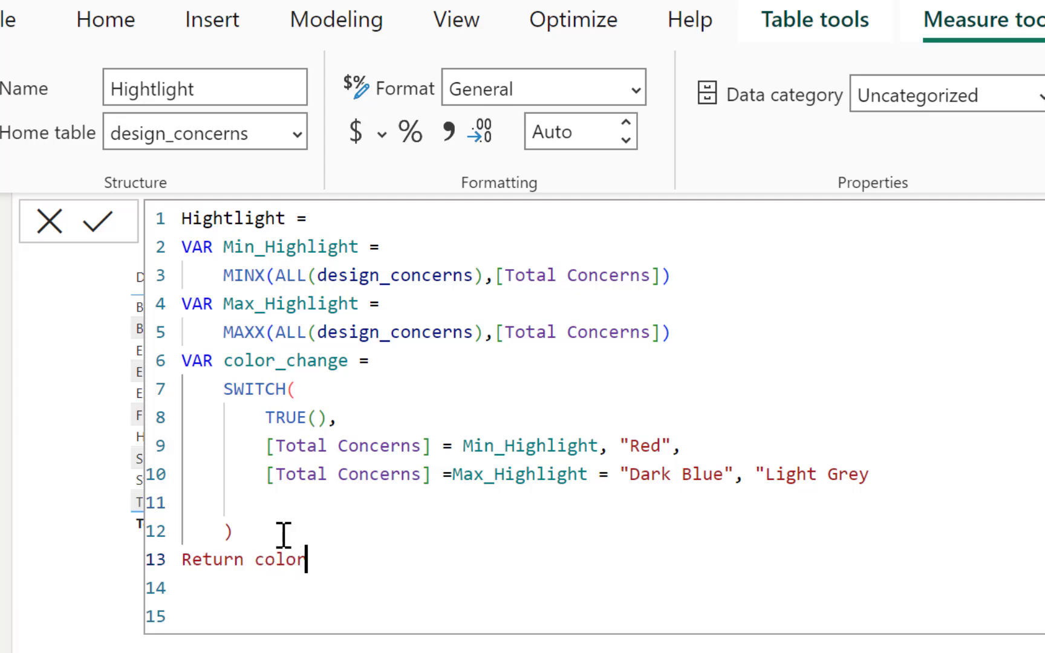
{"action": "type", "text": "_change"}
{"action": "left_click", "coordinate": [568, 474]}
{"action": "type", "text": ","}
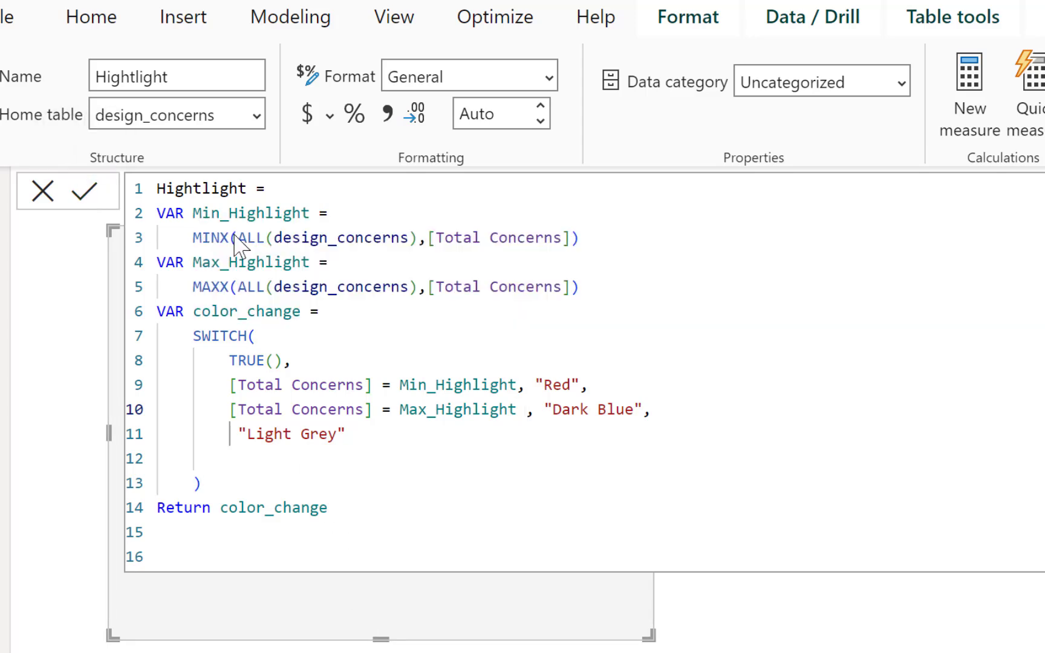
{"action": "left_click", "coordinate": [467, 75]}
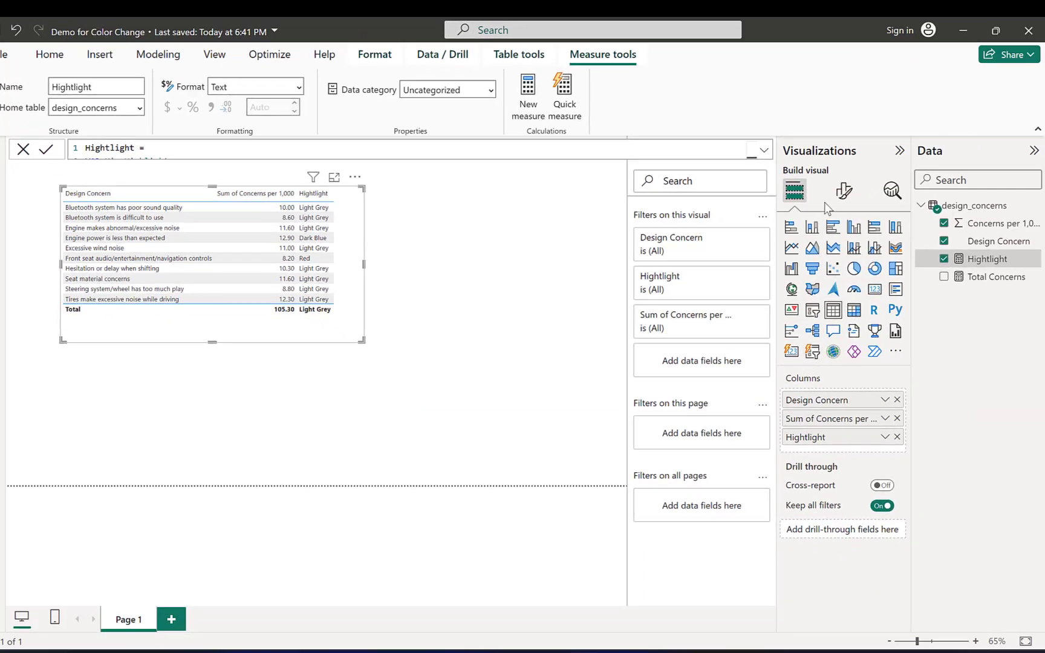
- Shade the Design Concern cells with a Background color rule using Field value based on Hightlight
{"action": "left_click", "coordinate": [845, 191]}
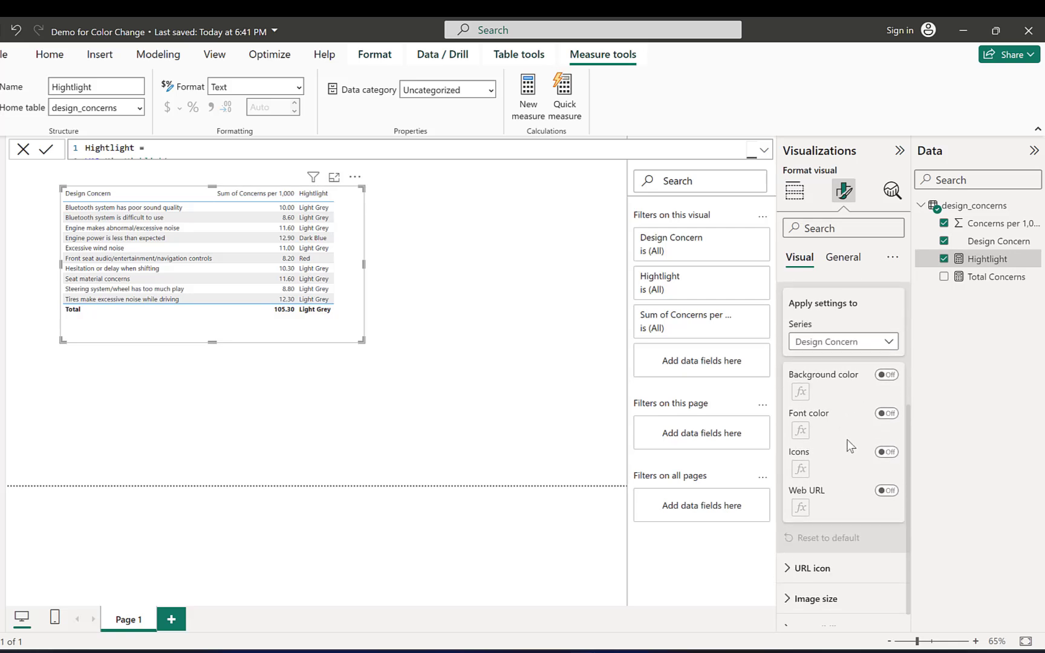
{"action": "left_click", "coordinate": [887, 375]}
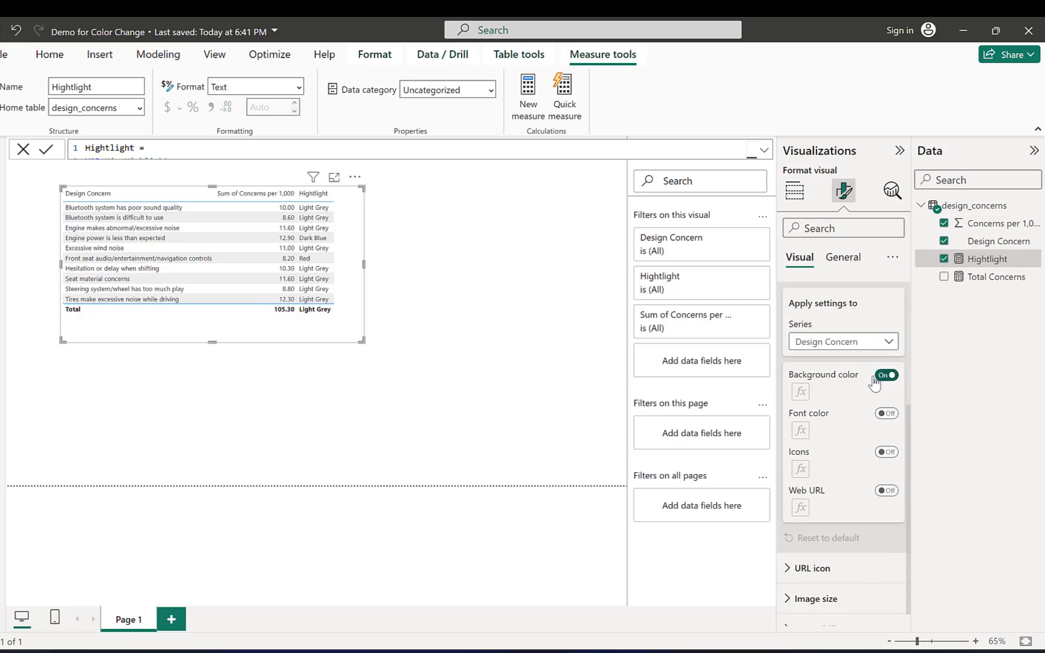
{"action": "left_click", "coordinate": [800, 392]}
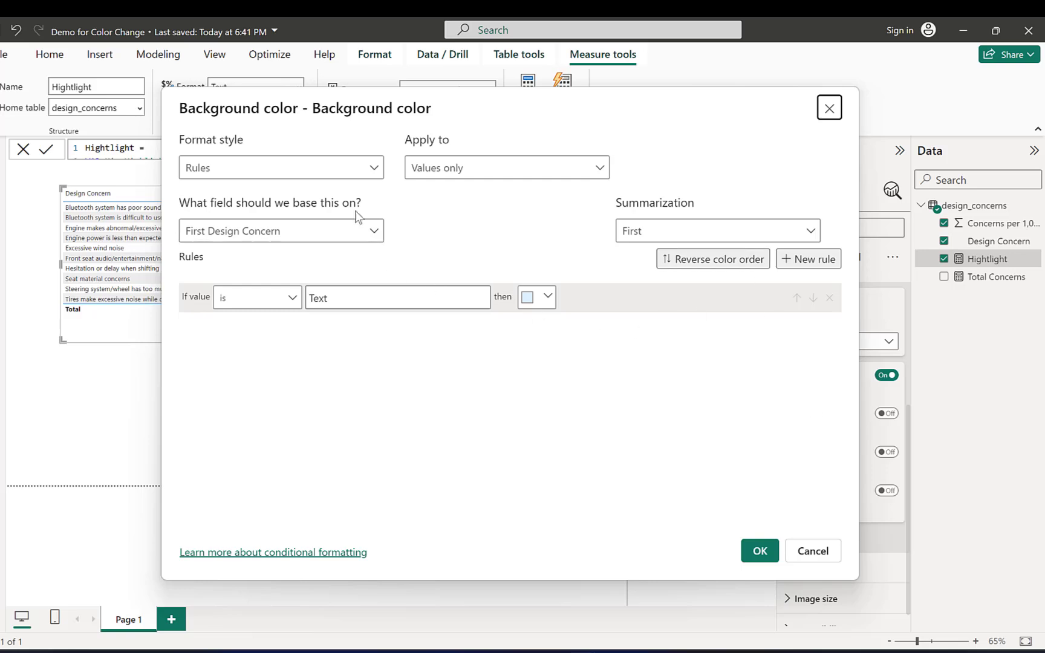
{"action": "left_click", "coordinate": [281, 167]}
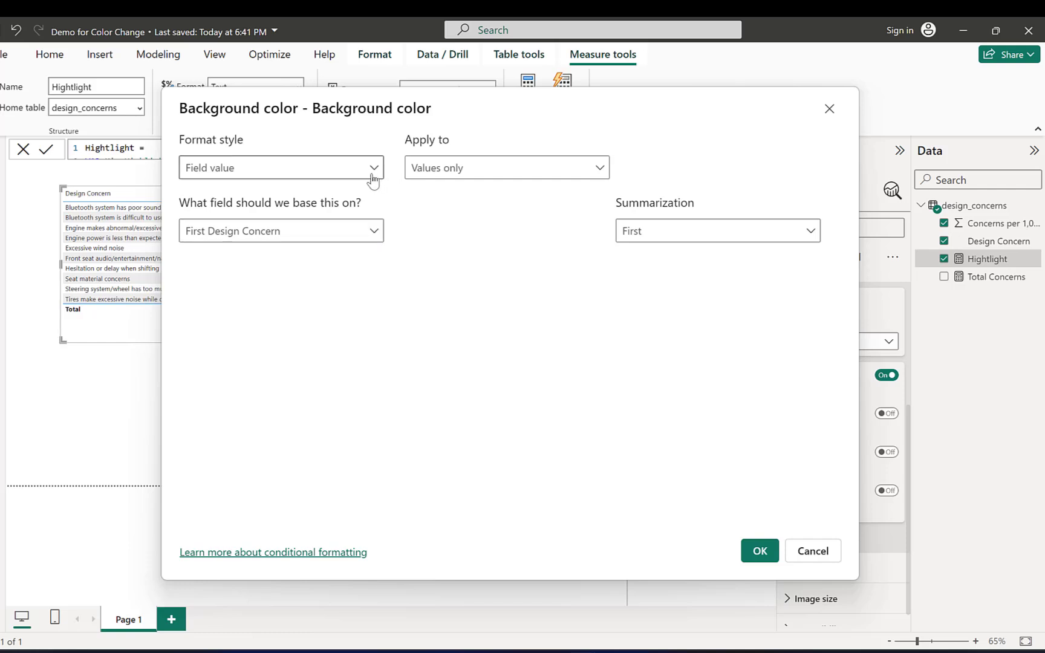
{"action": "left_click", "coordinate": [281, 231]}
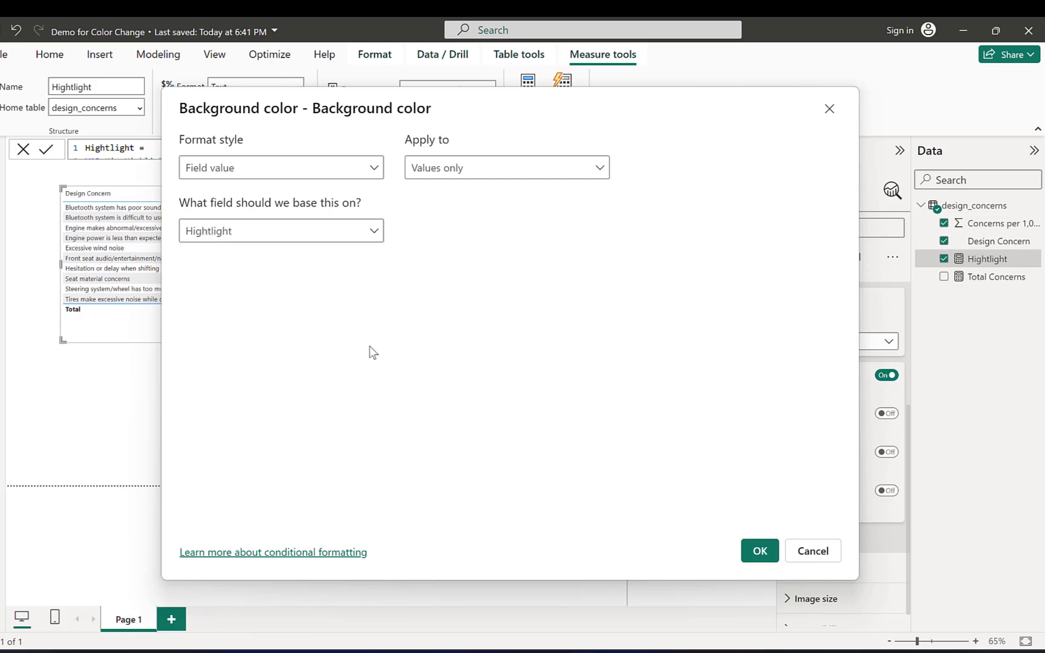
{"action": "left_click", "coordinate": [759, 551]}
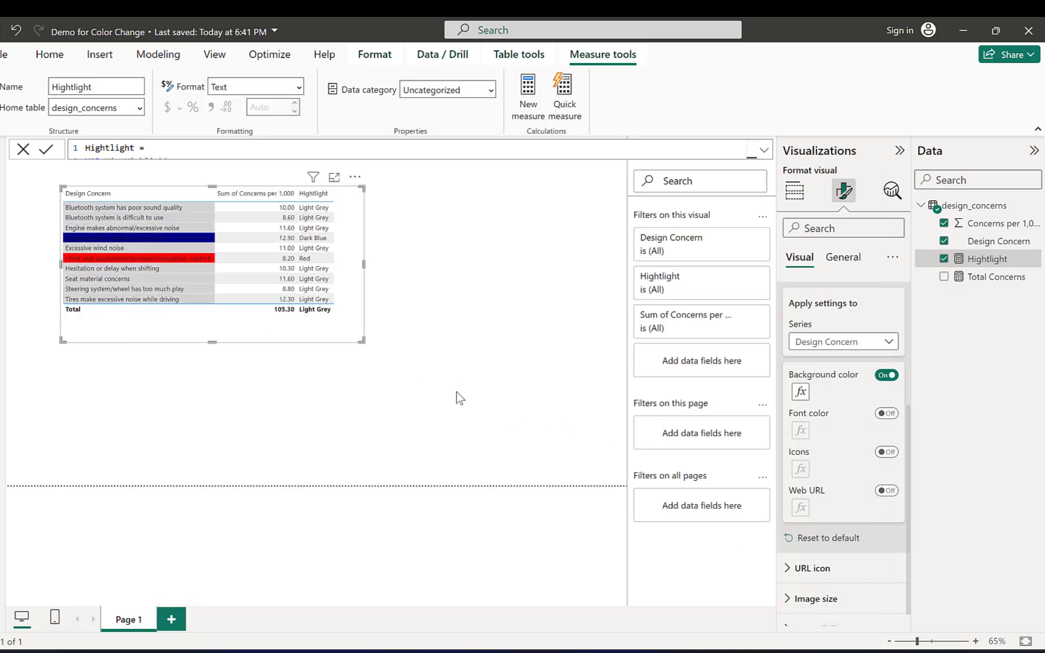
{"action": "mouse_move", "coordinate": [162, 233]}
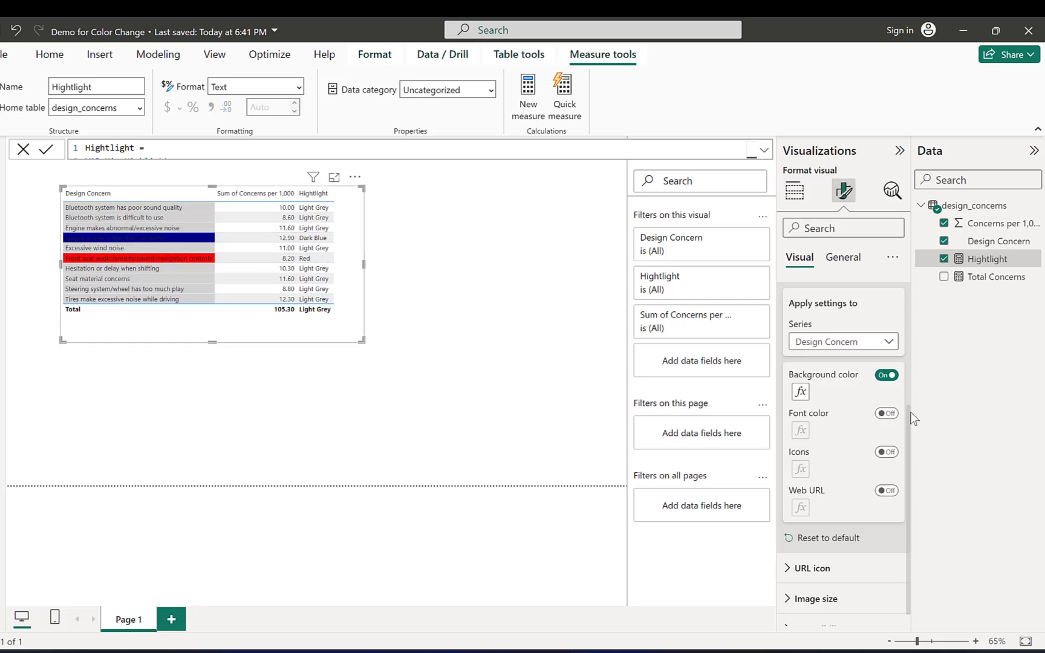
{"action": "left_click", "coordinate": [799, 392]}
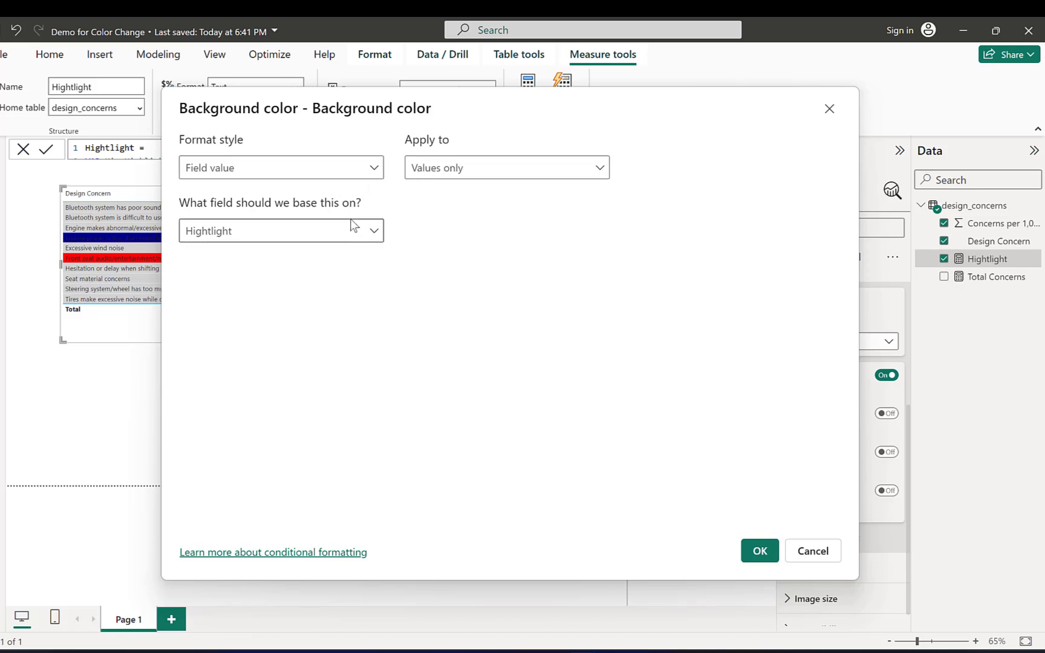
{"action": "left_click", "coordinate": [759, 551]}
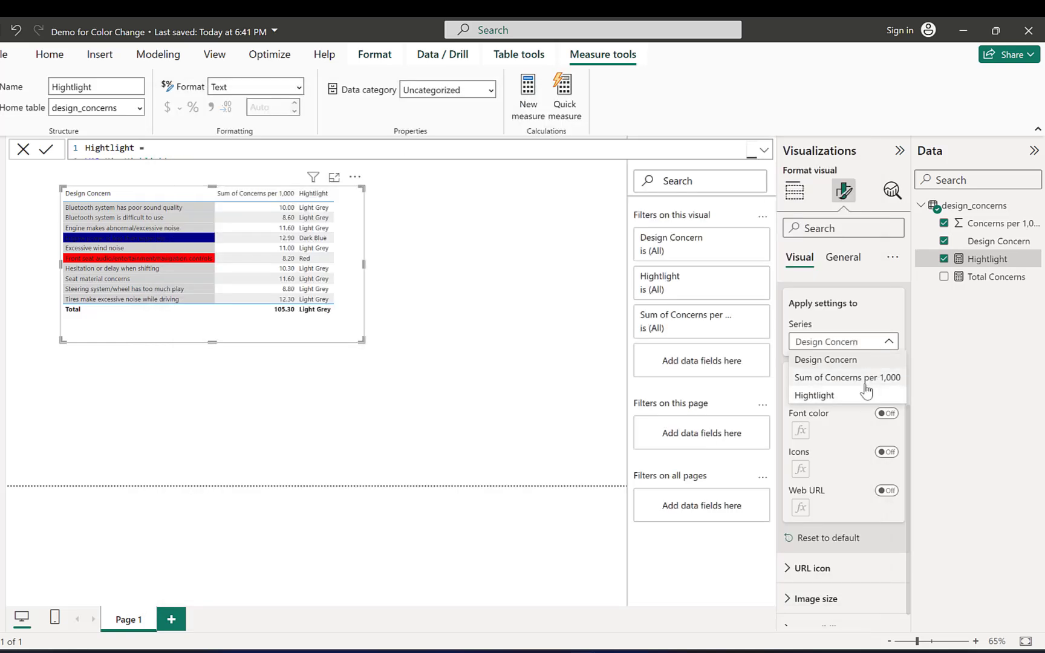
- Shade the Sum of Concerns per 1,000 cells by Field value based on the Hightlight measure
{"action": "left_click", "coordinate": [847, 378]}
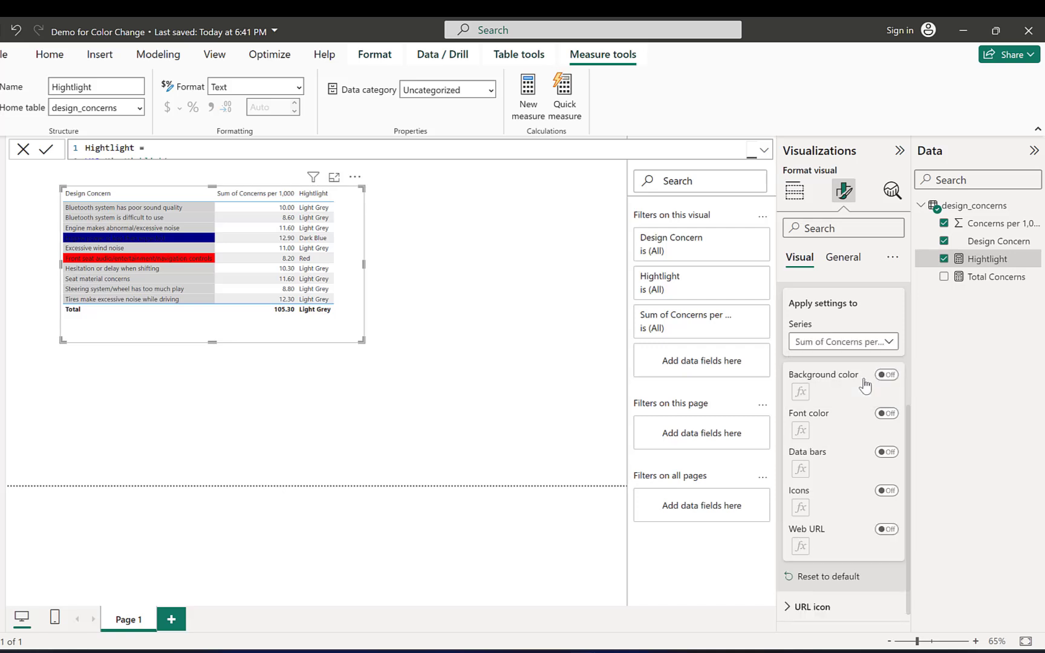
{"action": "mouse_move", "coordinate": [887, 375]}
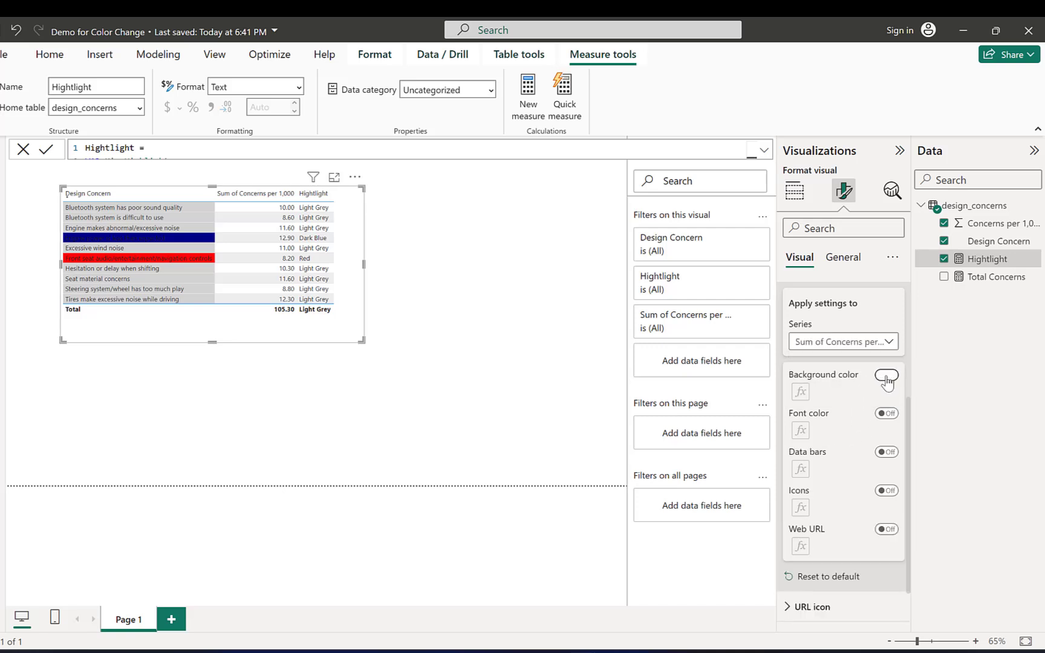
{"action": "left_click", "coordinate": [887, 375]}
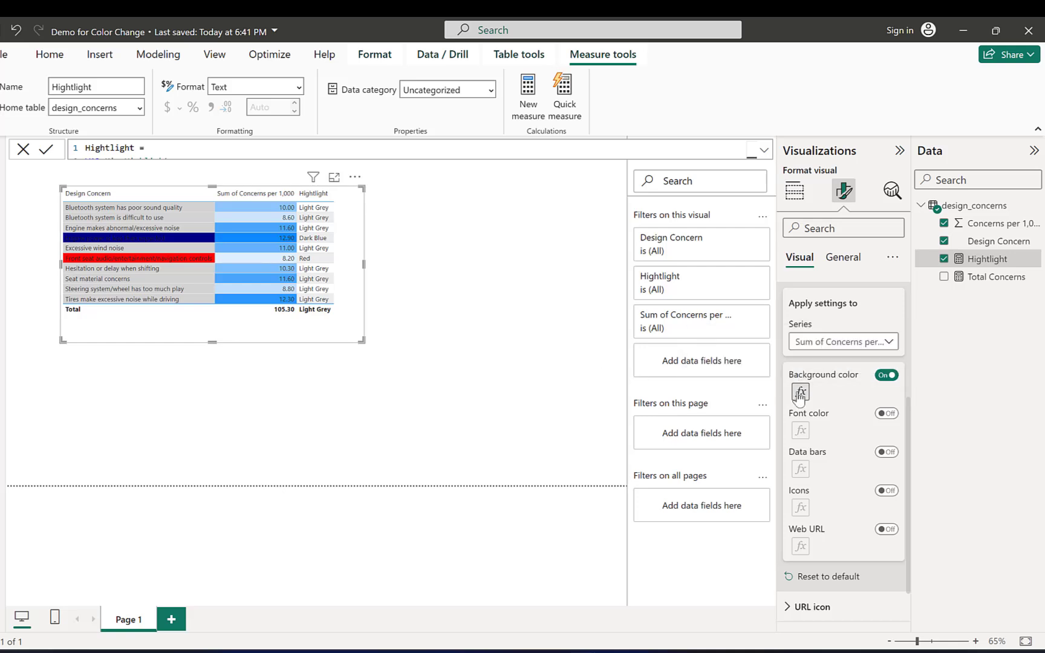
{"action": "left_click", "coordinate": [799, 392]}
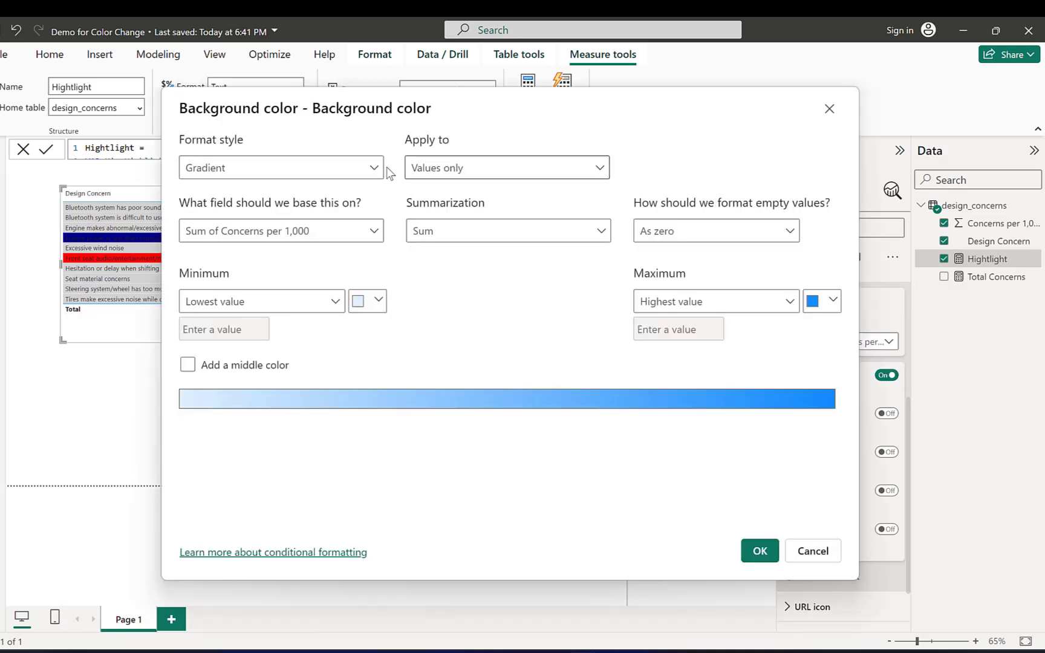
{"action": "left_click", "coordinate": [280, 167]}
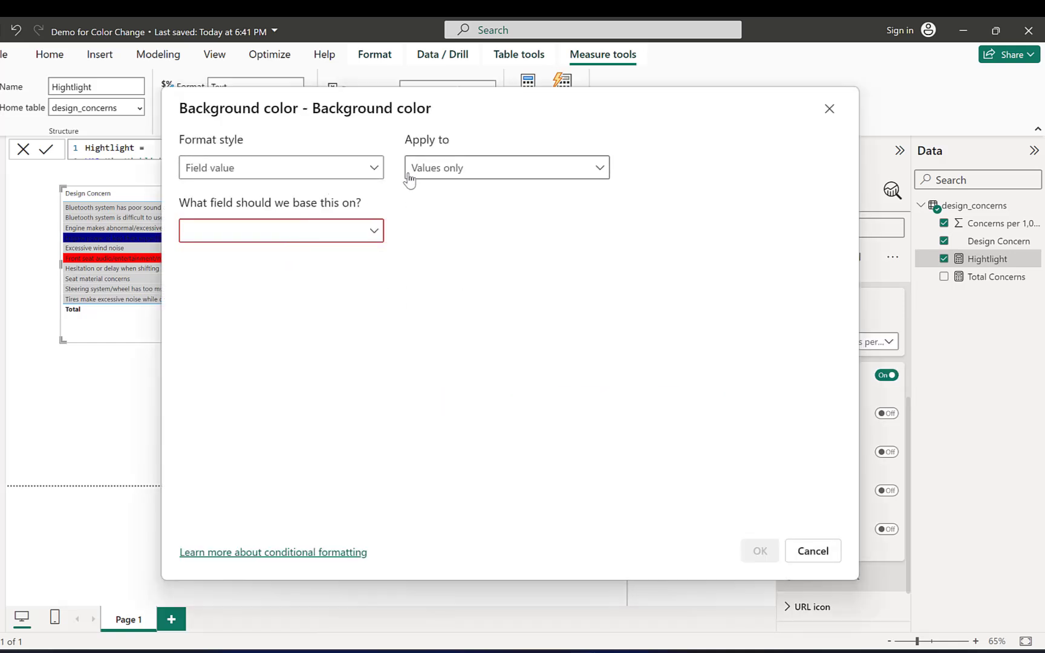
{"action": "left_click", "coordinate": [280, 231]}
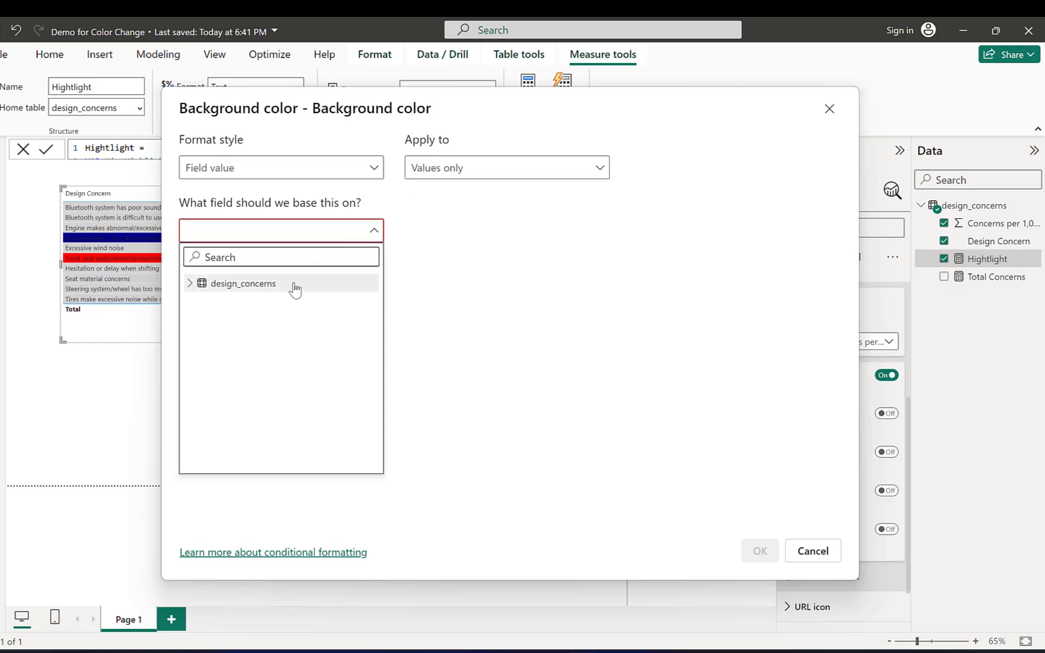
{"action": "left_click", "coordinate": [190, 283]}
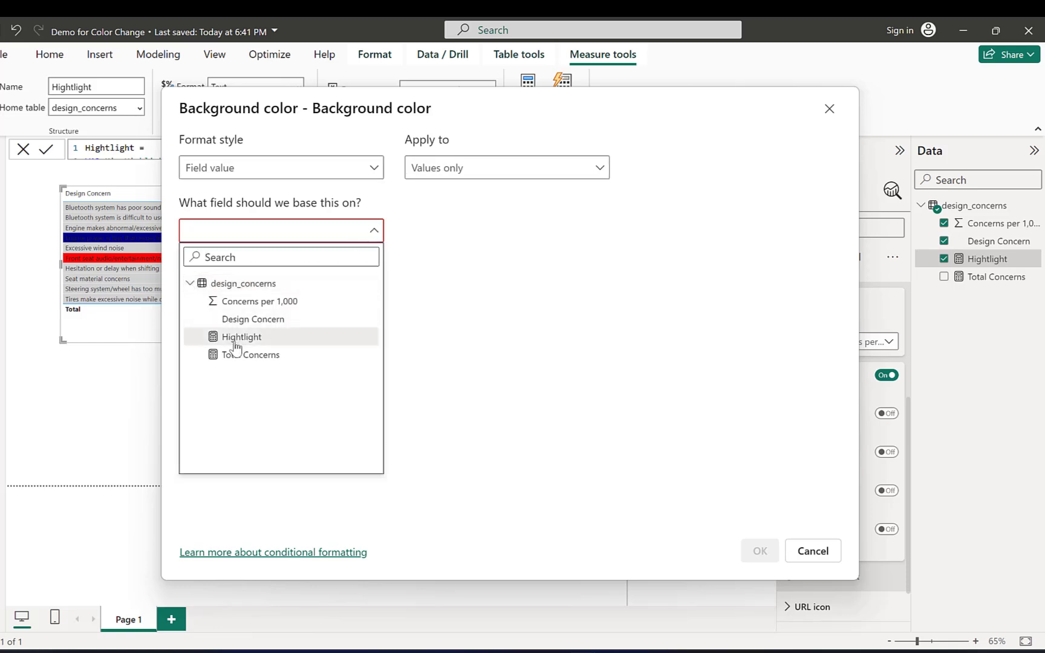
{"action": "left_click", "coordinate": [241, 336]}
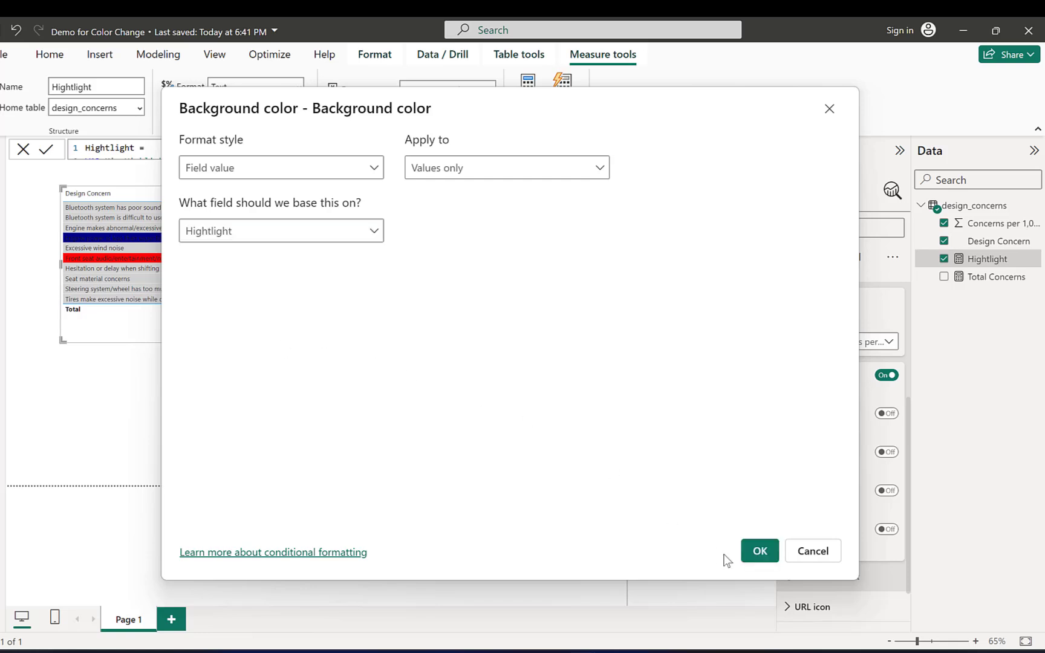
{"action": "left_click", "coordinate": [759, 551]}
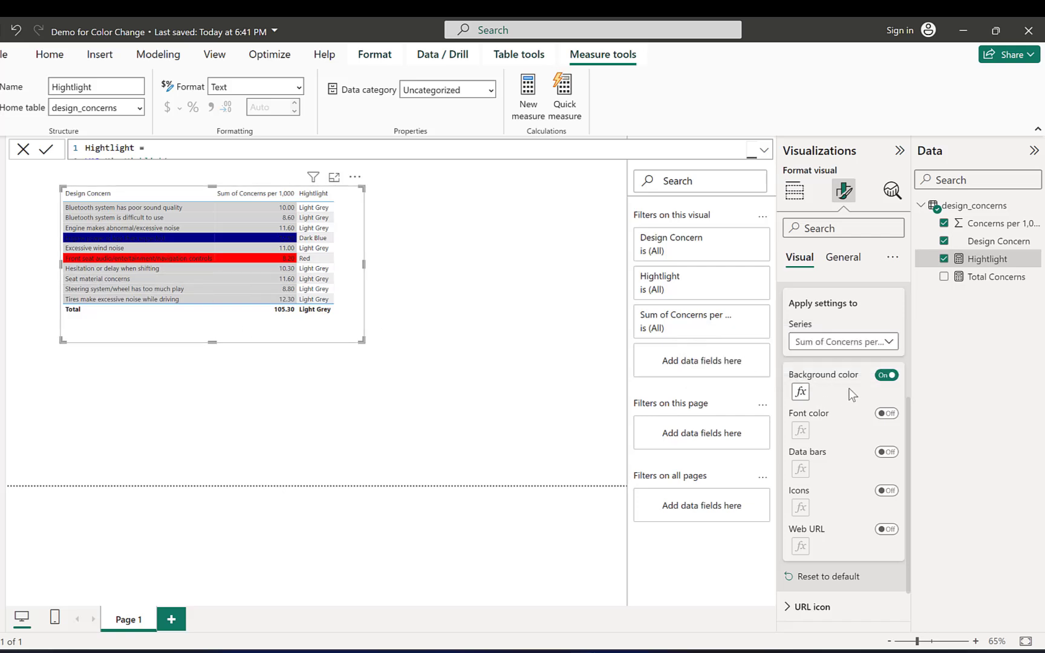
- Switch the series back to Design Concern and turn its Background color off
{"action": "left_click", "coordinate": [842, 341]}
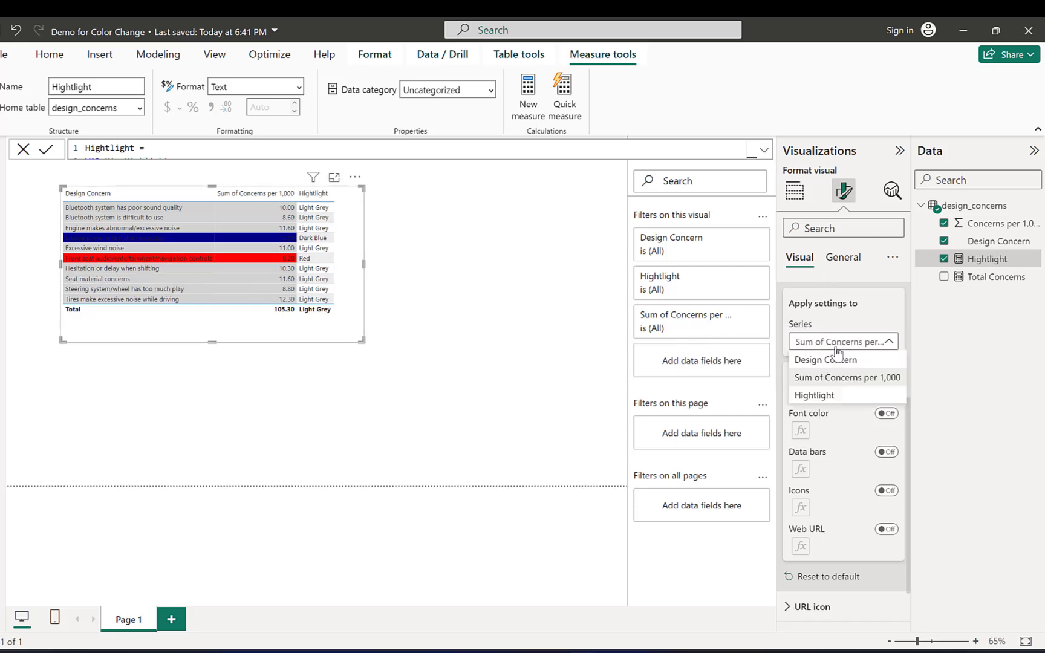
{"action": "left_click", "coordinate": [827, 359]}
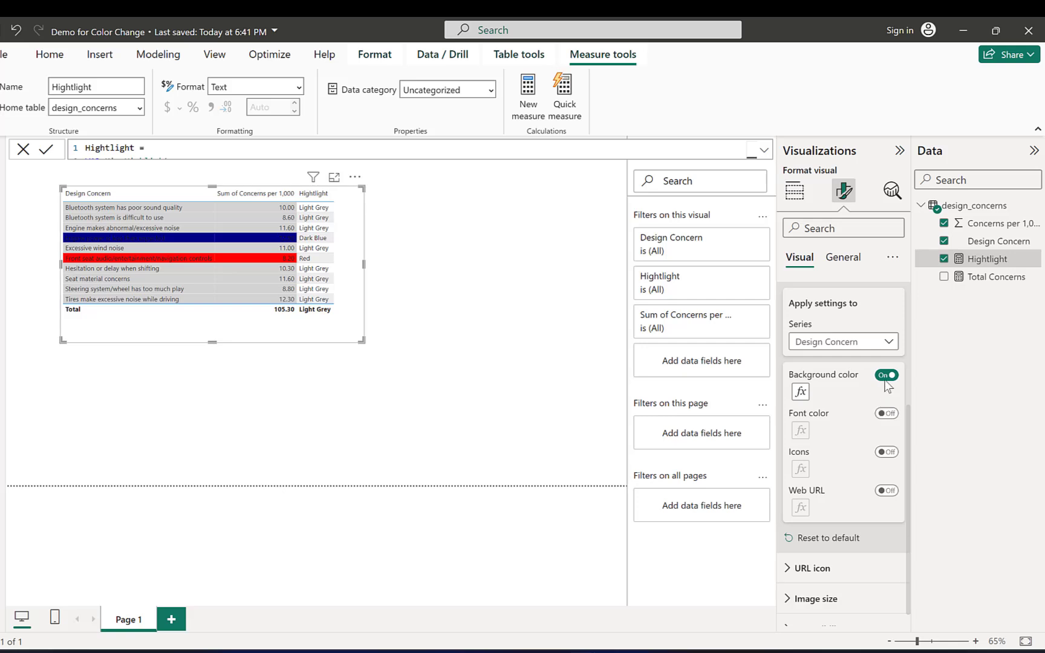
{"action": "left_click", "coordinate": [886, 375]}
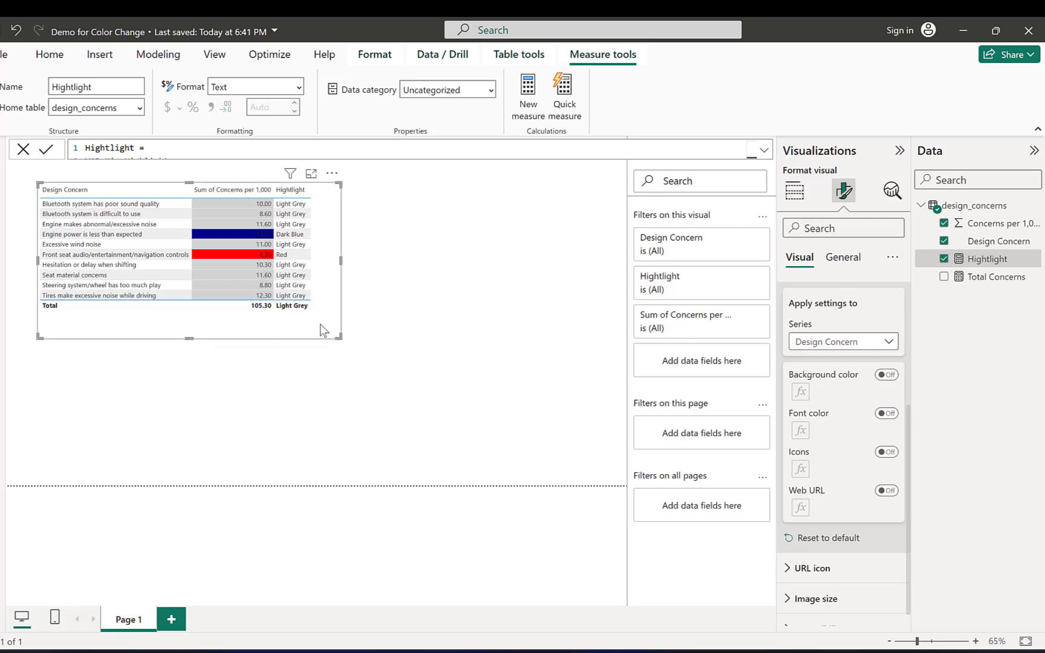
- Duplicate the table and convert the copy into a clustered column chart of Sum of Concerns per 1,000 by Design Concern
{"action": "left_click", "coordinate": [50, 55]}
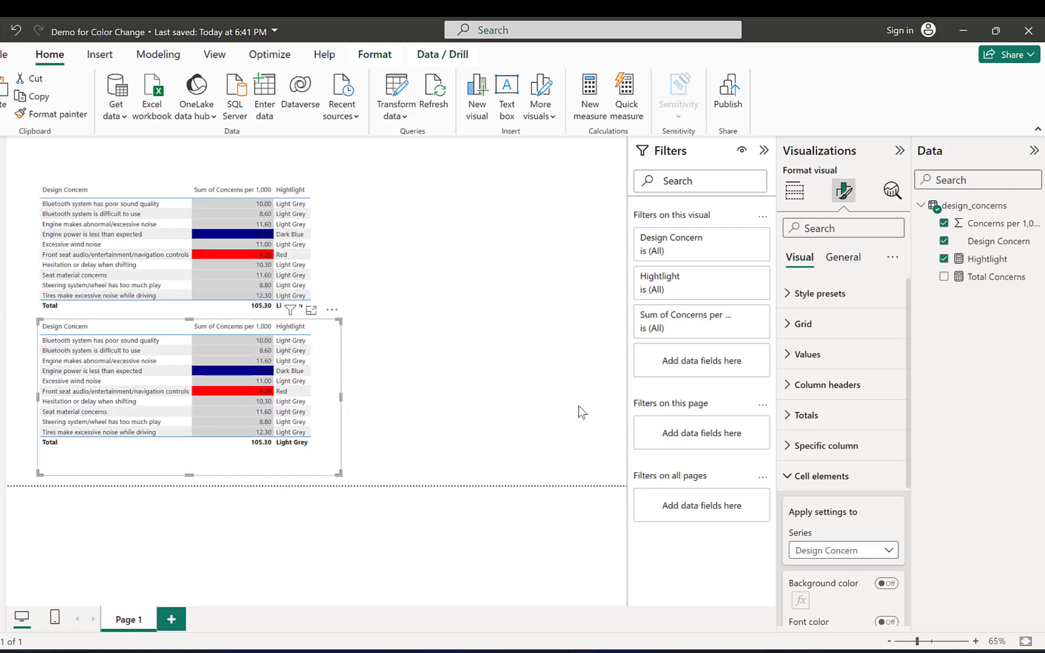
{"action": "left_click", "coordinate": [795, 191]}
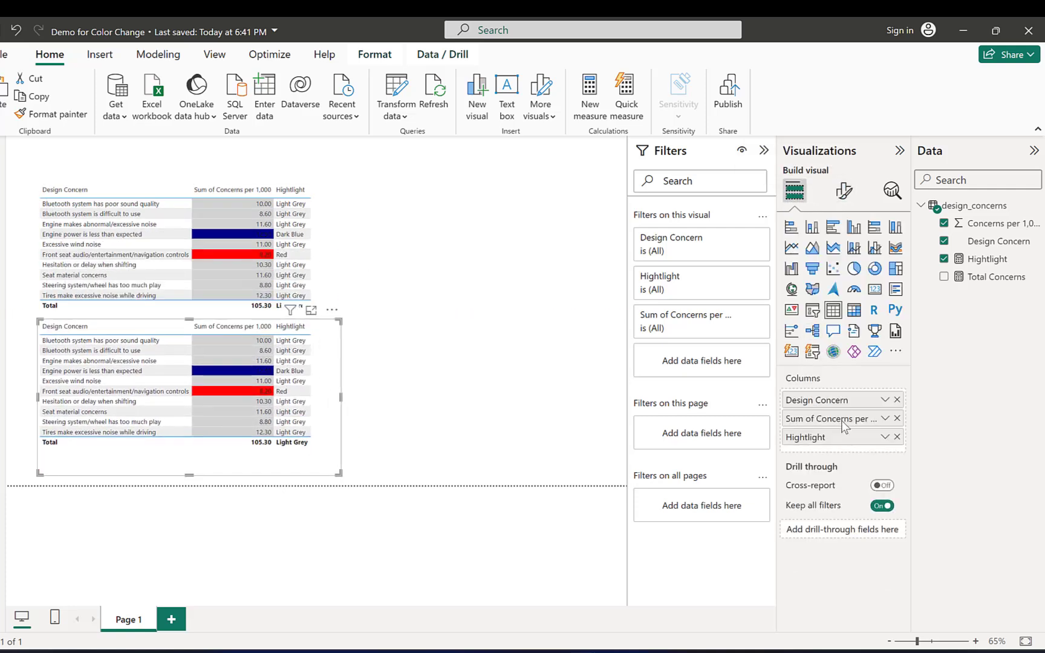
{"action": "mouse_move", "coordinate": [406, 403]}
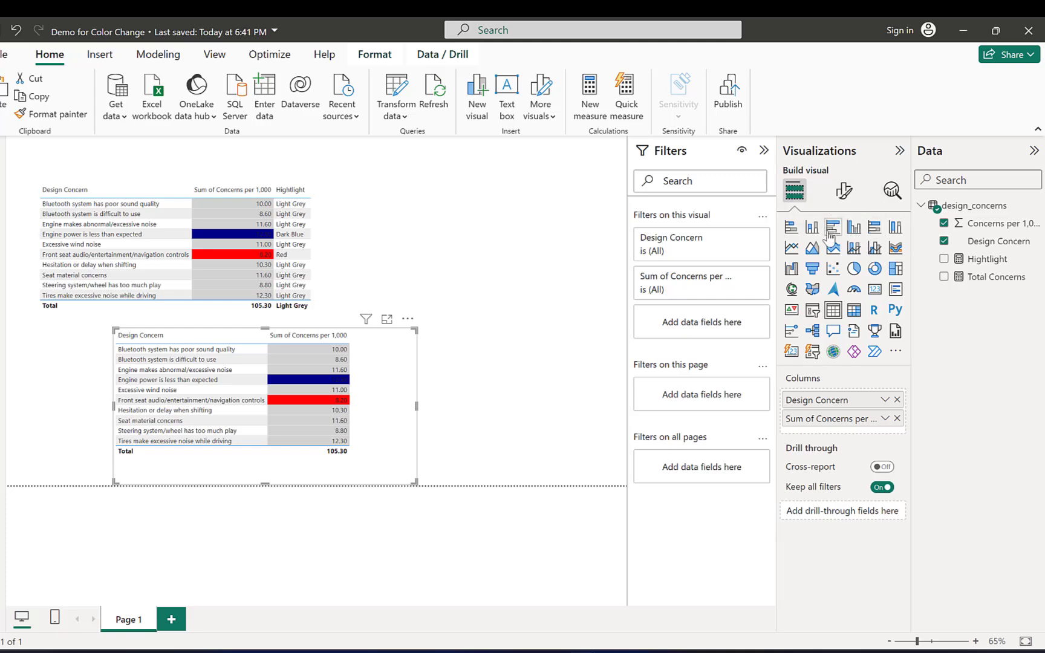
{"action": "left_click", "coordinate": [833, 226]}
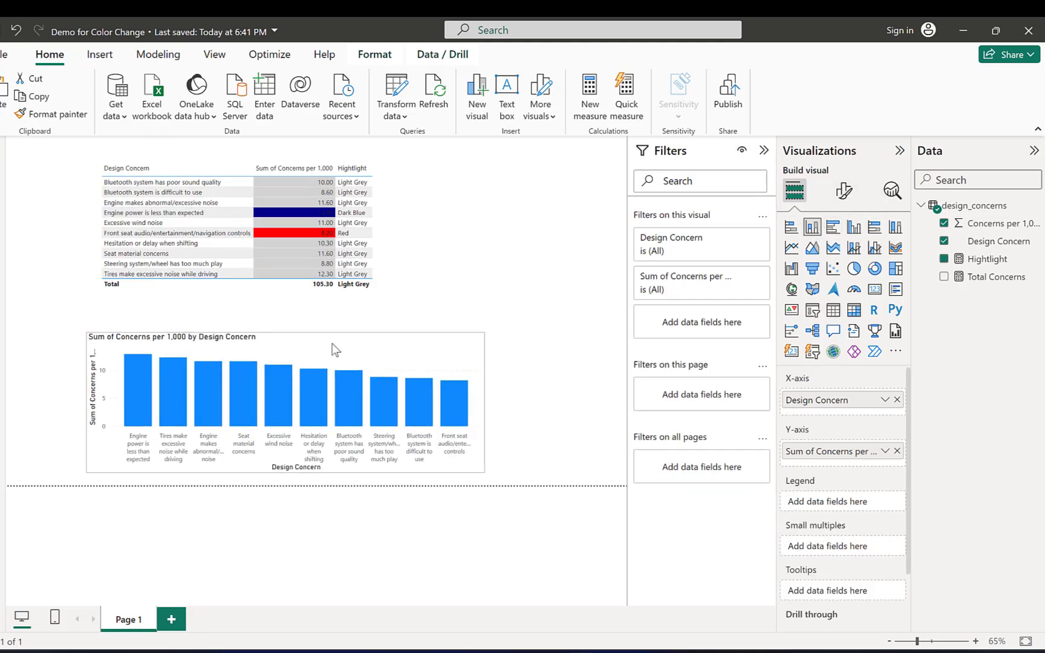
{"action": "left_click", "coordinate": [334, 348]}
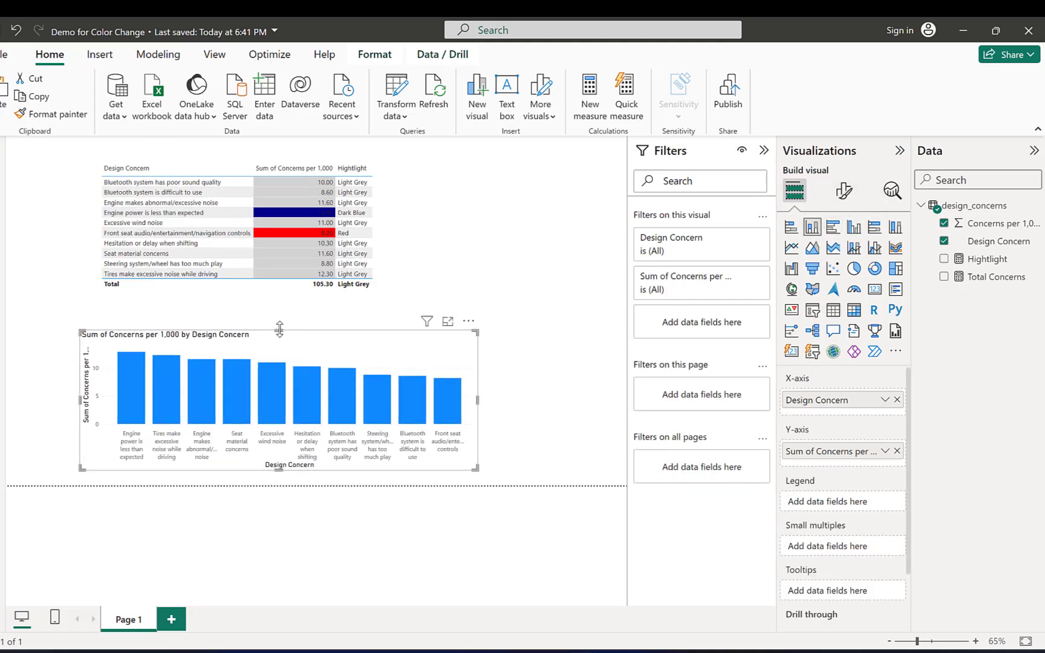
{"action": "left_click", "coordinate": [844, 191]}
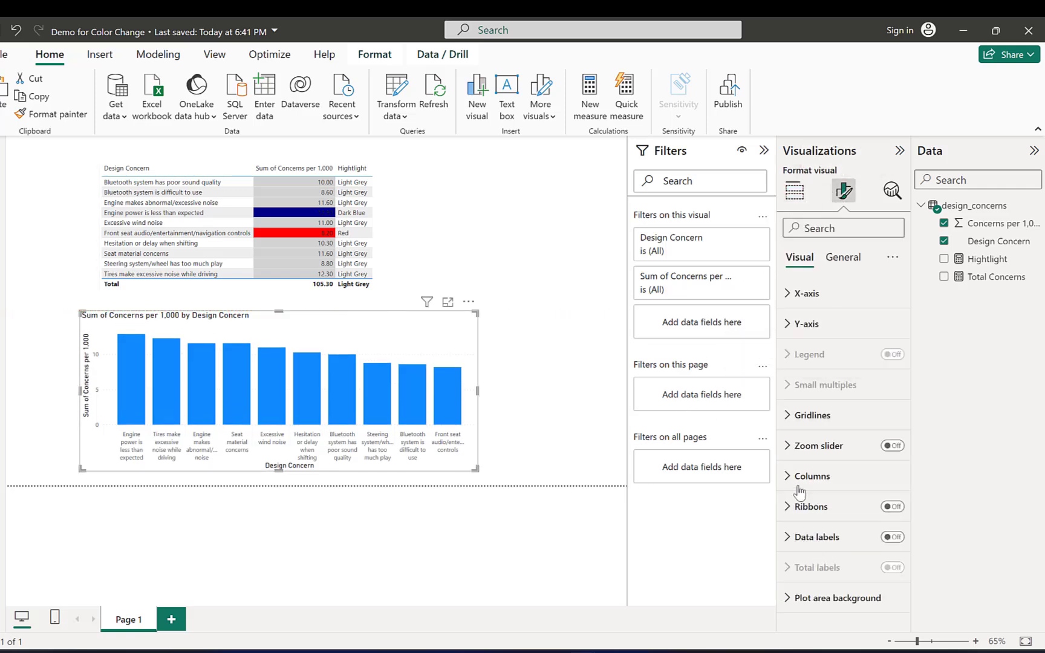
- Colour the chart's bars by Field value based on Hightlight and bring up its sort options
{"action": "left_click", "coordinate": [812, 475]}
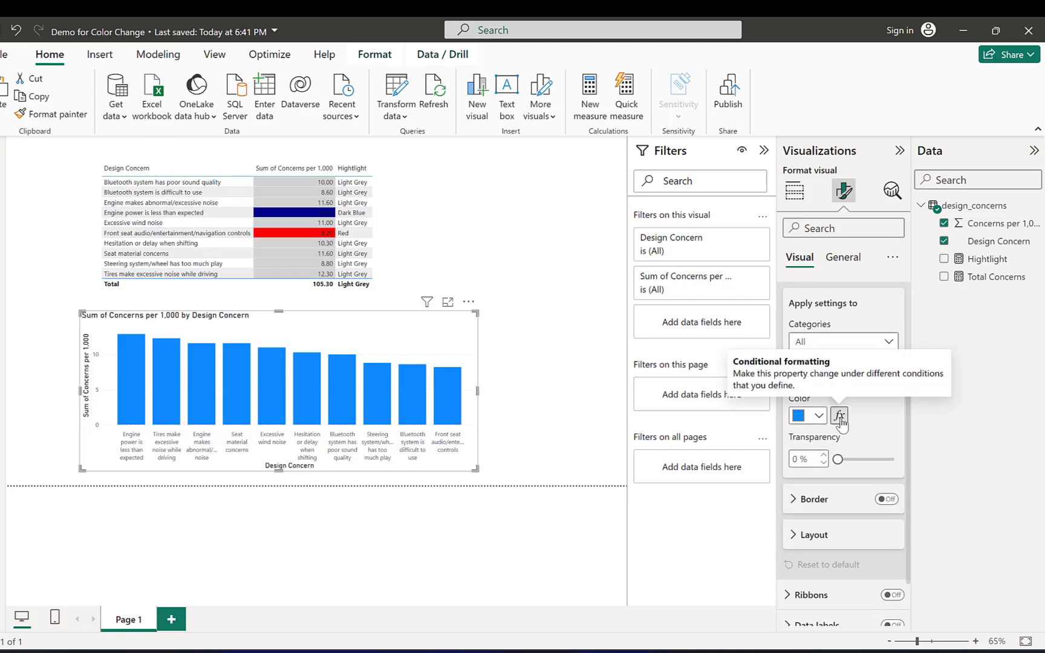
{"action": "left_click", "coordinate": [840, 416]}
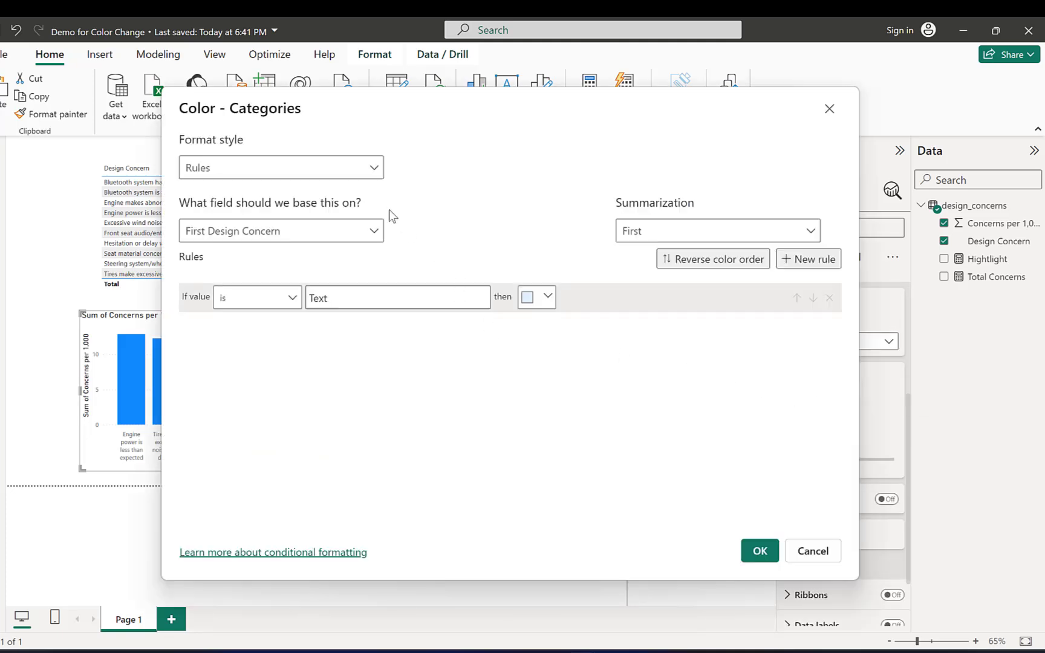
{"action": "left_click", "coordinate": [280, 167]}
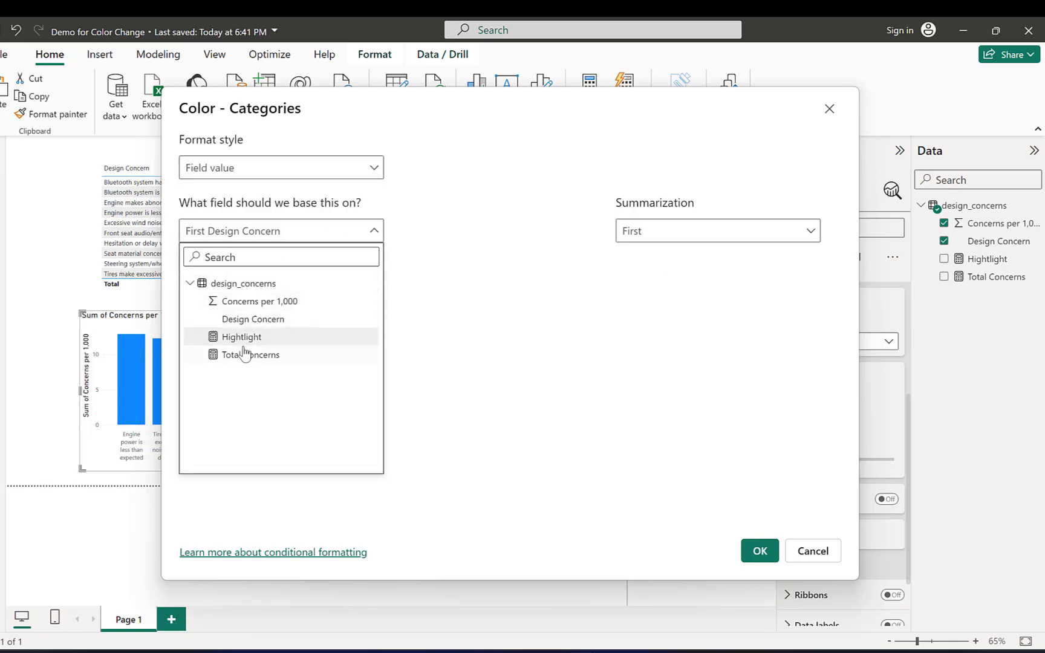
{"action": "left_click", "coordinate": [245, 336]}
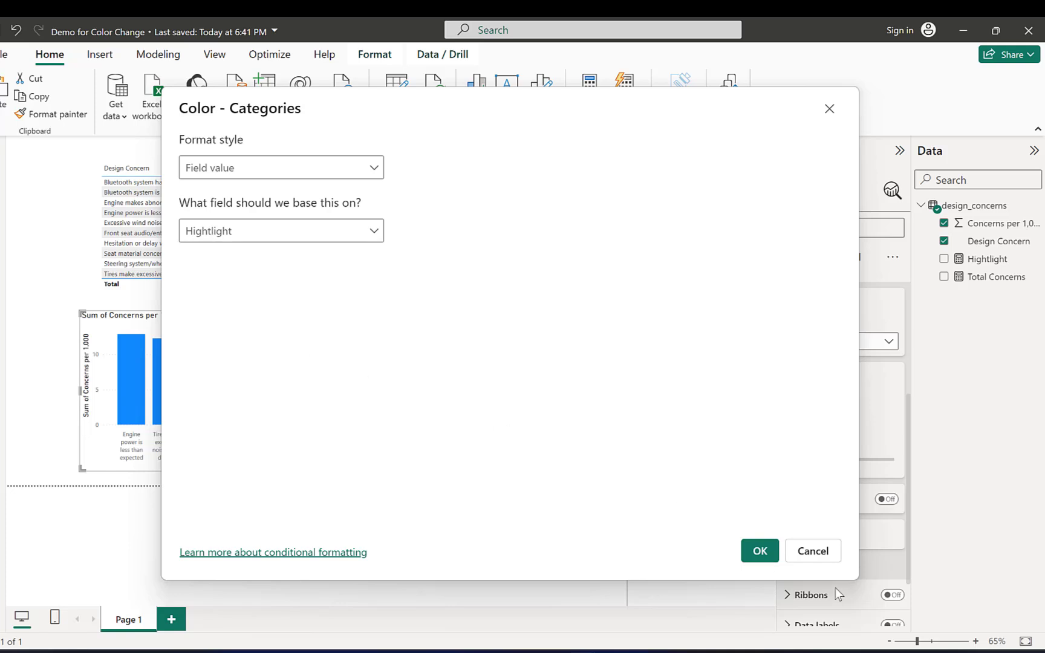
{"action": "left_click", "coordinate": [759, 551]}
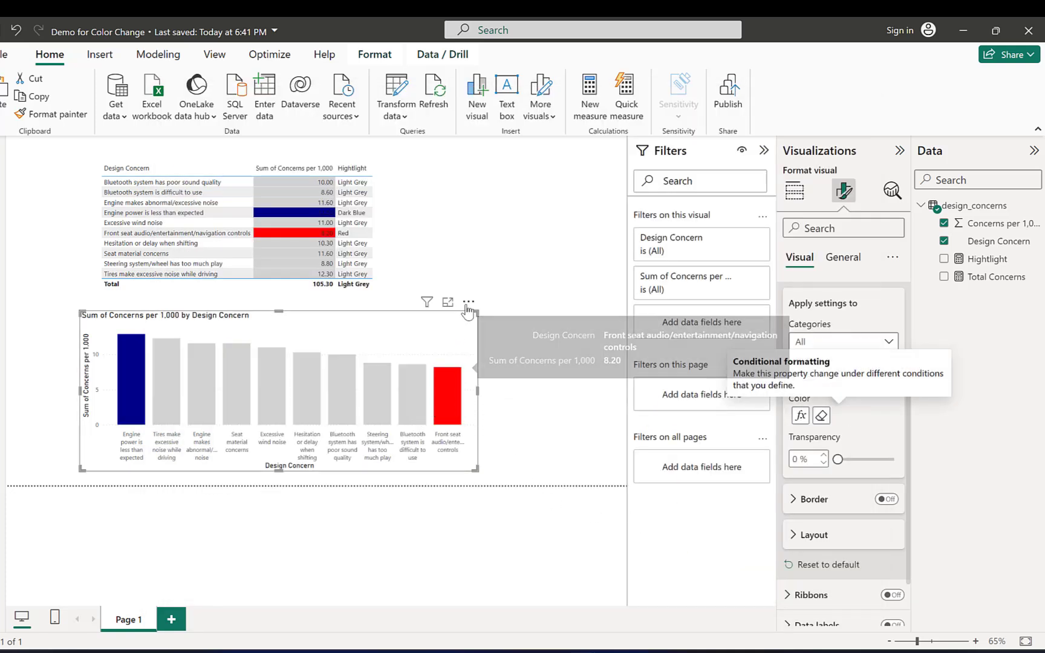
{"action": "left_click", "coordinate": [469, 303]}
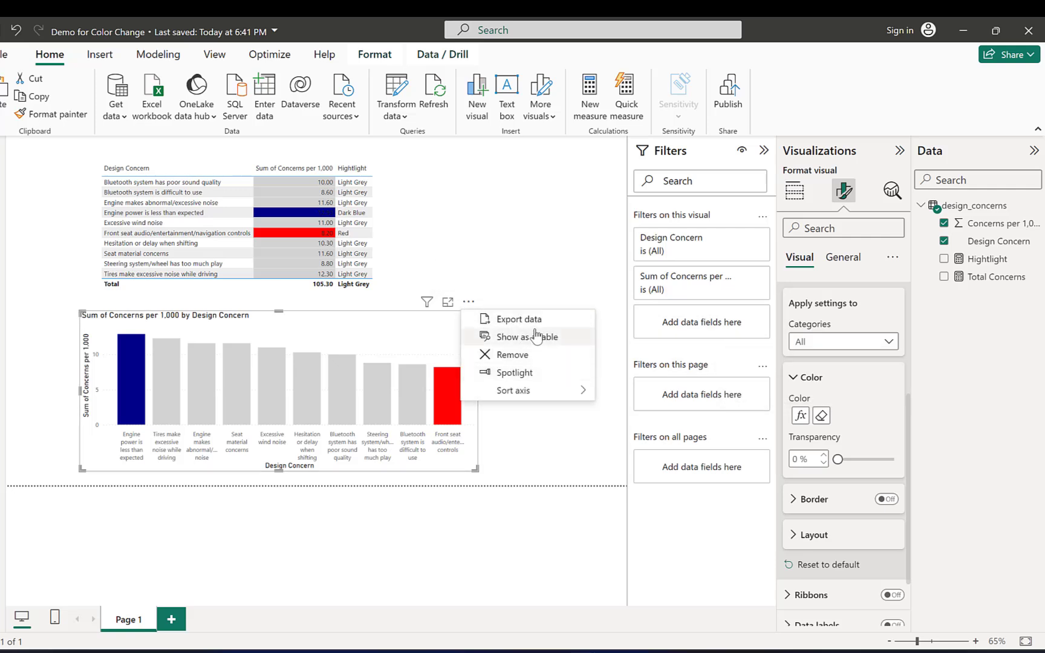
{"action": "mouse_move", "coordinate": [511, 354]}
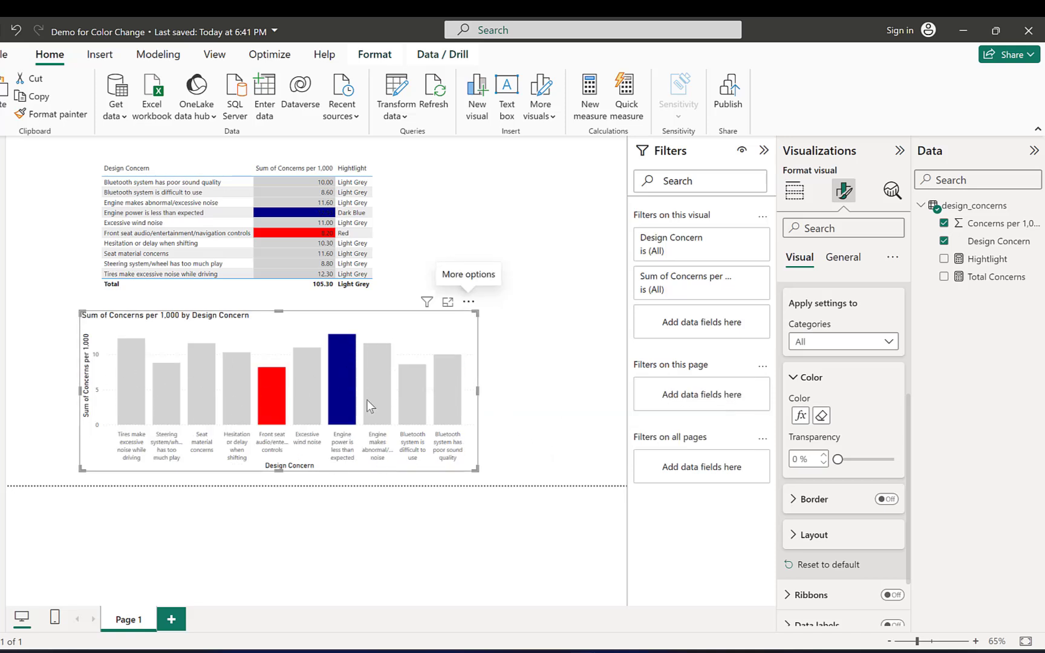
{"action": "mouse_move", "coordinate": [363, 330]}
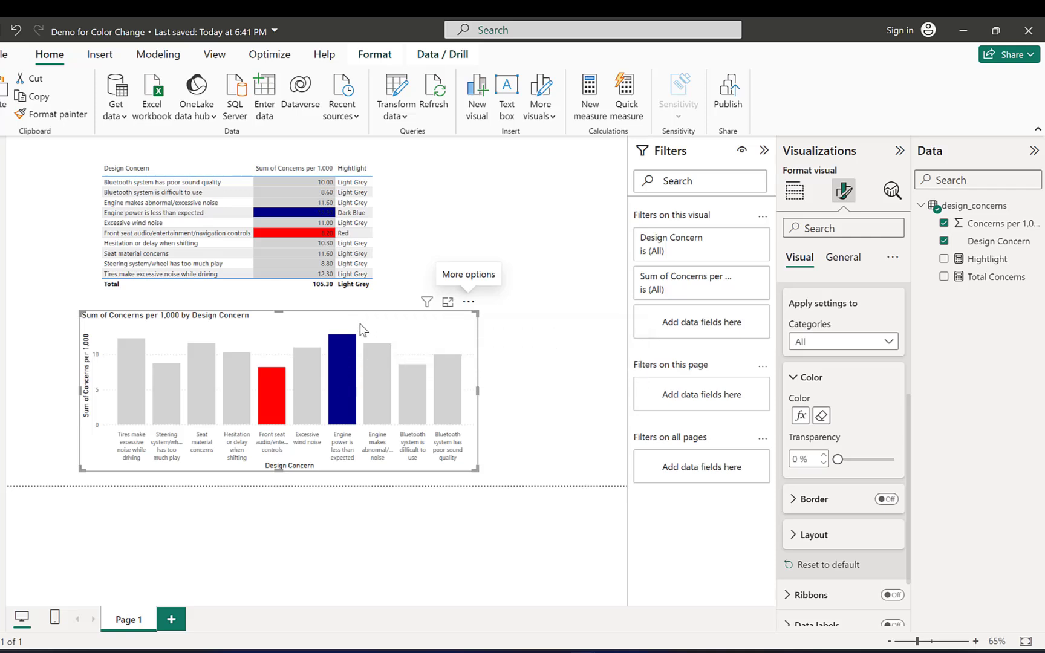
{"action": "mouse_move", "coordinate": [357, 328]}
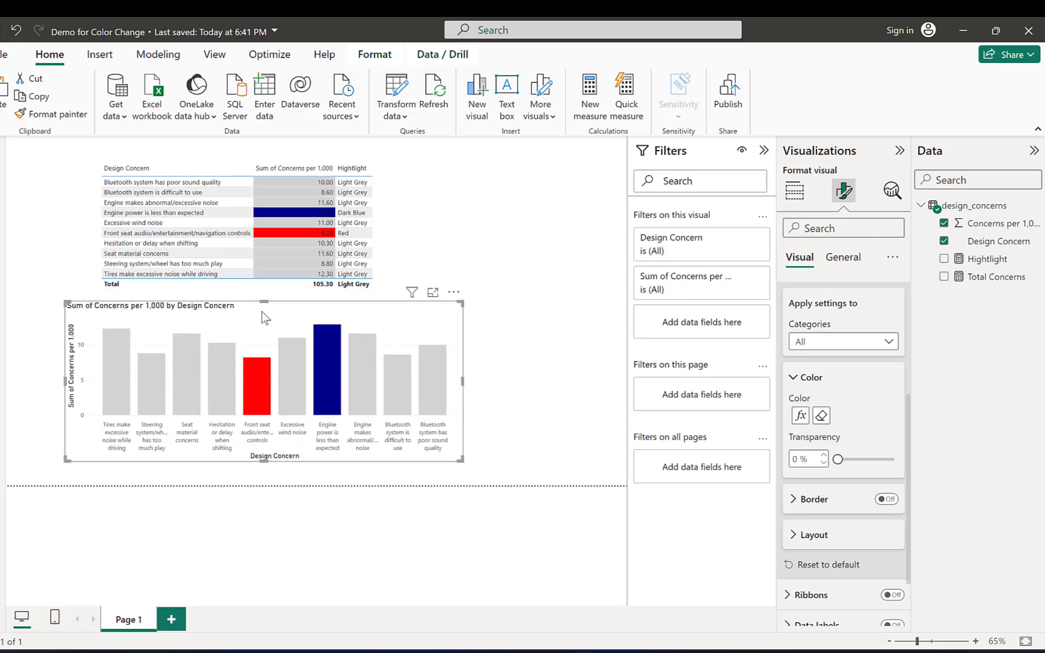
- Copy the Hightlight formula and create a new measure on the table in the Data pane
{"action": "left_click", "coordinate": [989, 259]}
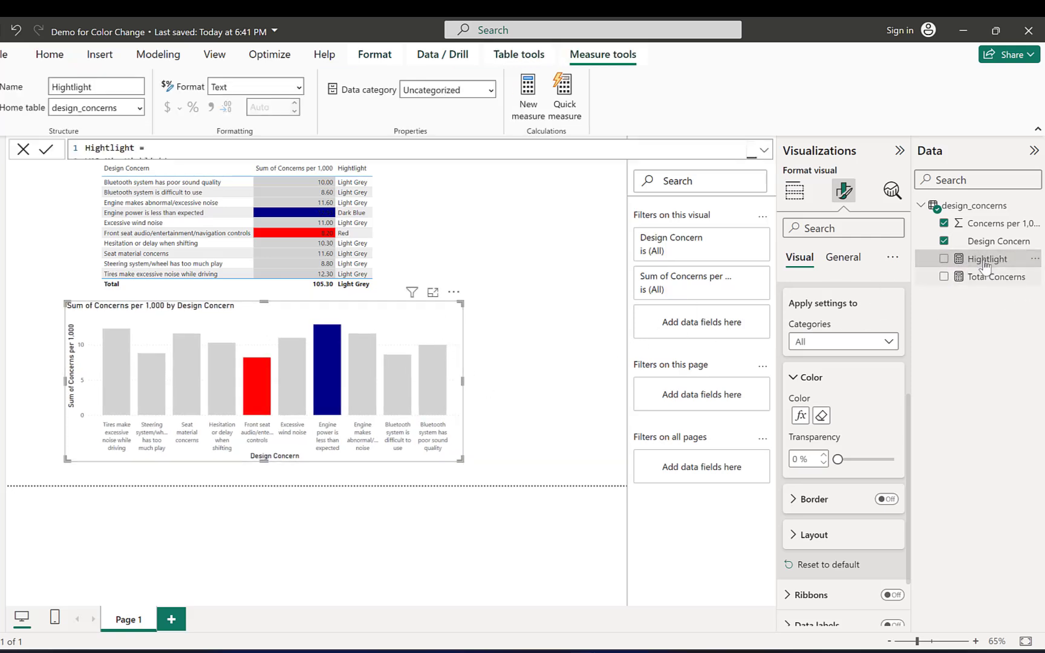
{"action": "right_click", "coordinate": [988, 259]}
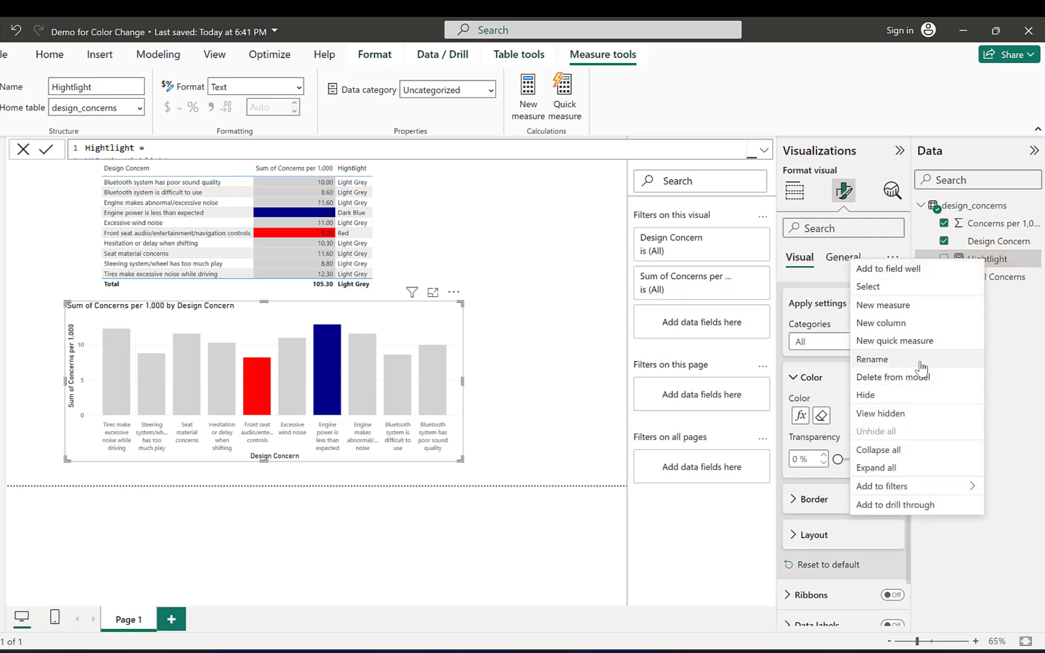
{"action": "mouse_move", "coordinate": [920, 331]}
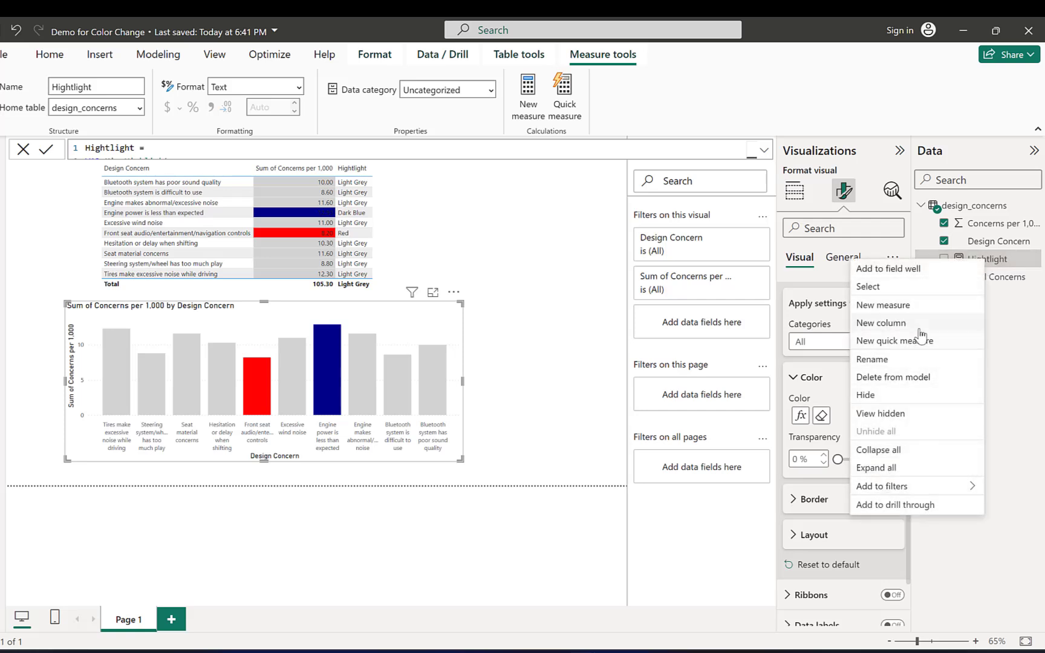
{"action": "mouse_move", "coordinate": [880, 324]}
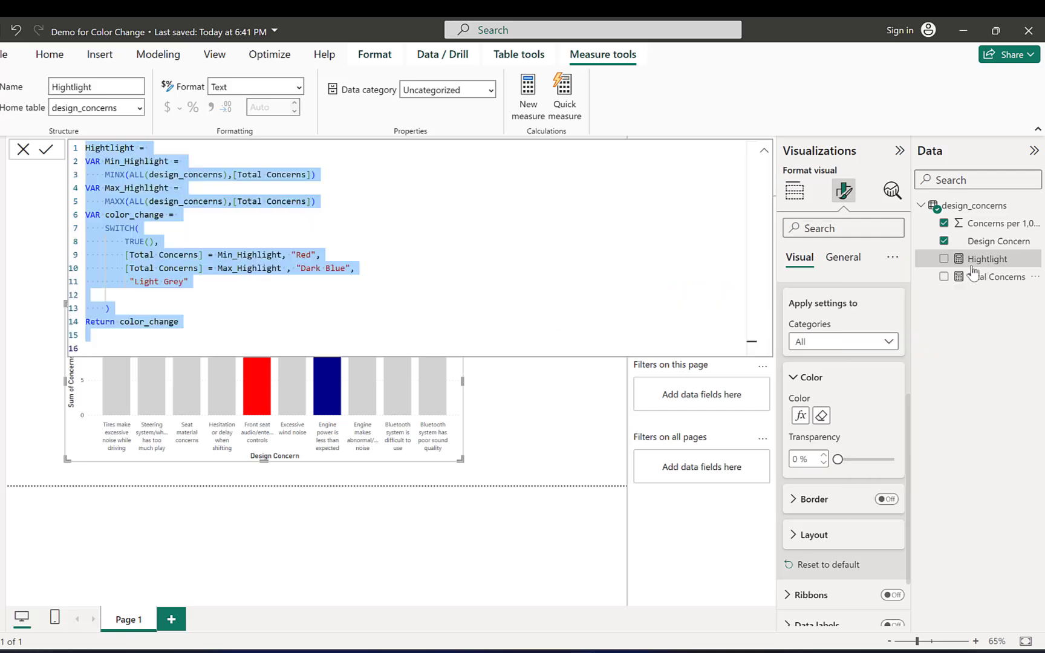
{"action": "right_click", "coordinate": [990, 259]}
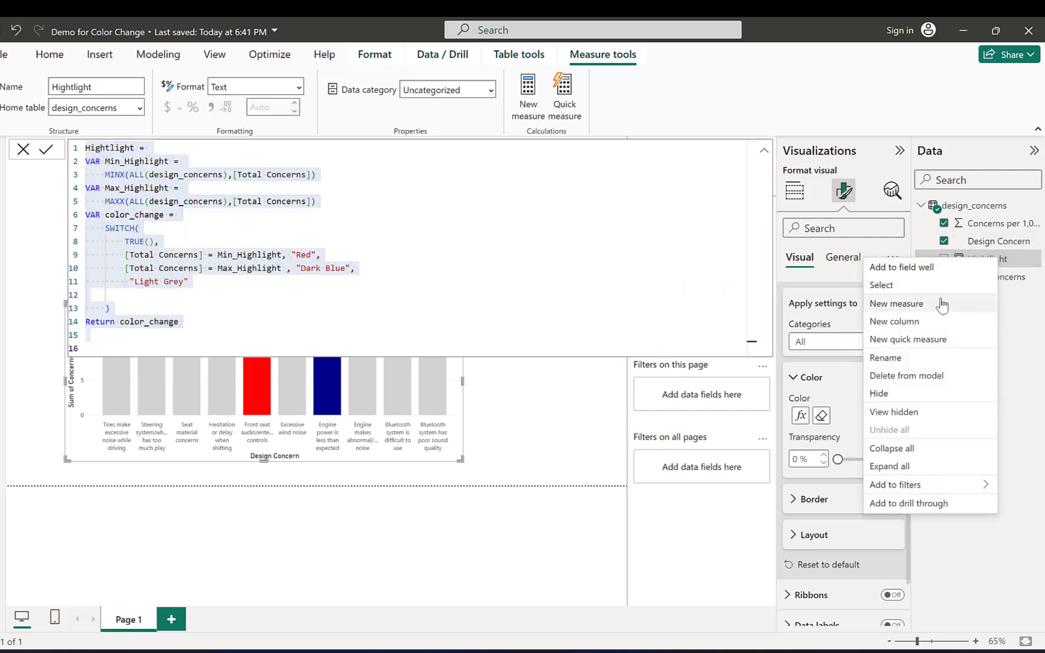
{"action": "left_click", "coordinate": [896, 304]}
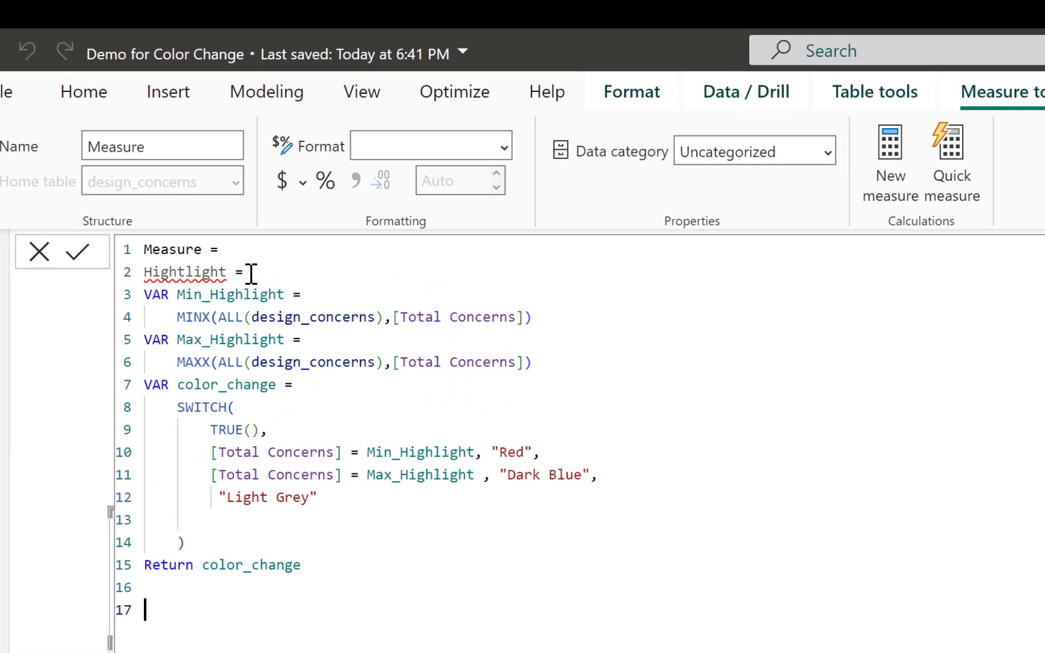
- Rename the measure Hightlight Average, replace MINX with AVERAGEX and delete the maximum variable lines
{"action": "type", "text": "Average"}
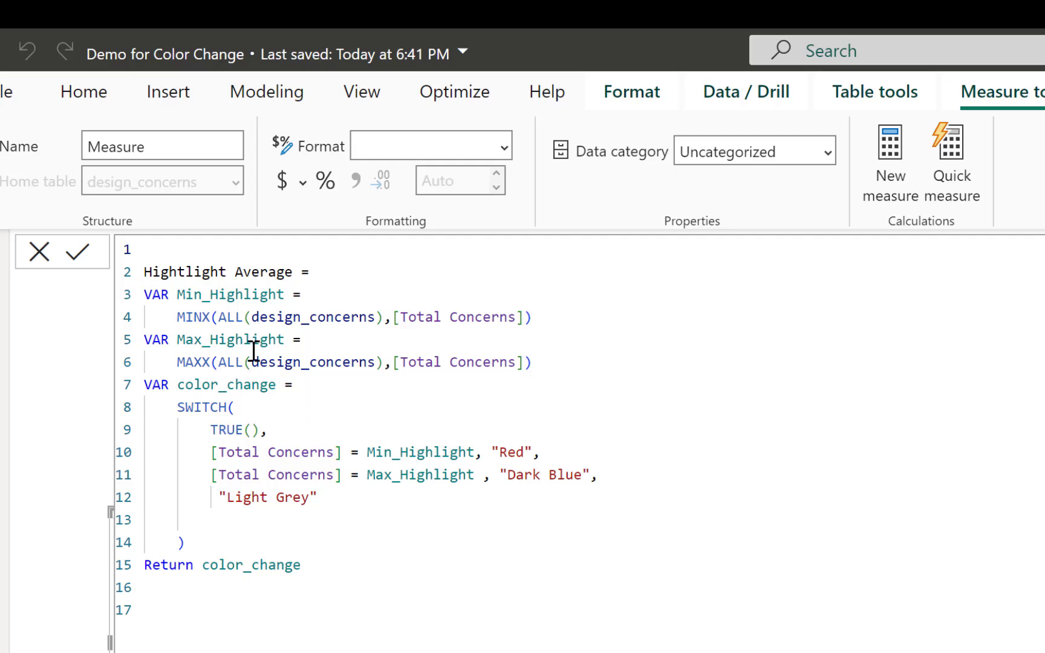
{"action": "double_click", "coordinate": [194, 317]}
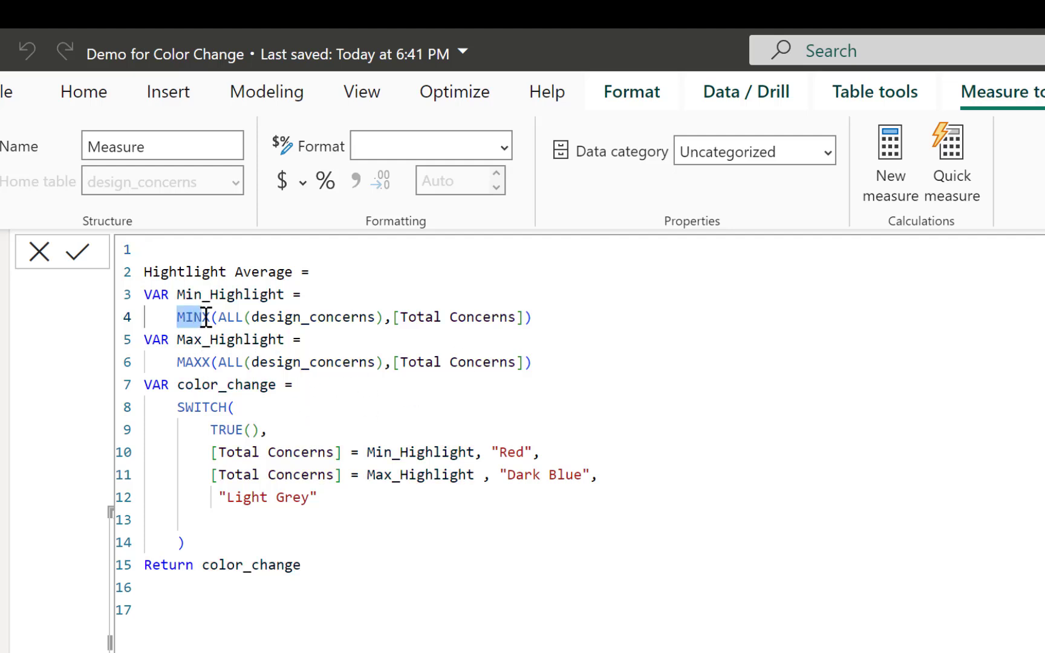
{"action": "type", "text": "AVERAGE"}
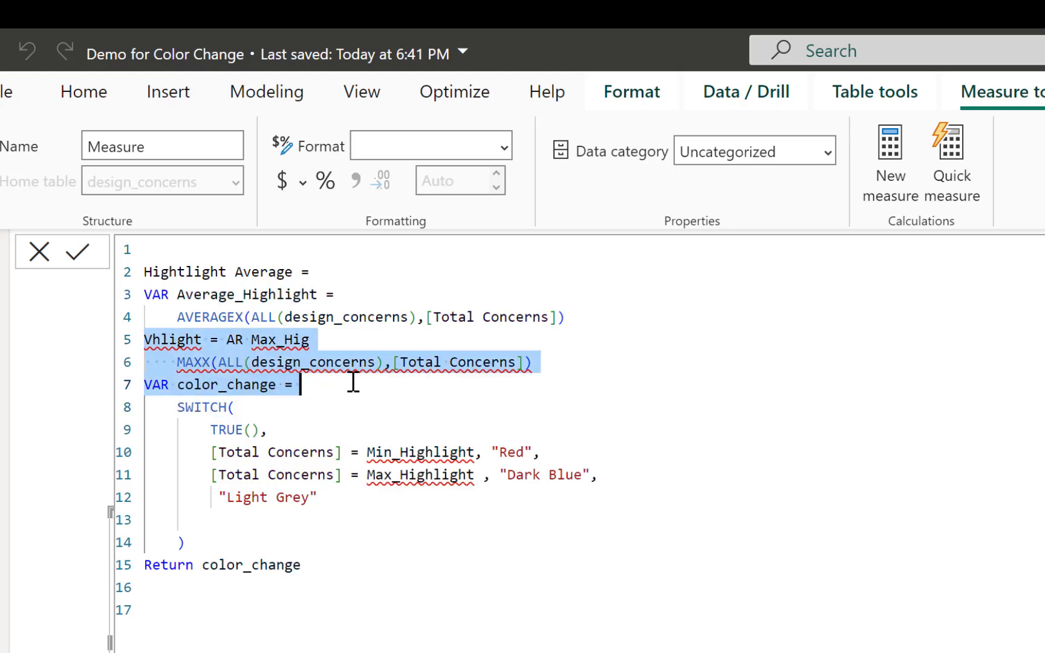
{"action": "key", "text": "Delete"}
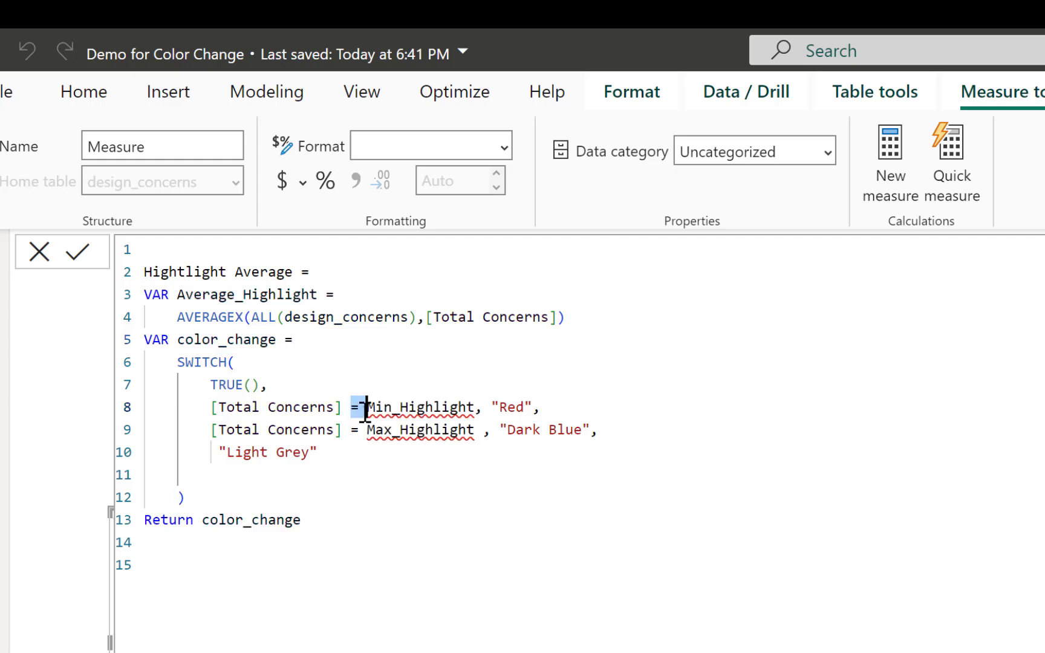
- Rewrite the conditions so values above the average return Grey and below return Red
{"action": "type", "text": ">"}
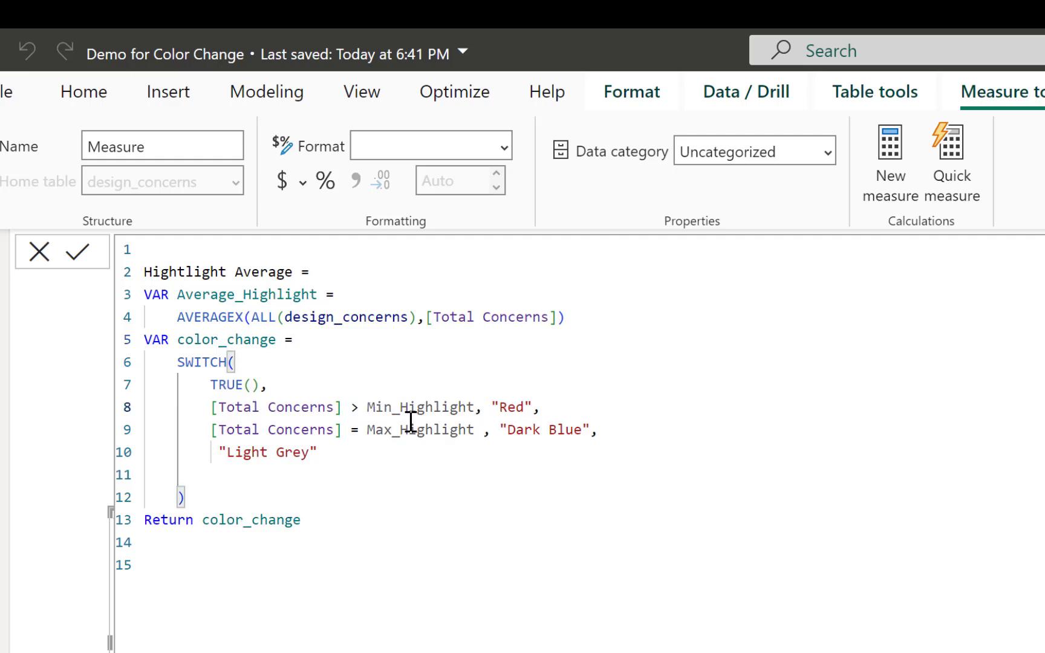
{"action": "double_click", "coordinate": [420, 408]}
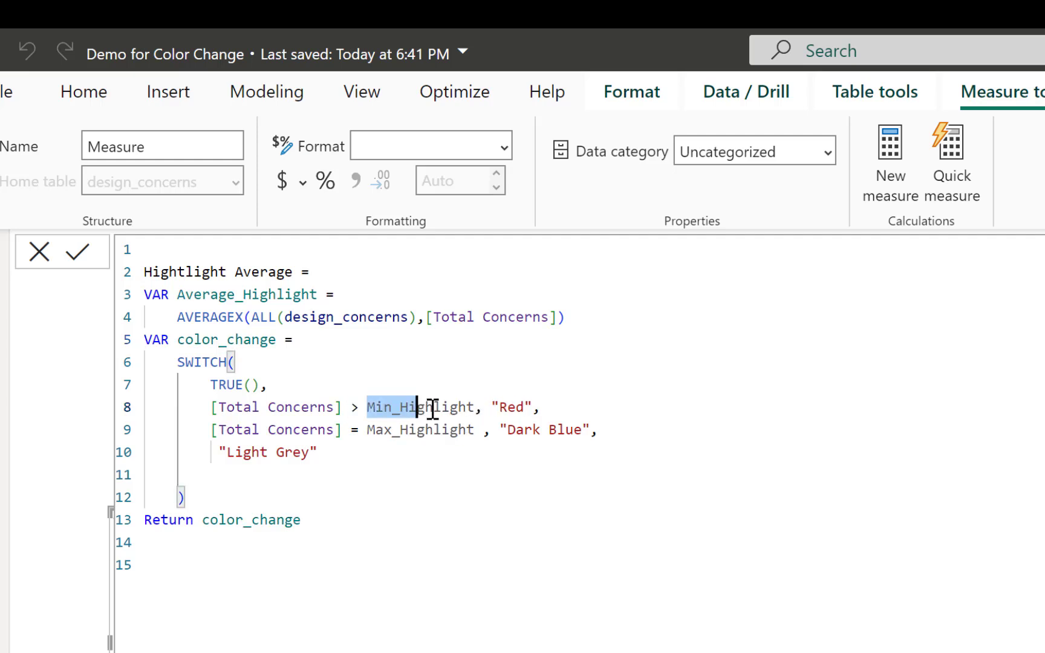
{"action": "type", "text": "aver"}
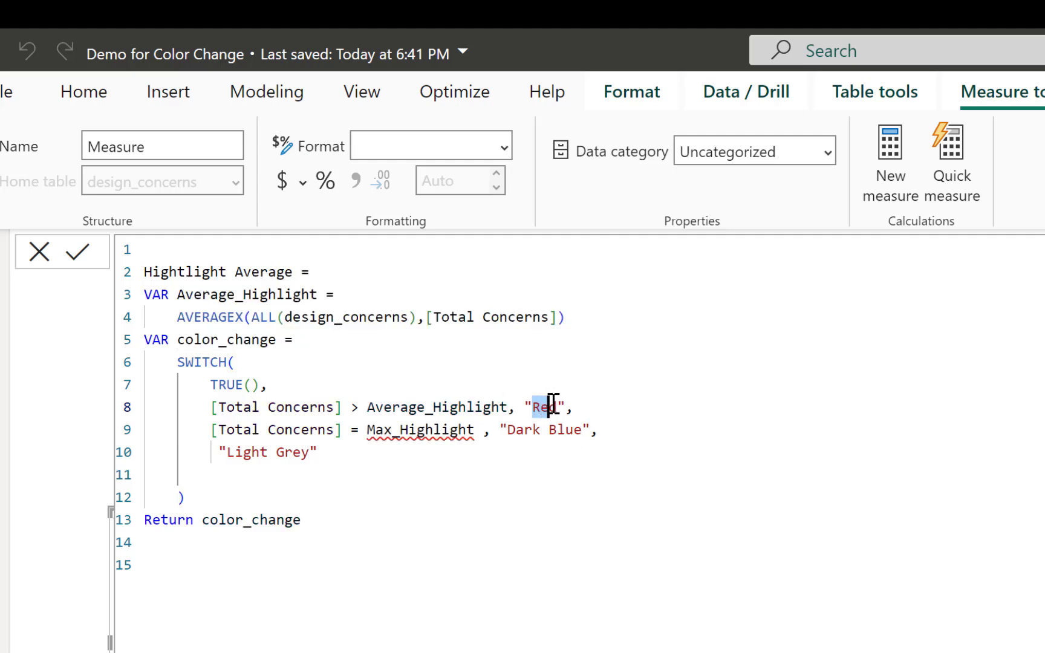
{"action": "type", "text": "Great"}
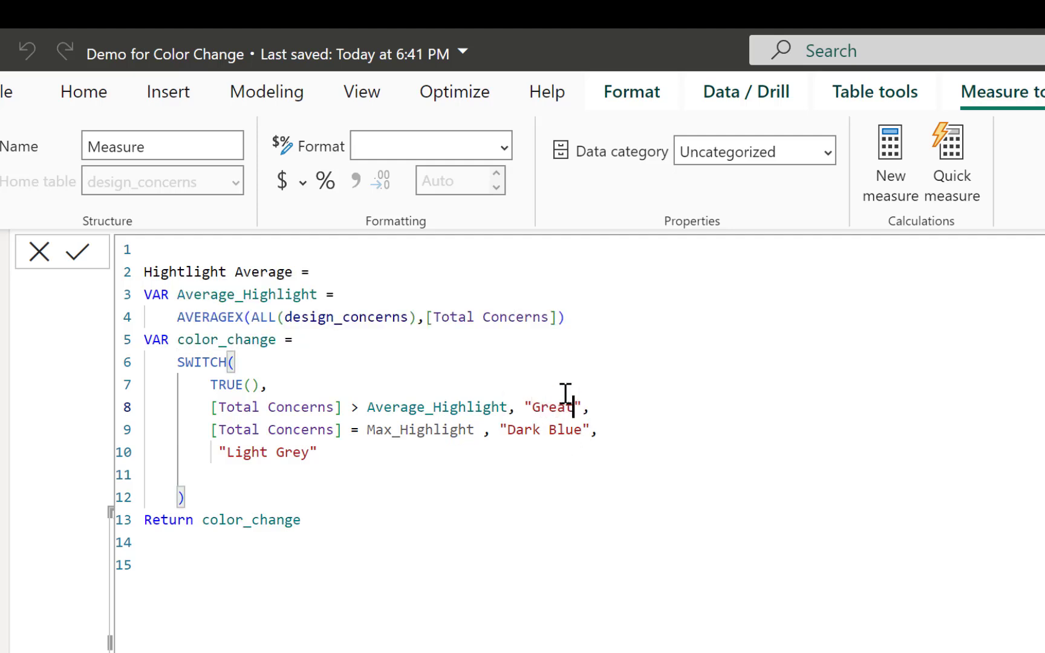
{"action": "type", "text": "Grey"}
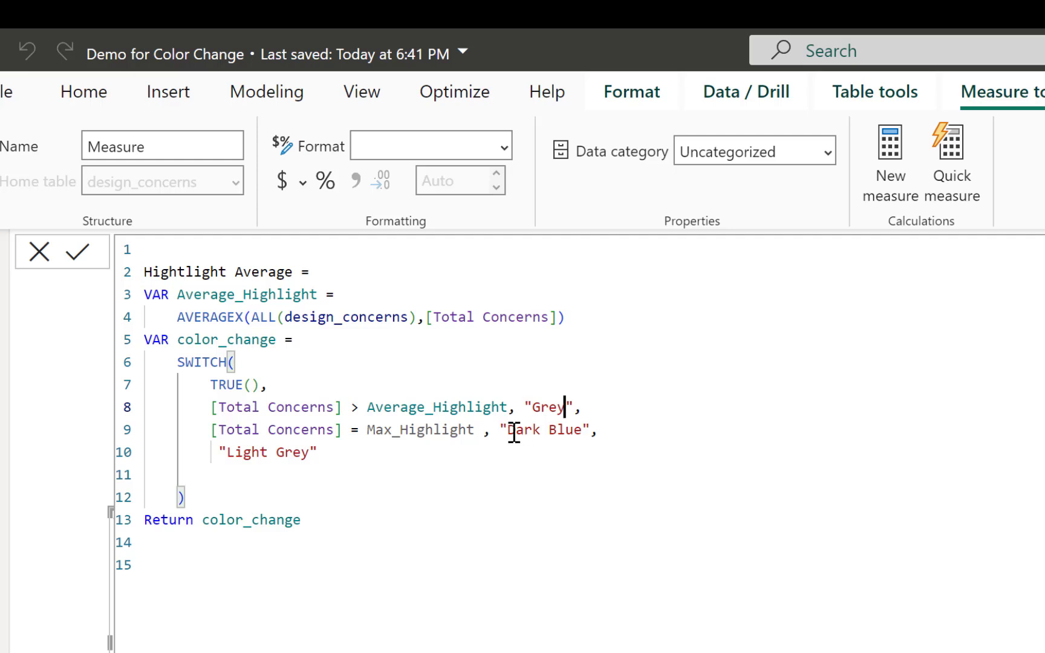
{"action": "double_click", "coordinate": [420, 429]}
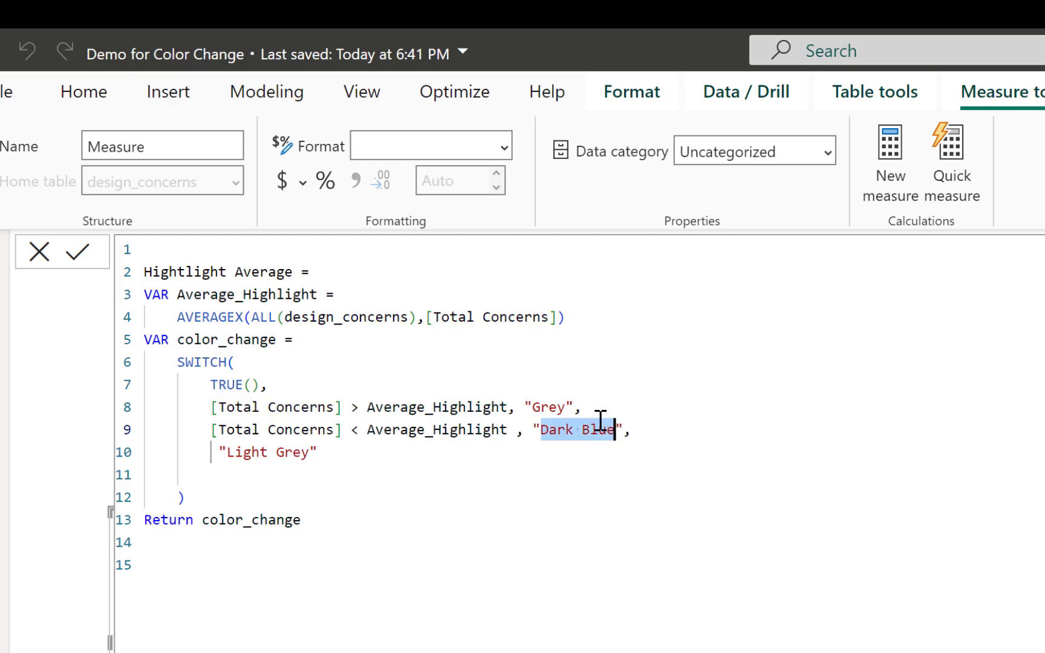
{"action": "type", "text": "Red"}
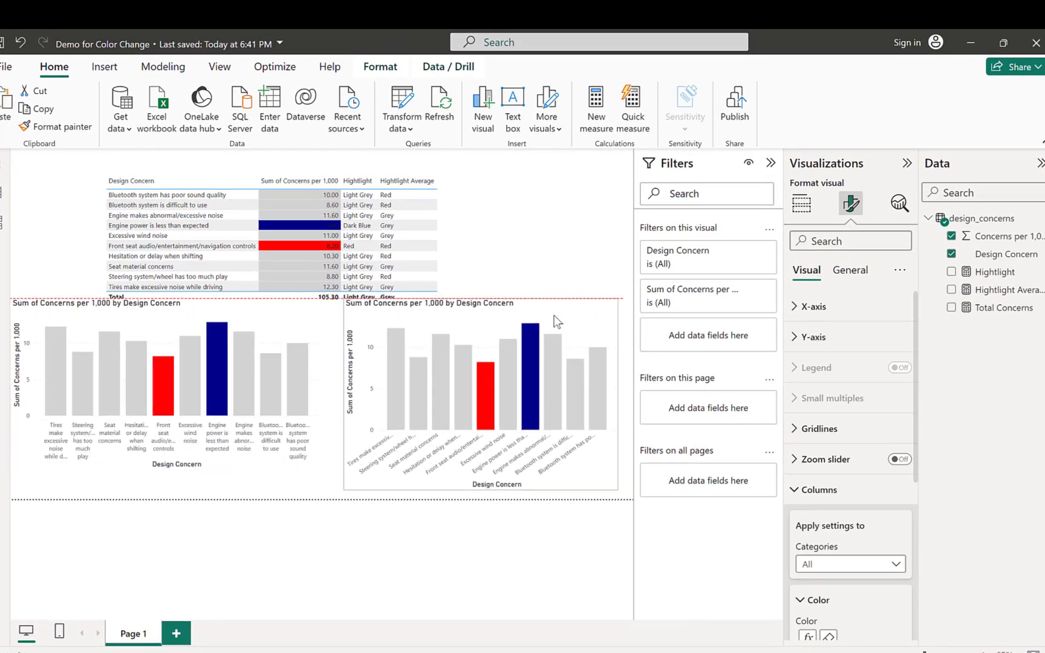
- Colour the second chart's bars by Field value based on Hightlight Average
{"action": "left_click", "coordinate": [851, 270]}
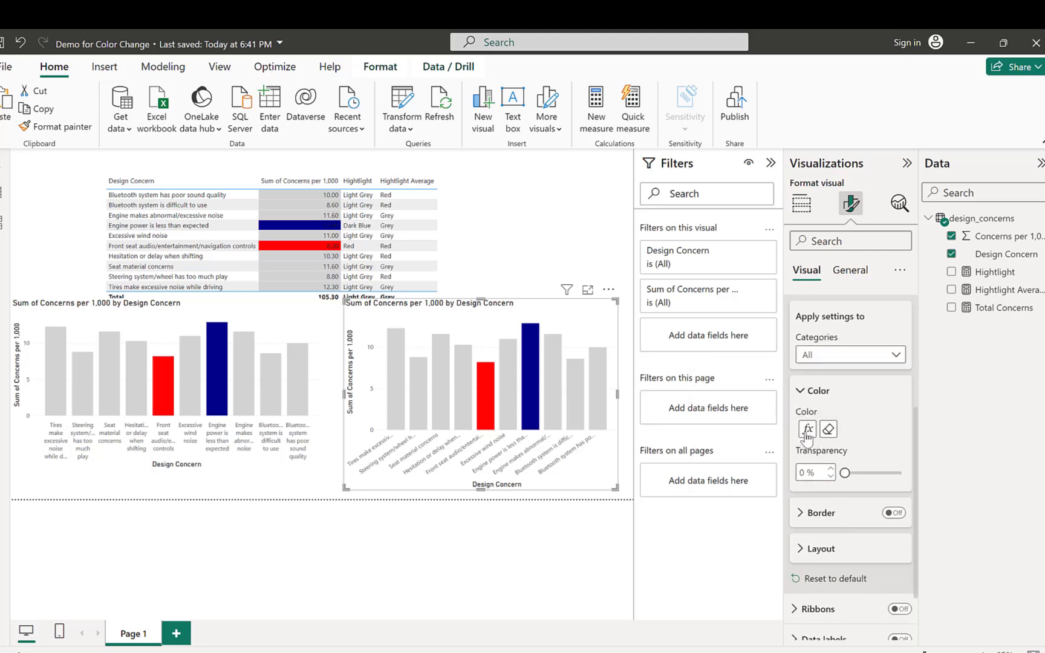
{"action": "left_click", "coordinate": [807, 428]}
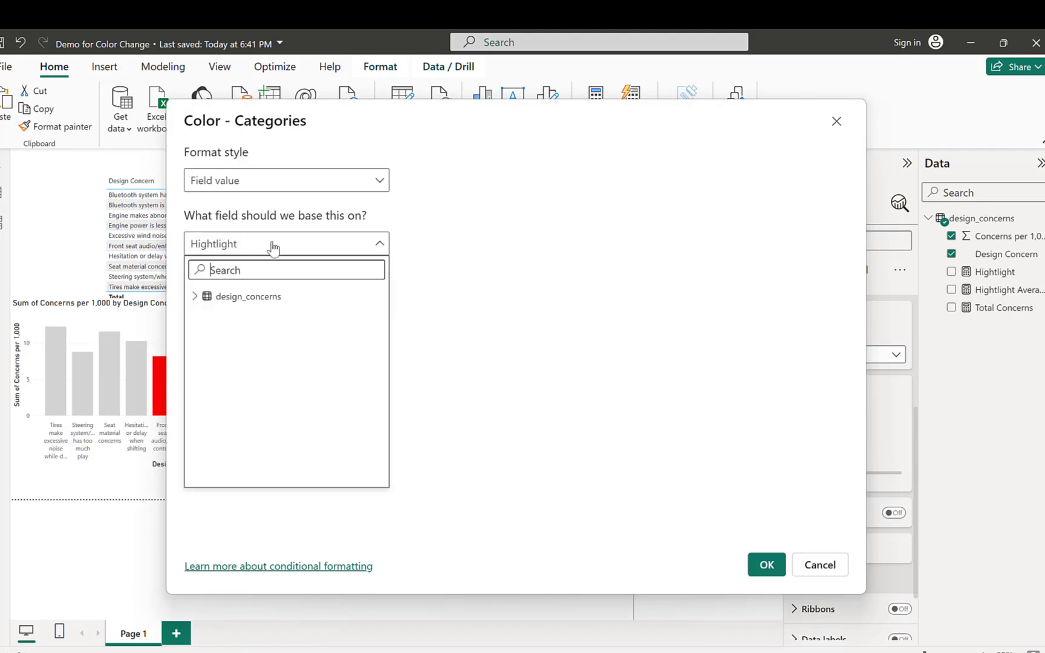
{"action": "left_click", "coordinate": [195, 296]}
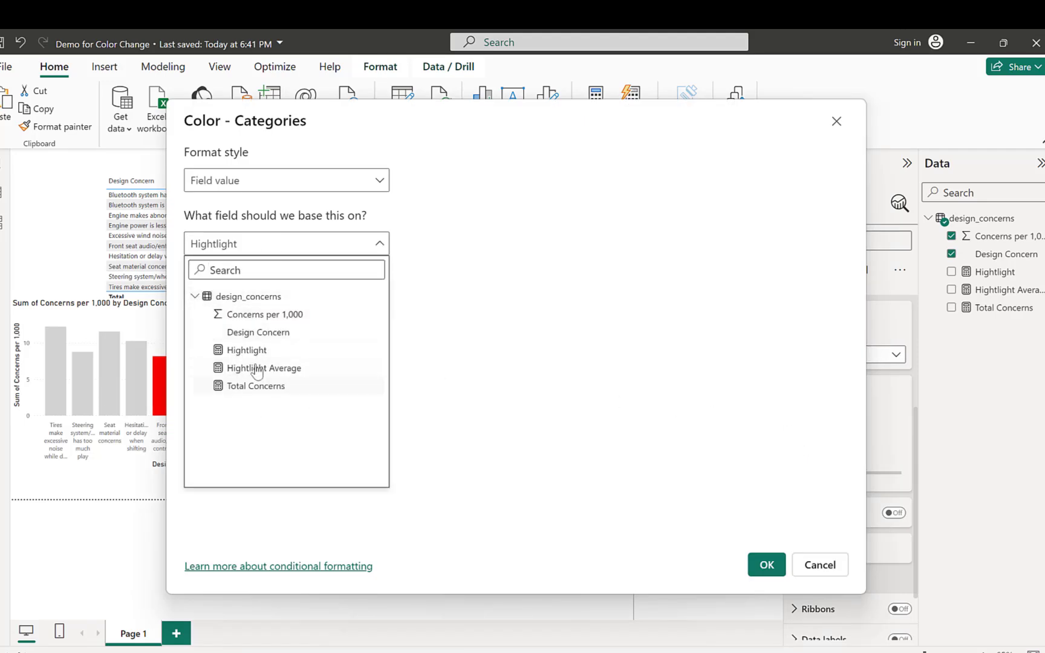
{"action": "left_click", "coordinate": [766, 565]}
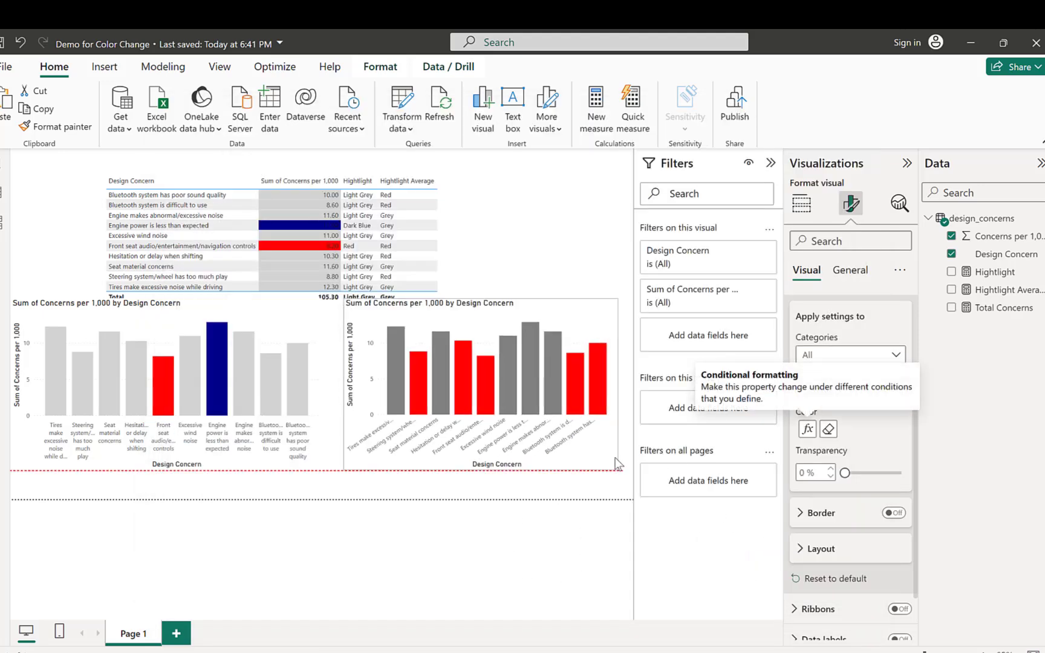
{"action": "left_click", "coordinate": [467, 400]}
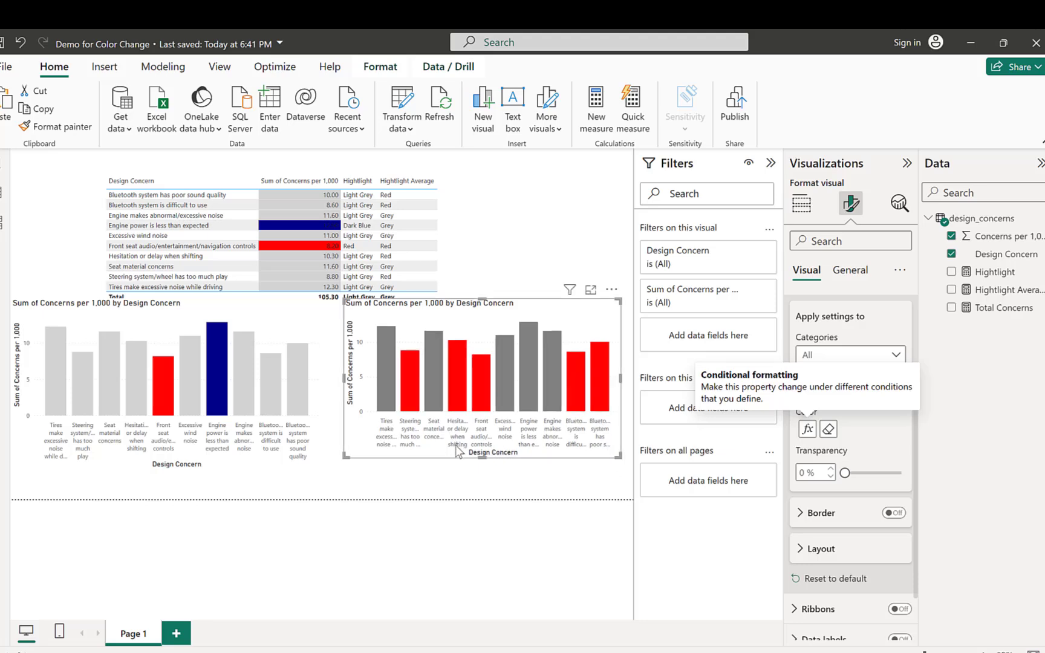